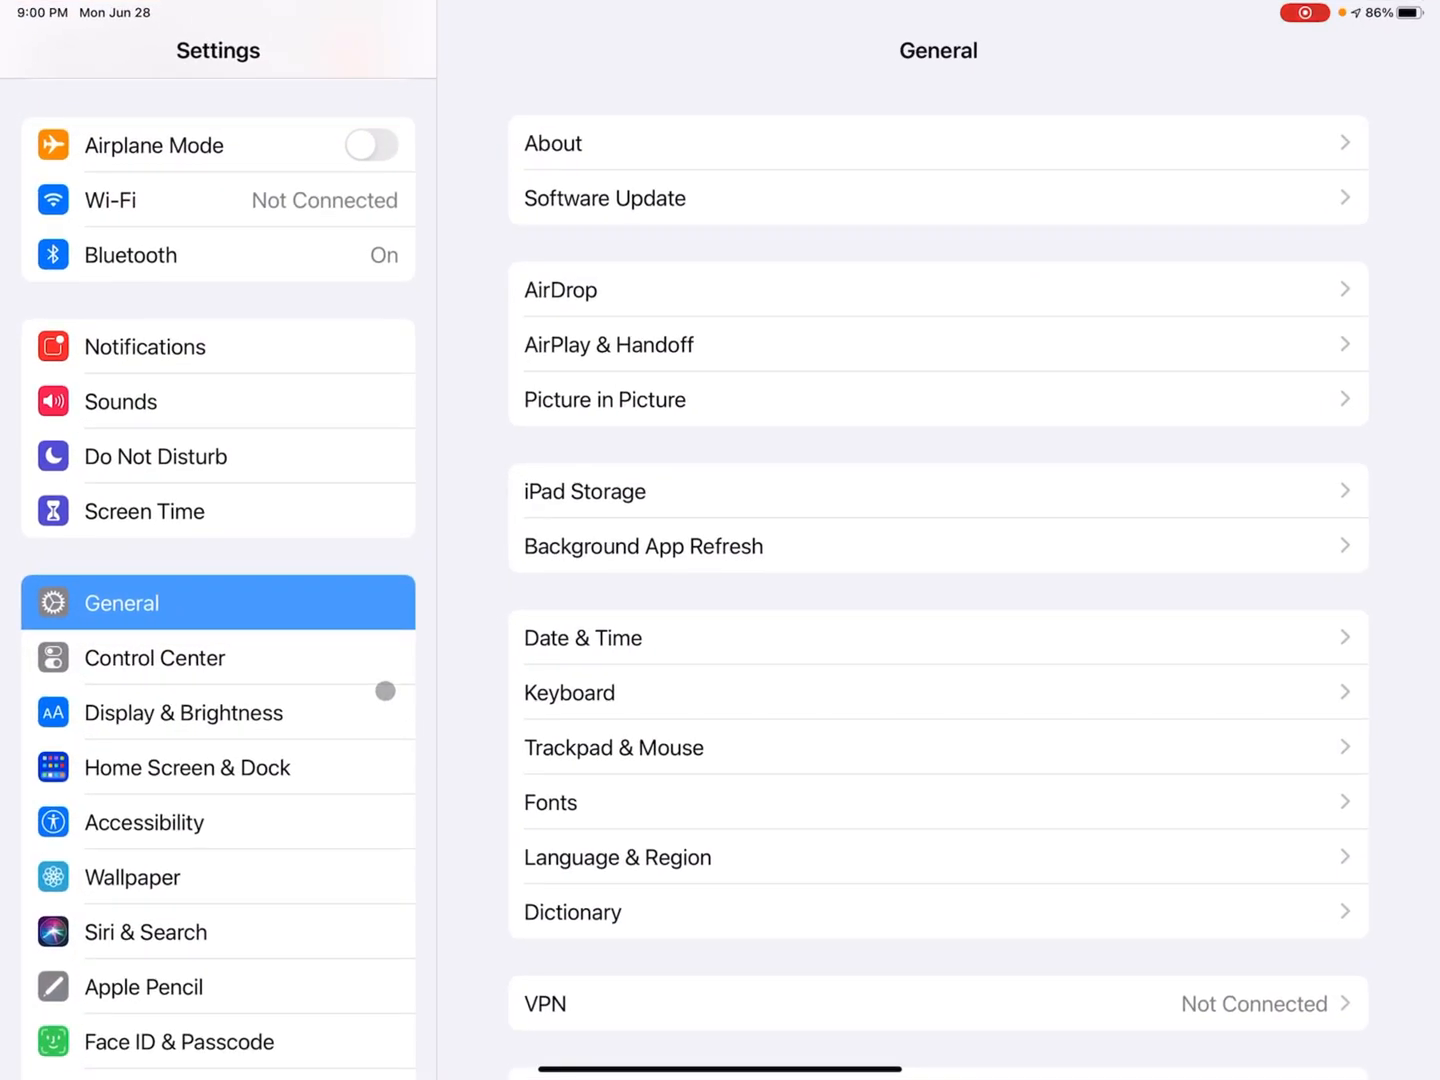
mouse_move(375, 674)
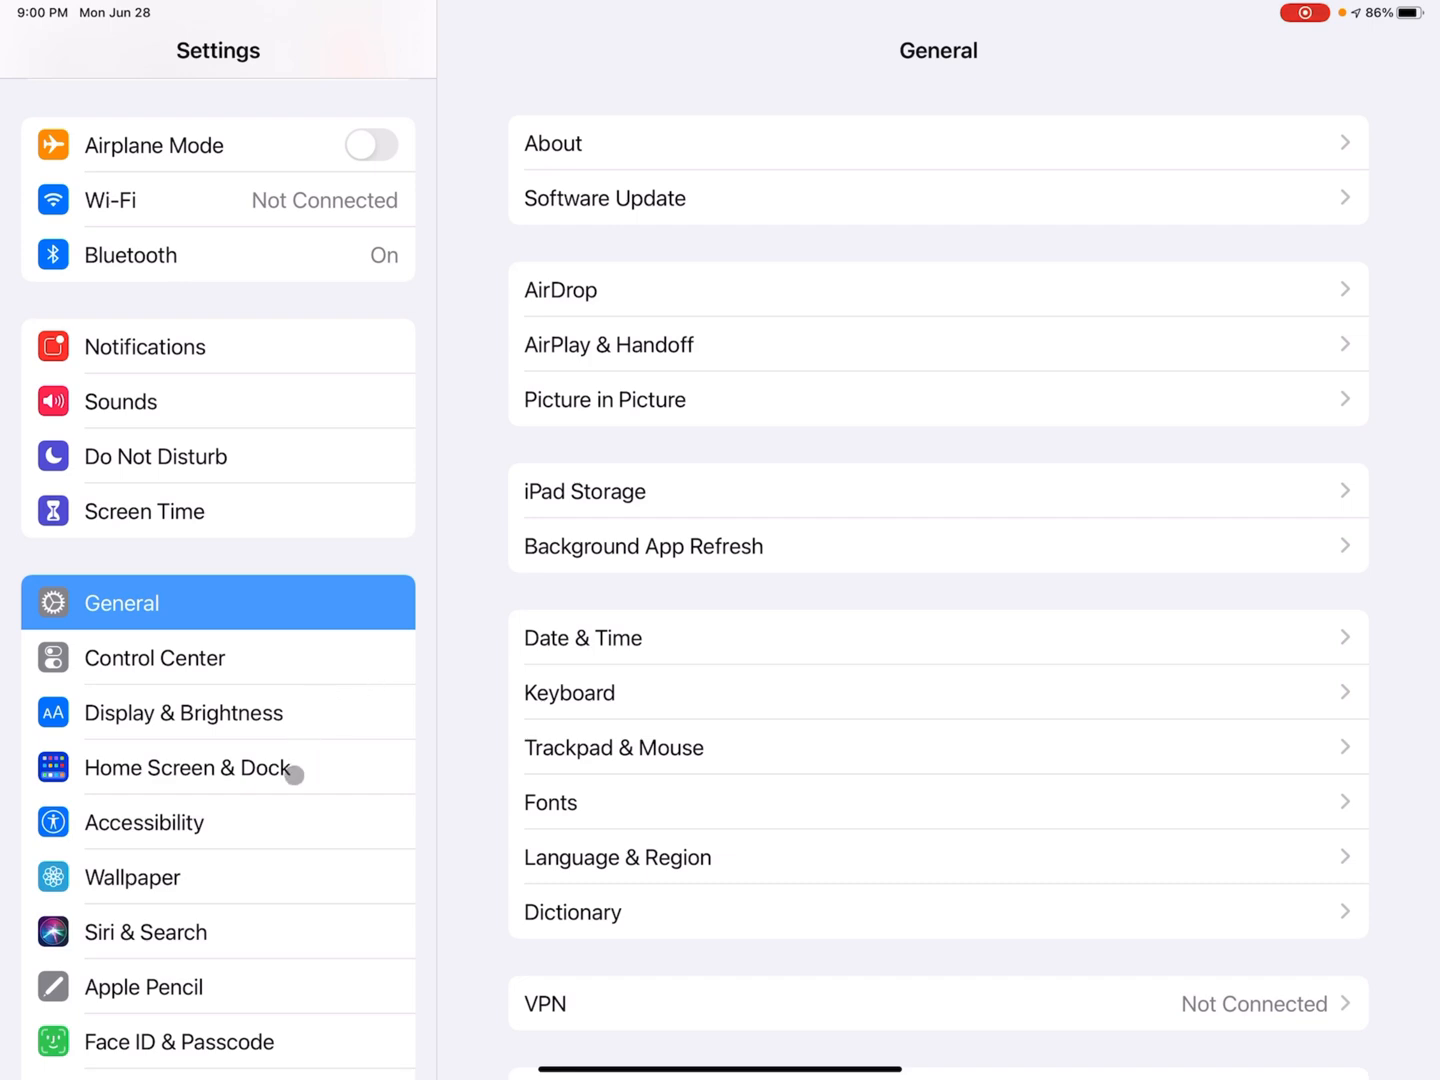
mouse_move(178, 796)
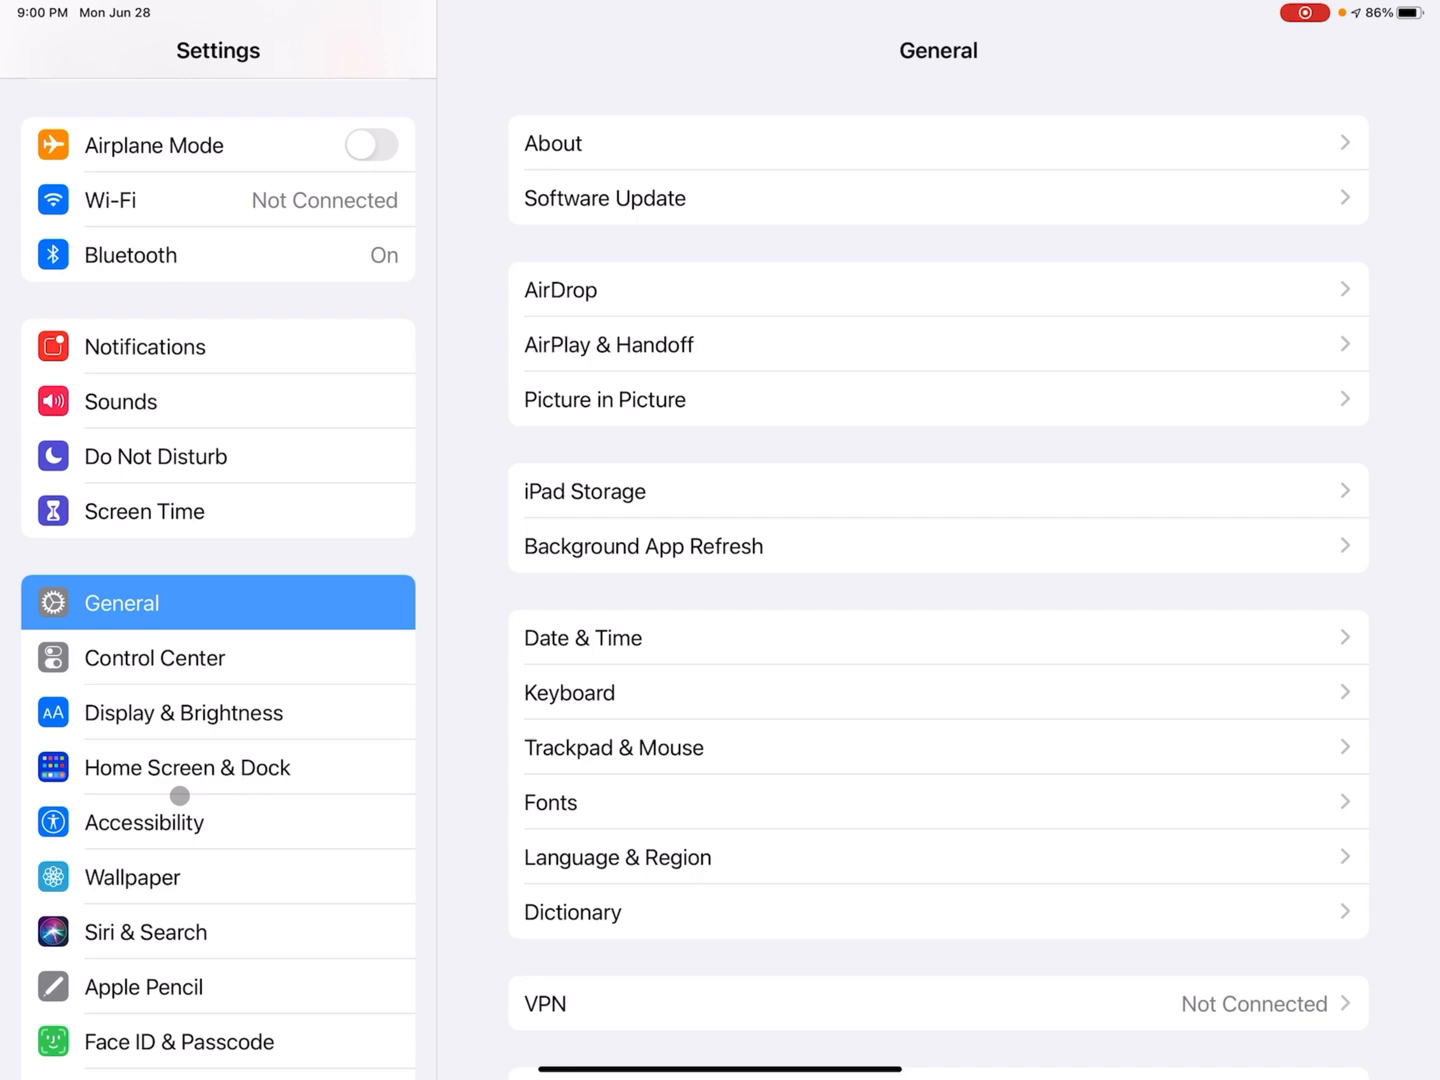
mouse_move(98, 887)
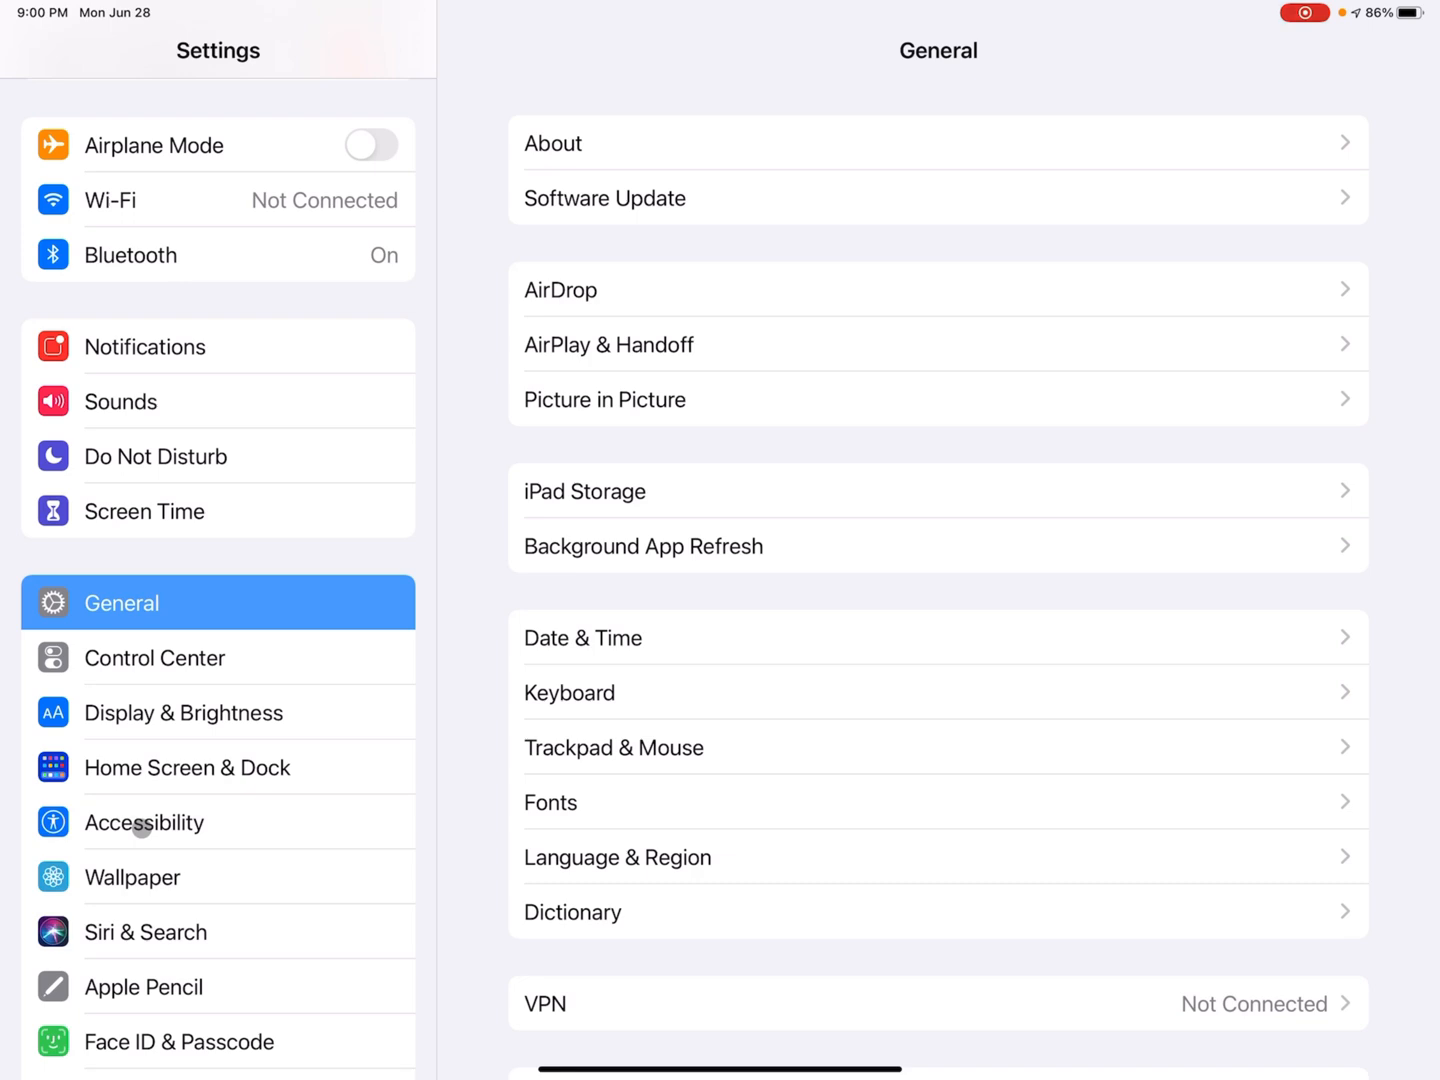
Open the Accessibility page in the Settings sidebar
click(143, 822)
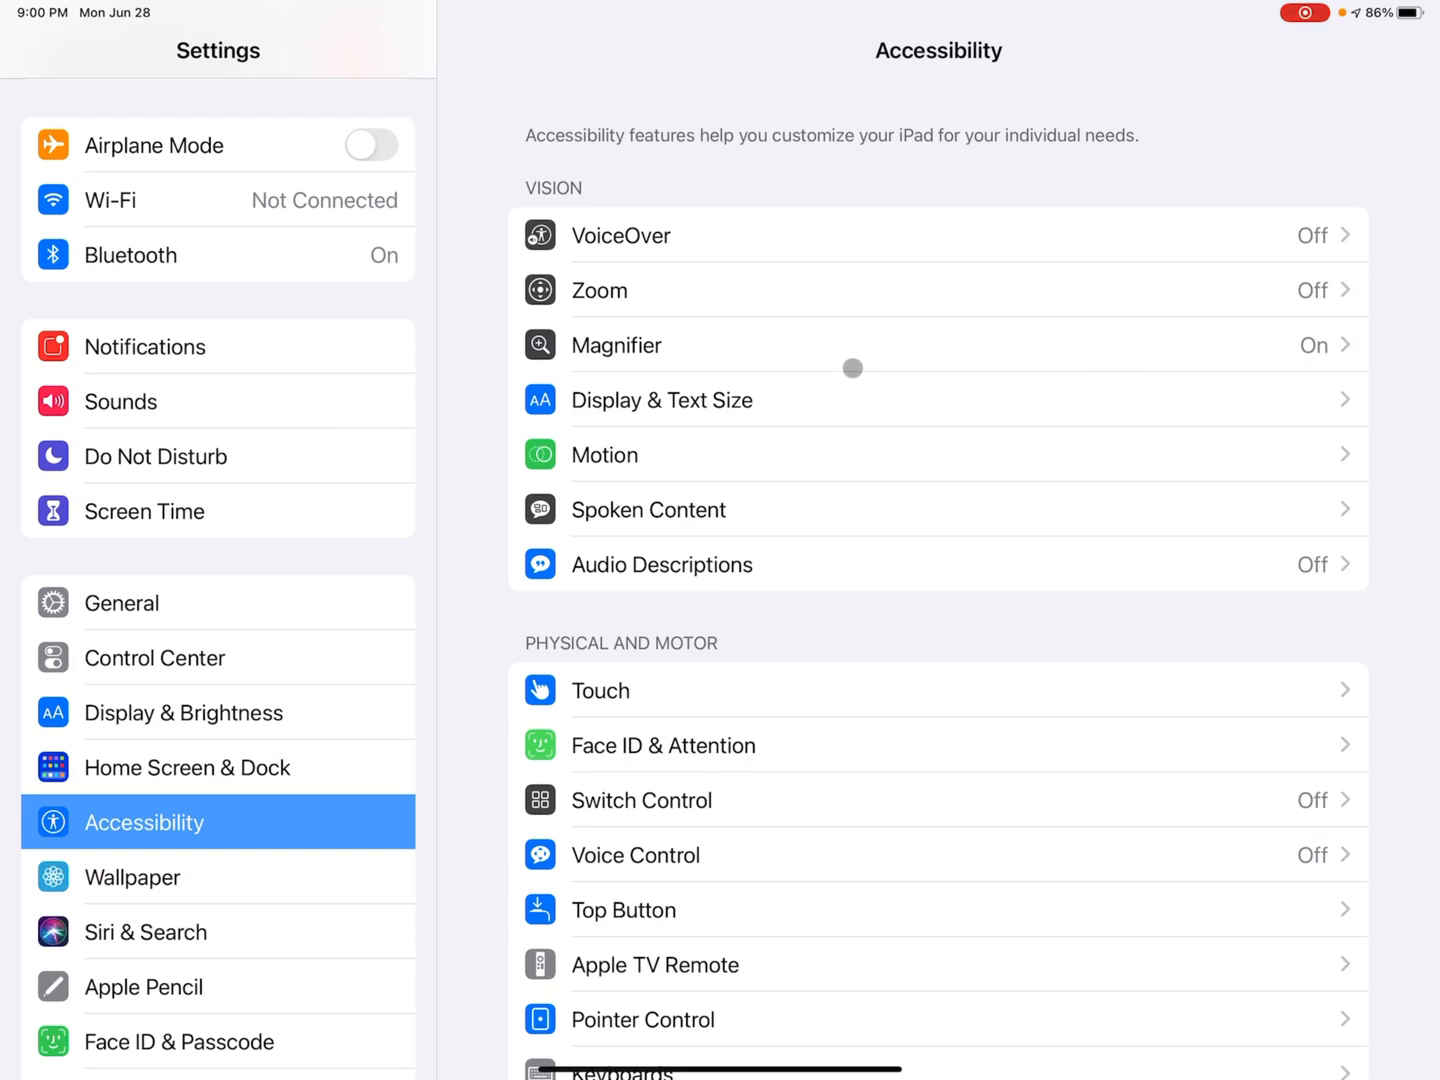
mouse_move(804, 399)
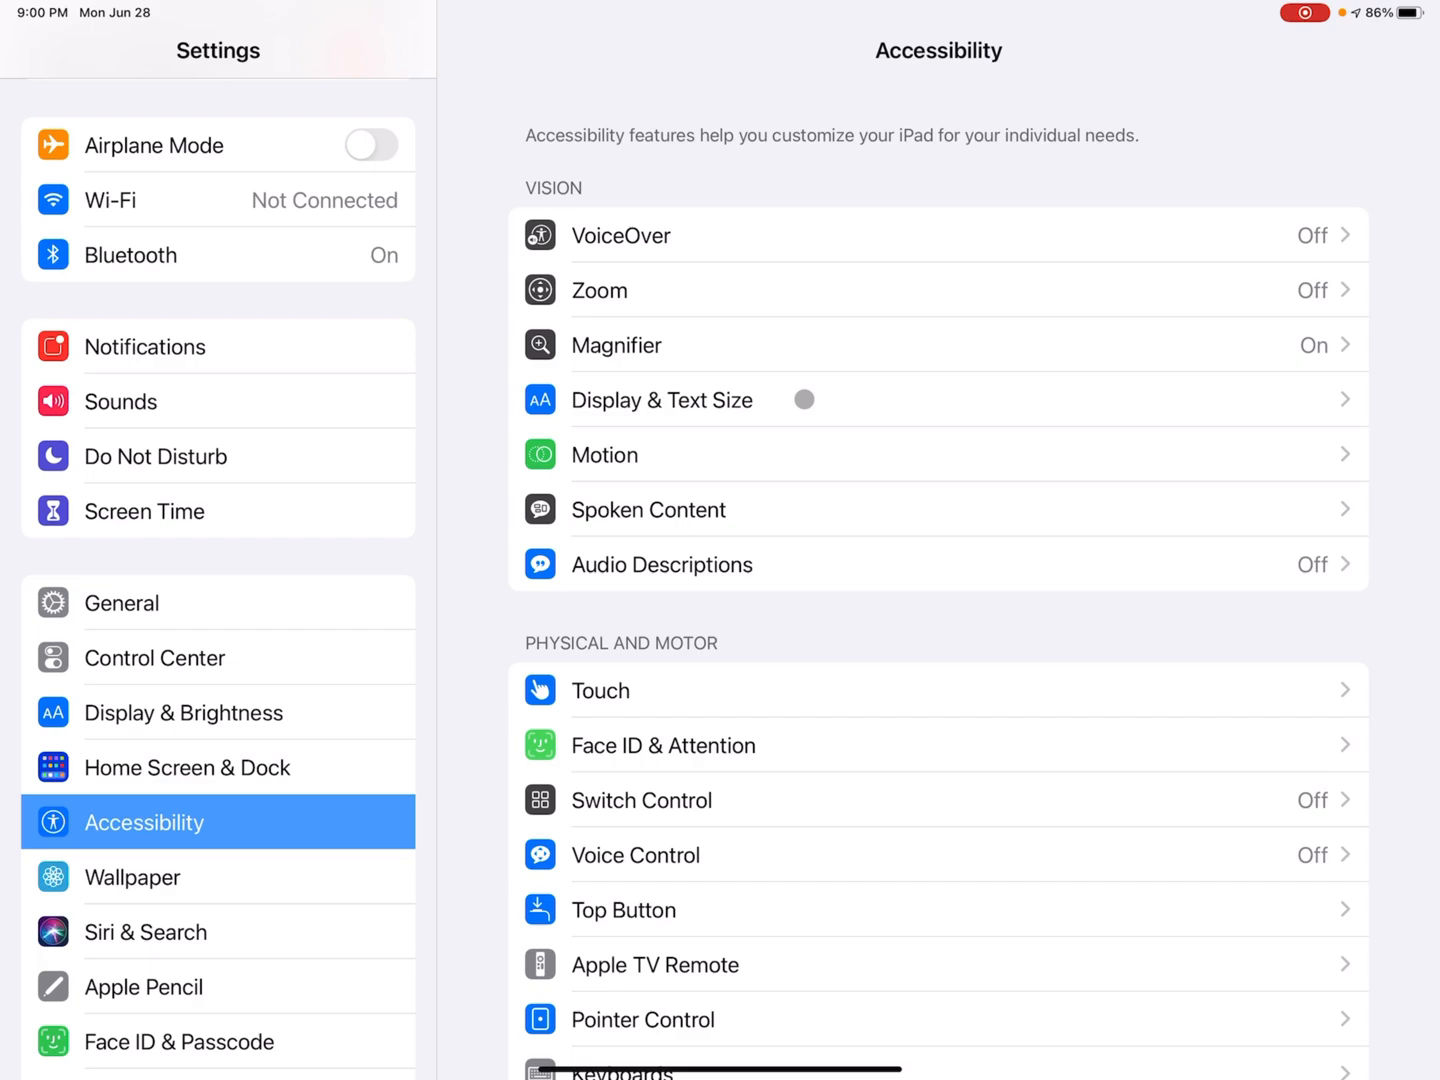
In Display & Text Size, switch Bold Text on and off twice, ending off
click(661, 399)
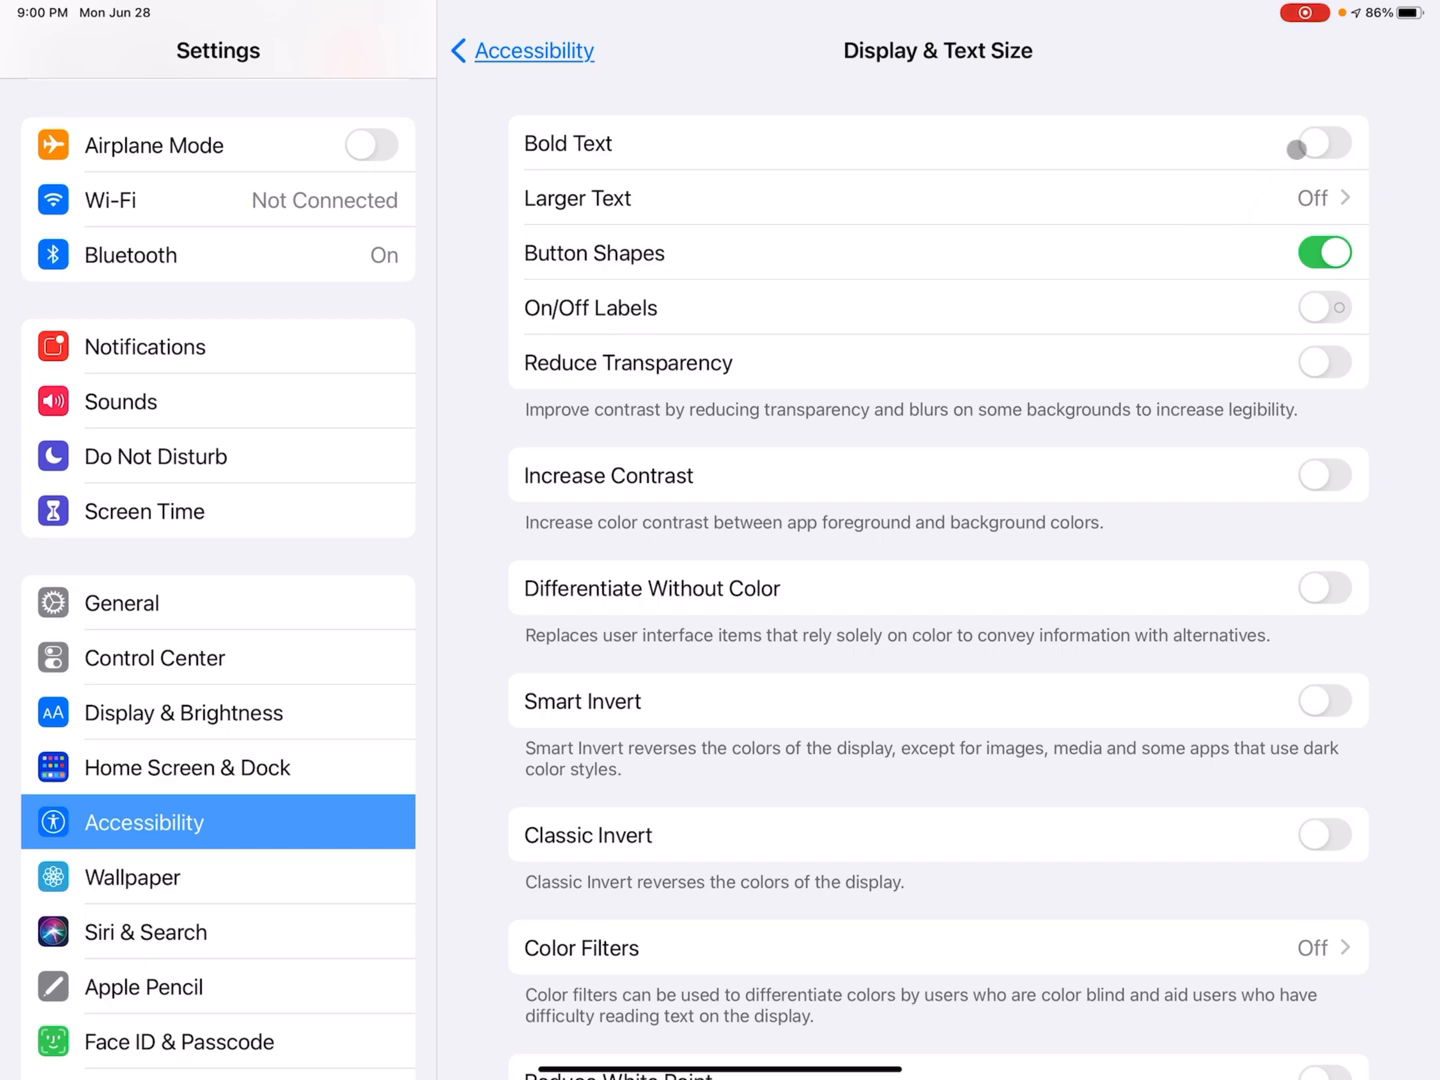
click(1324, 142)
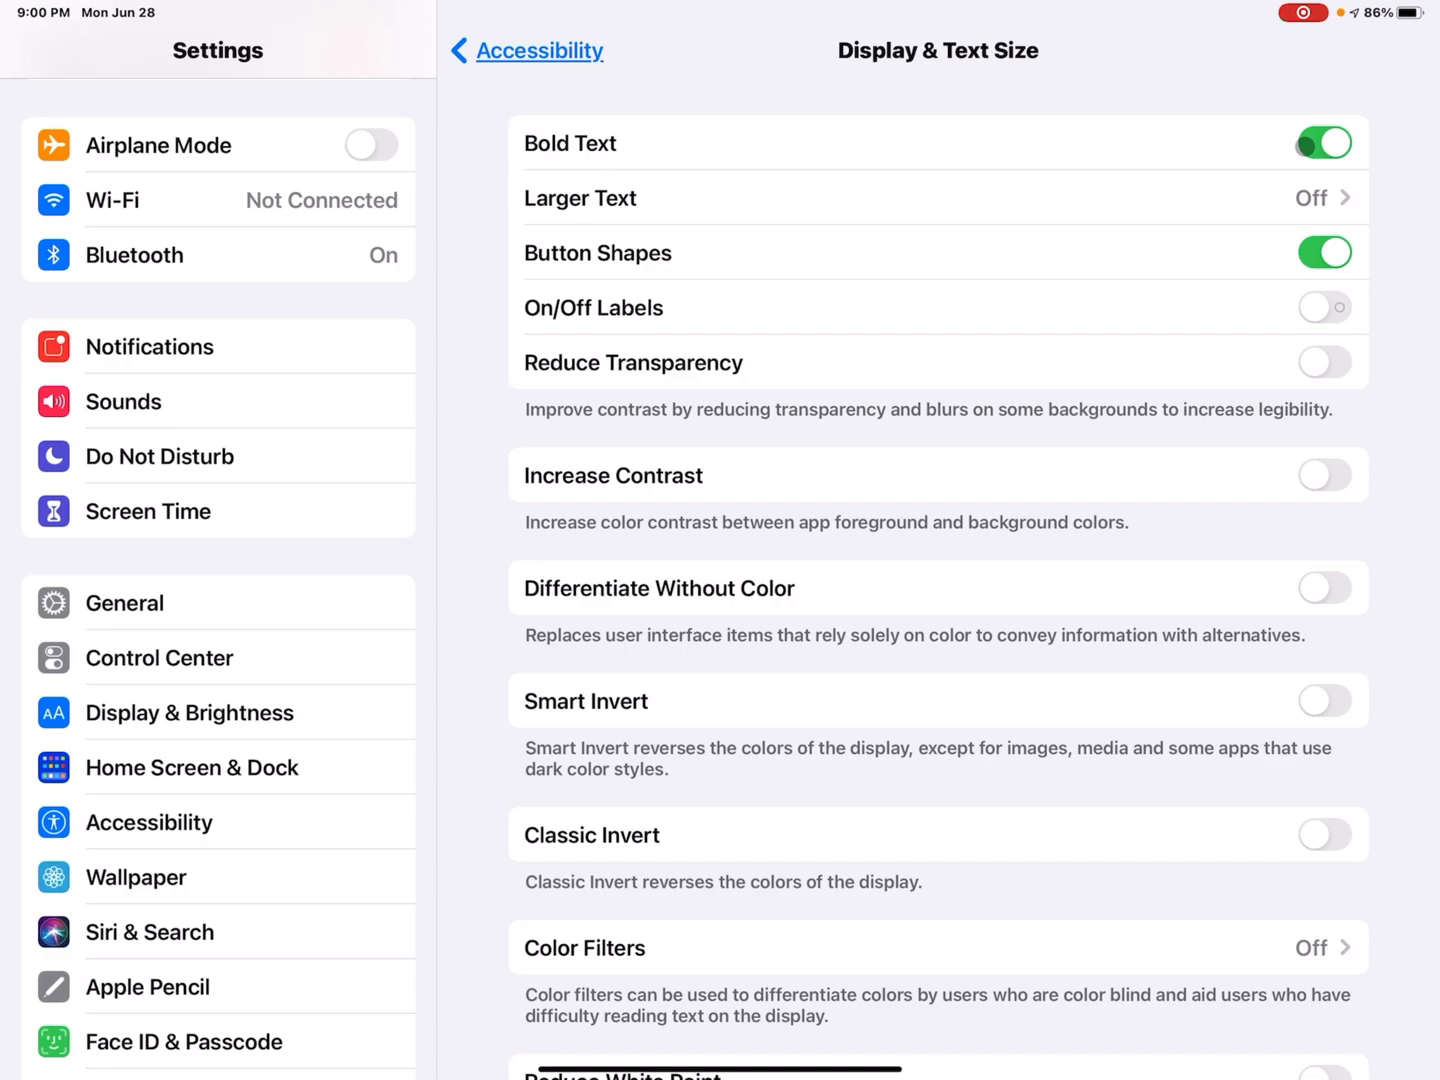
click(1324, 142)
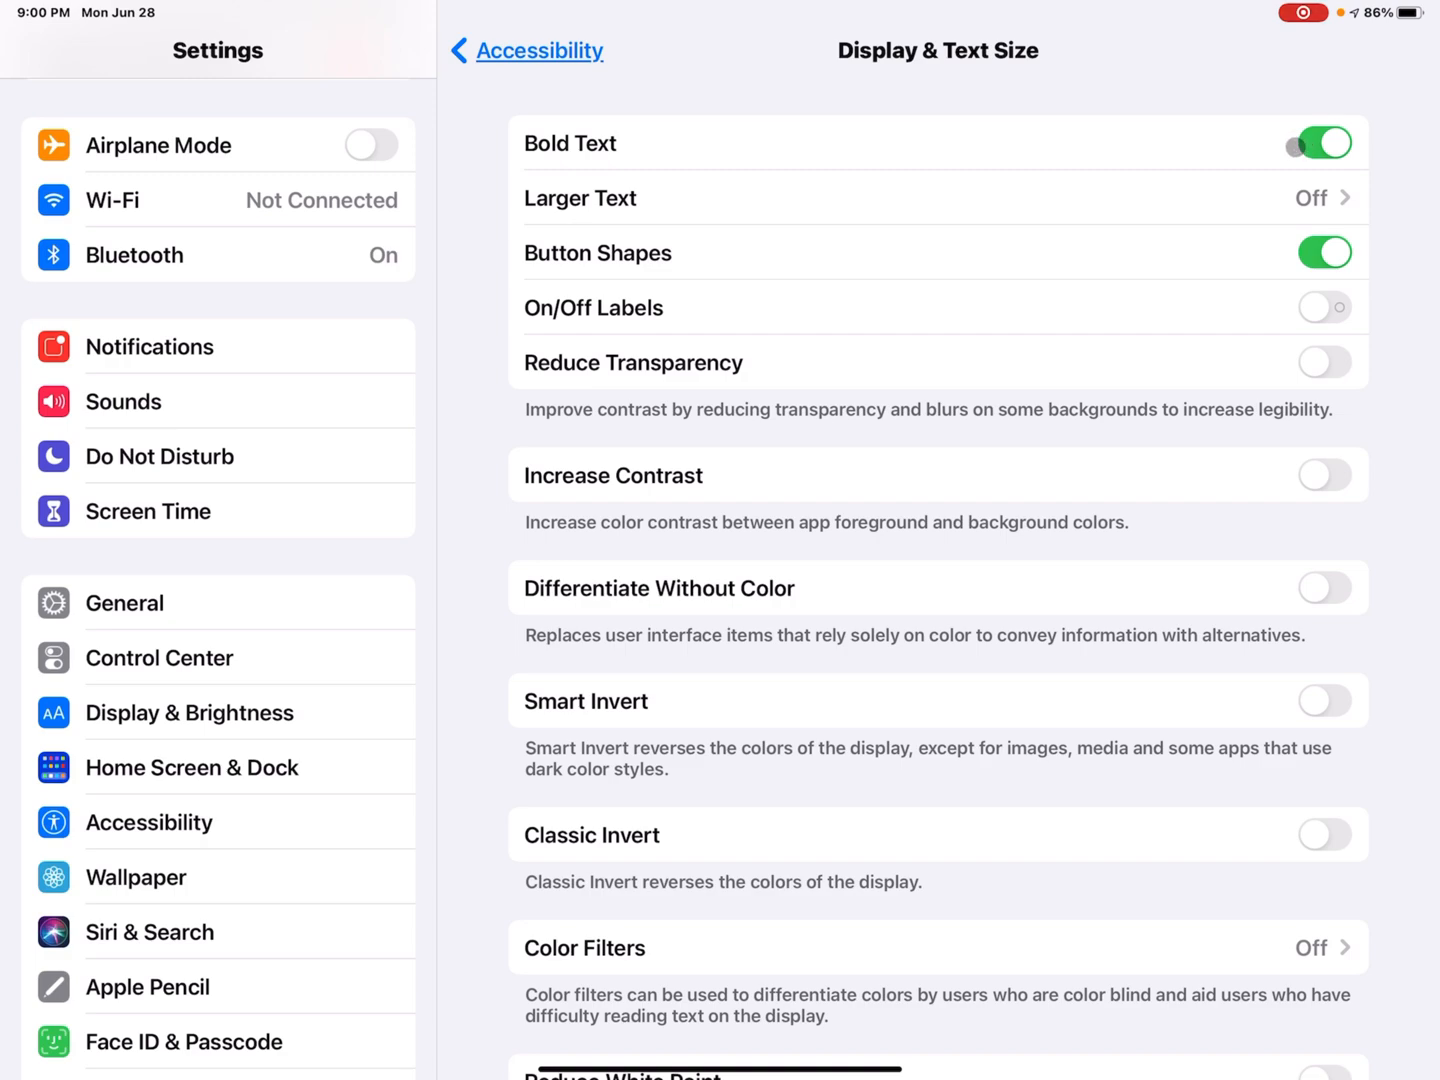
click(1324, 143)
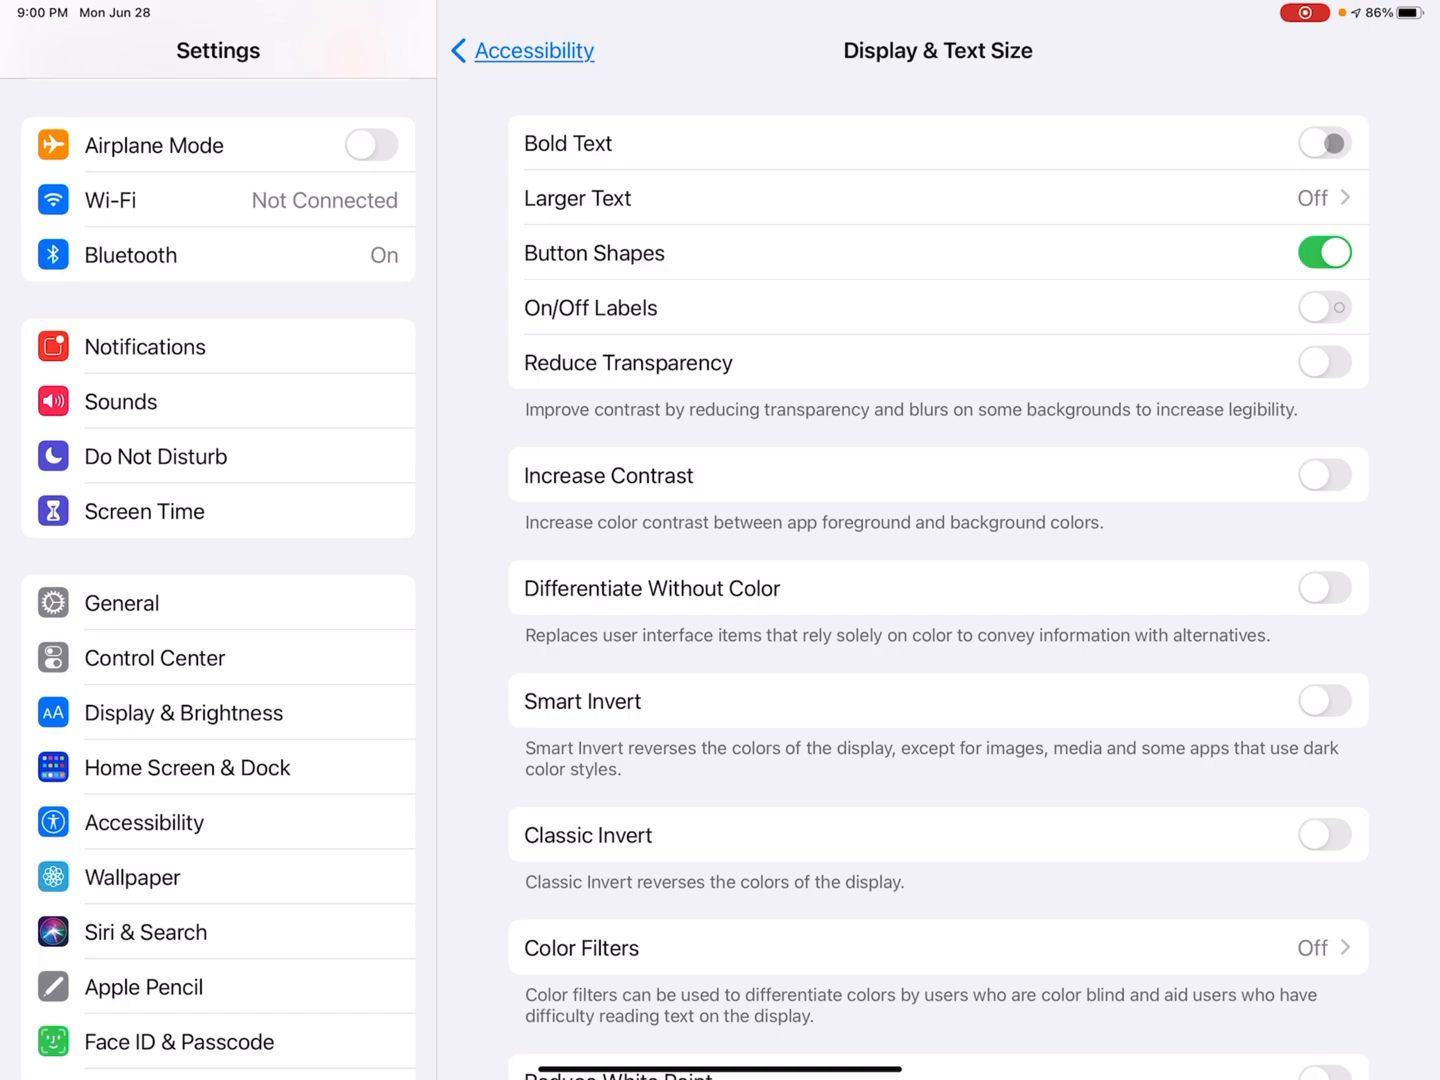
click(1324, 142)
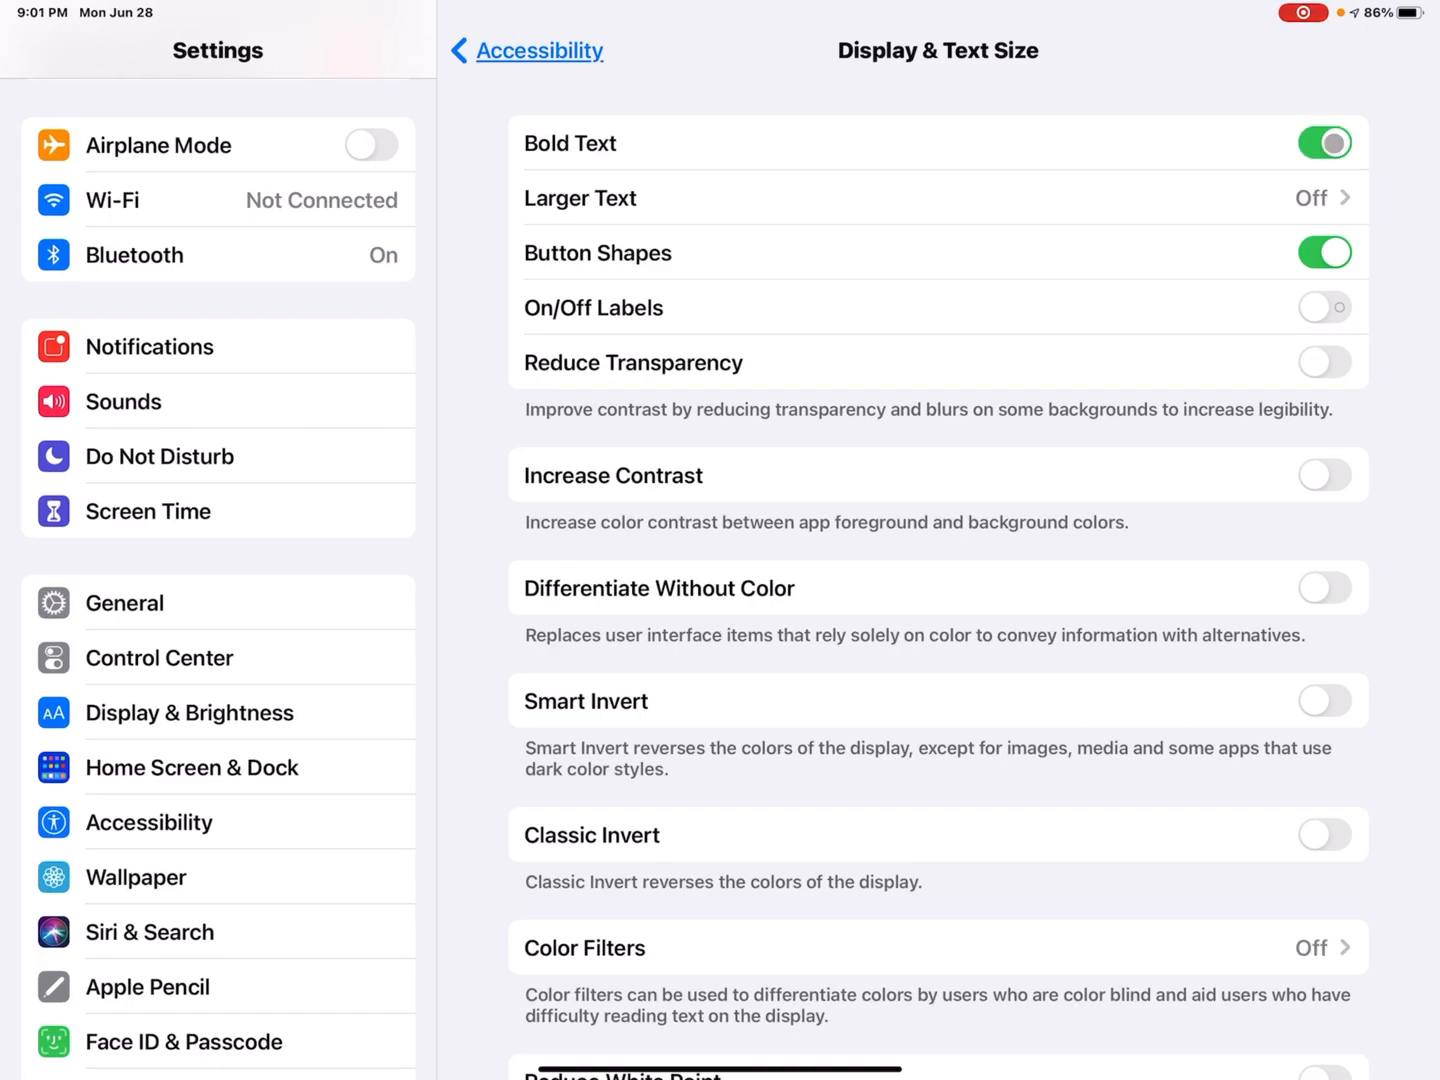
click(1324, 142)
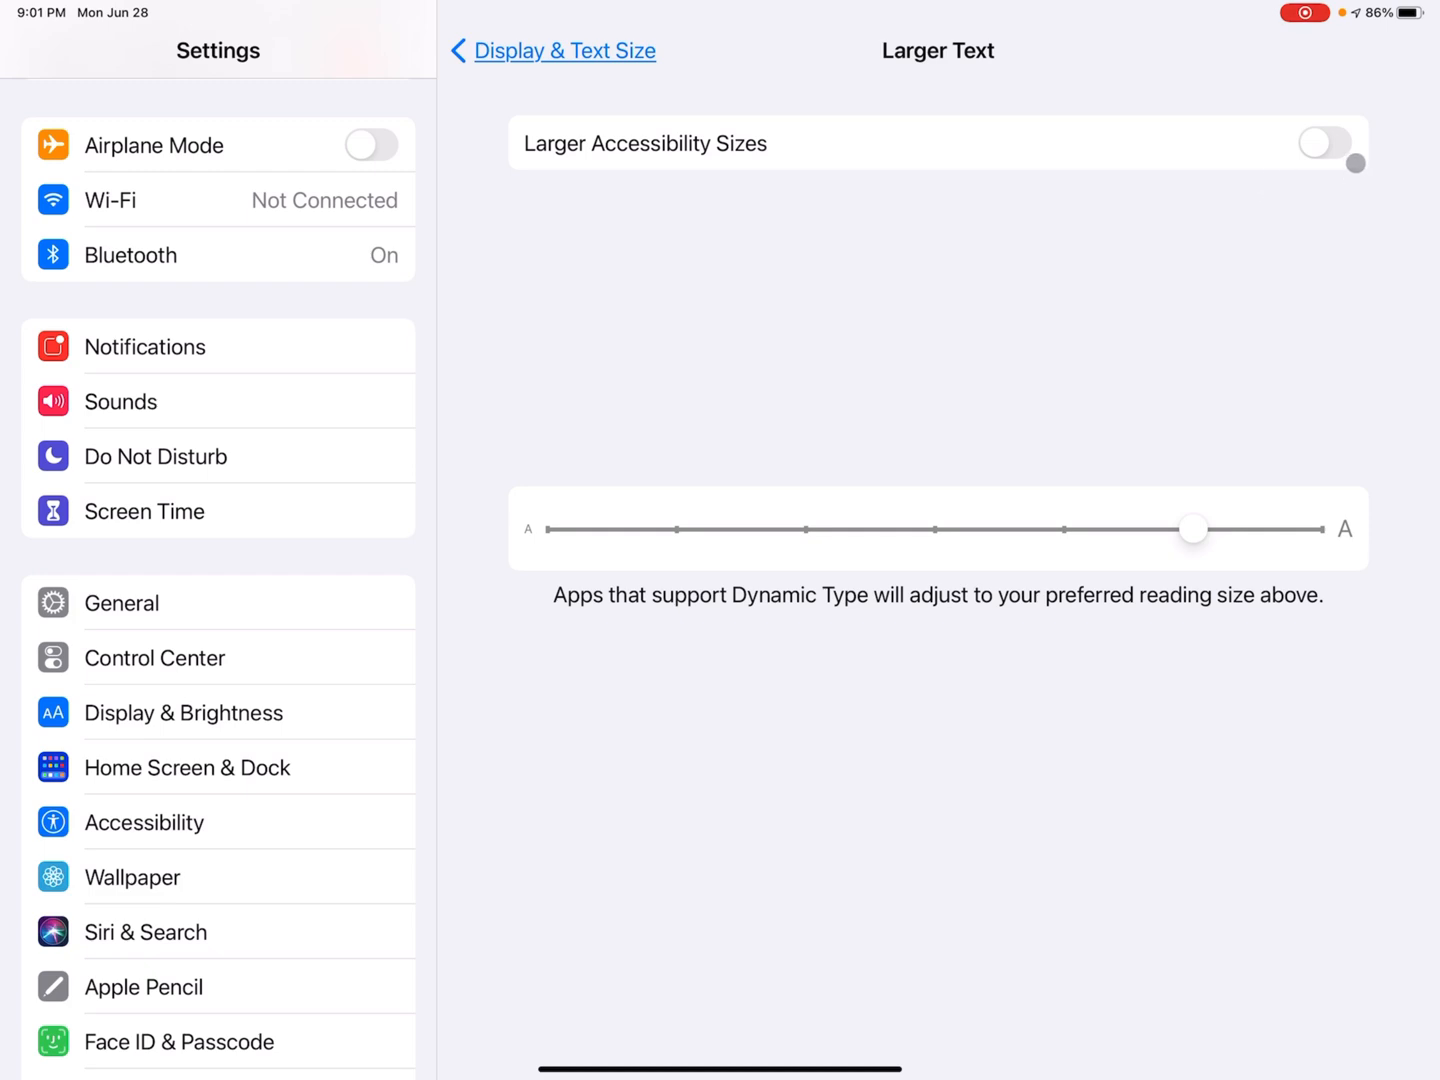
Turn on Larger Accessibility Sizes and drag the reading size smaller, then much larger
click(1324, 143)
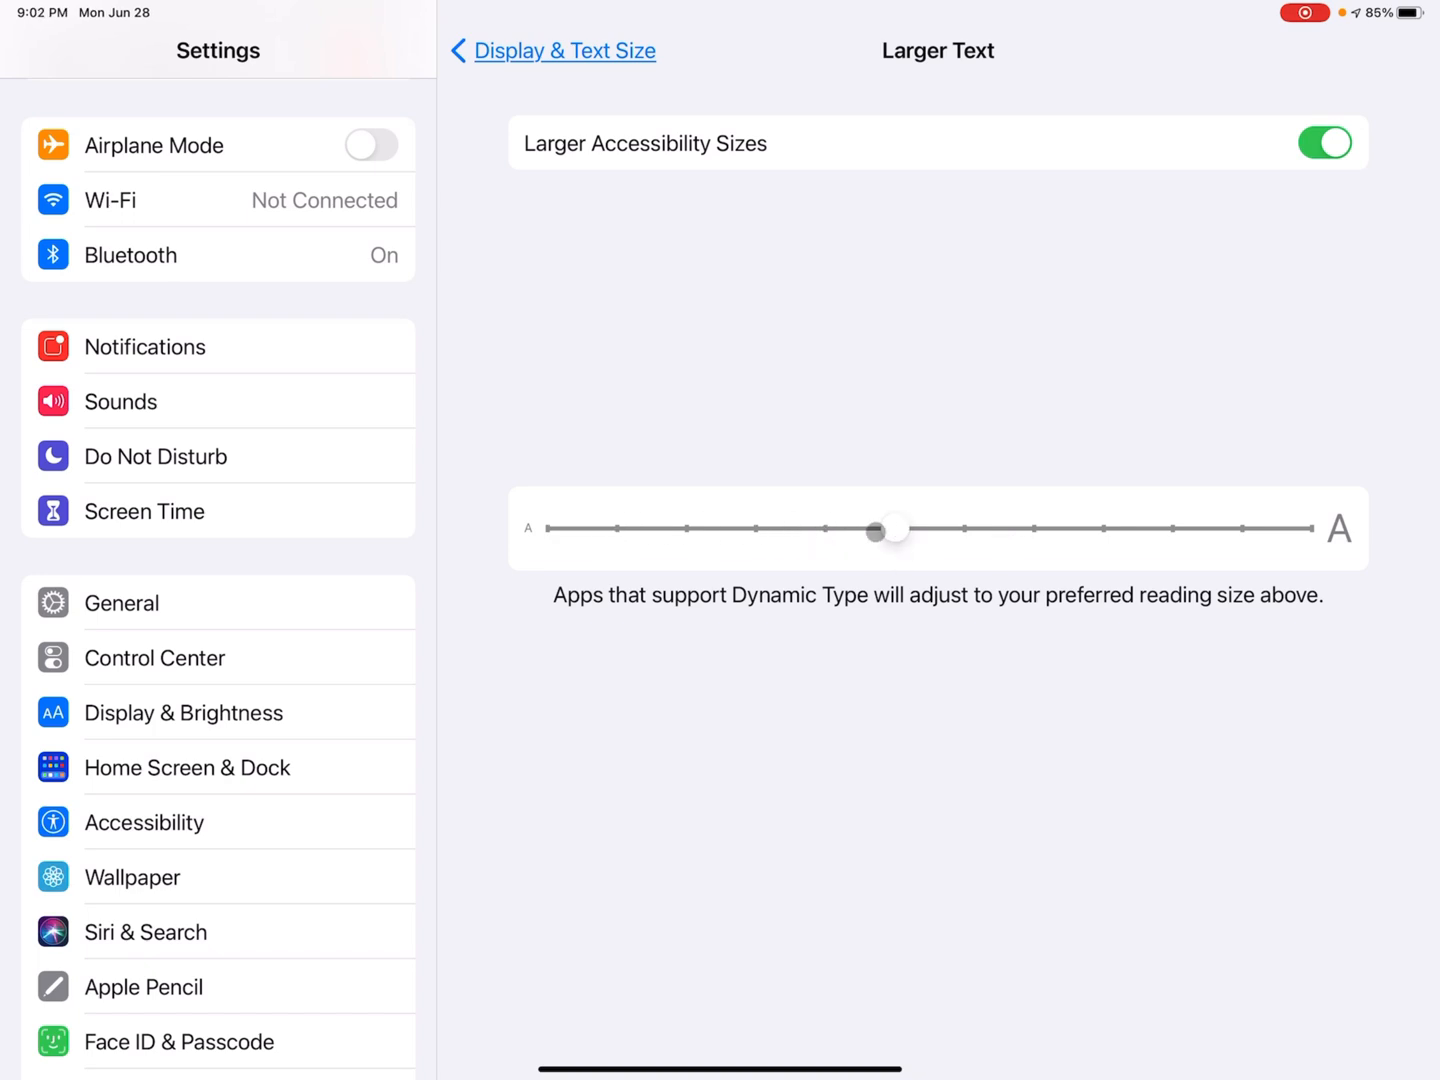
drag(890, 531, 755, 531)
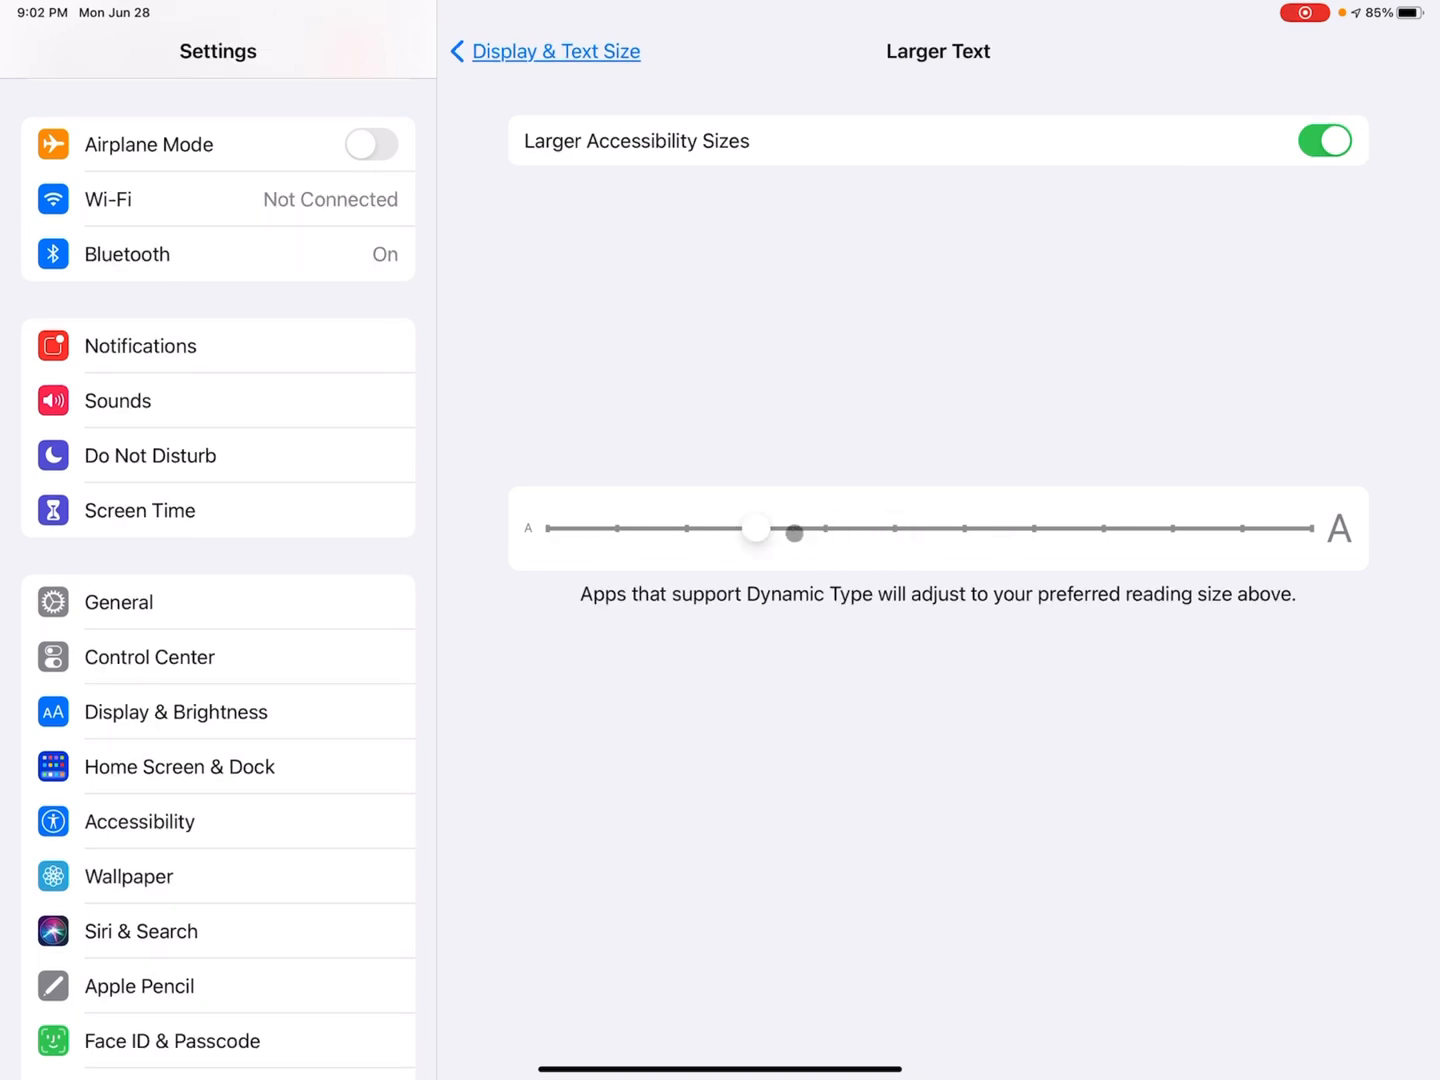
drag(795, 533, 600, 538)
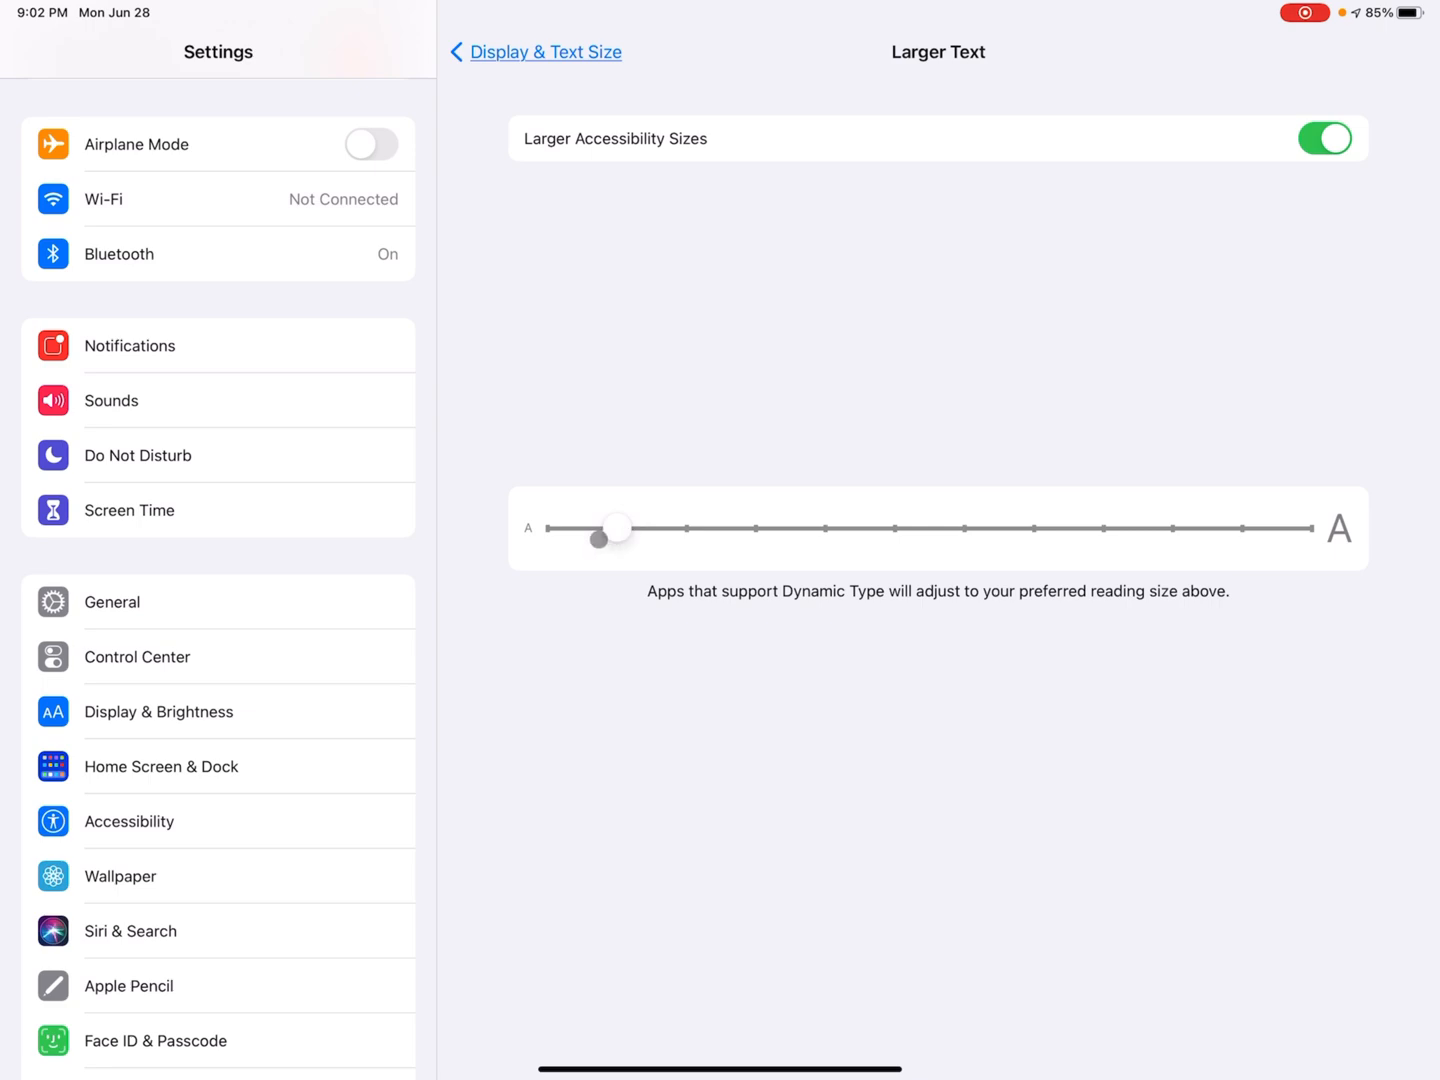
drag(600, 538, 963, 528)
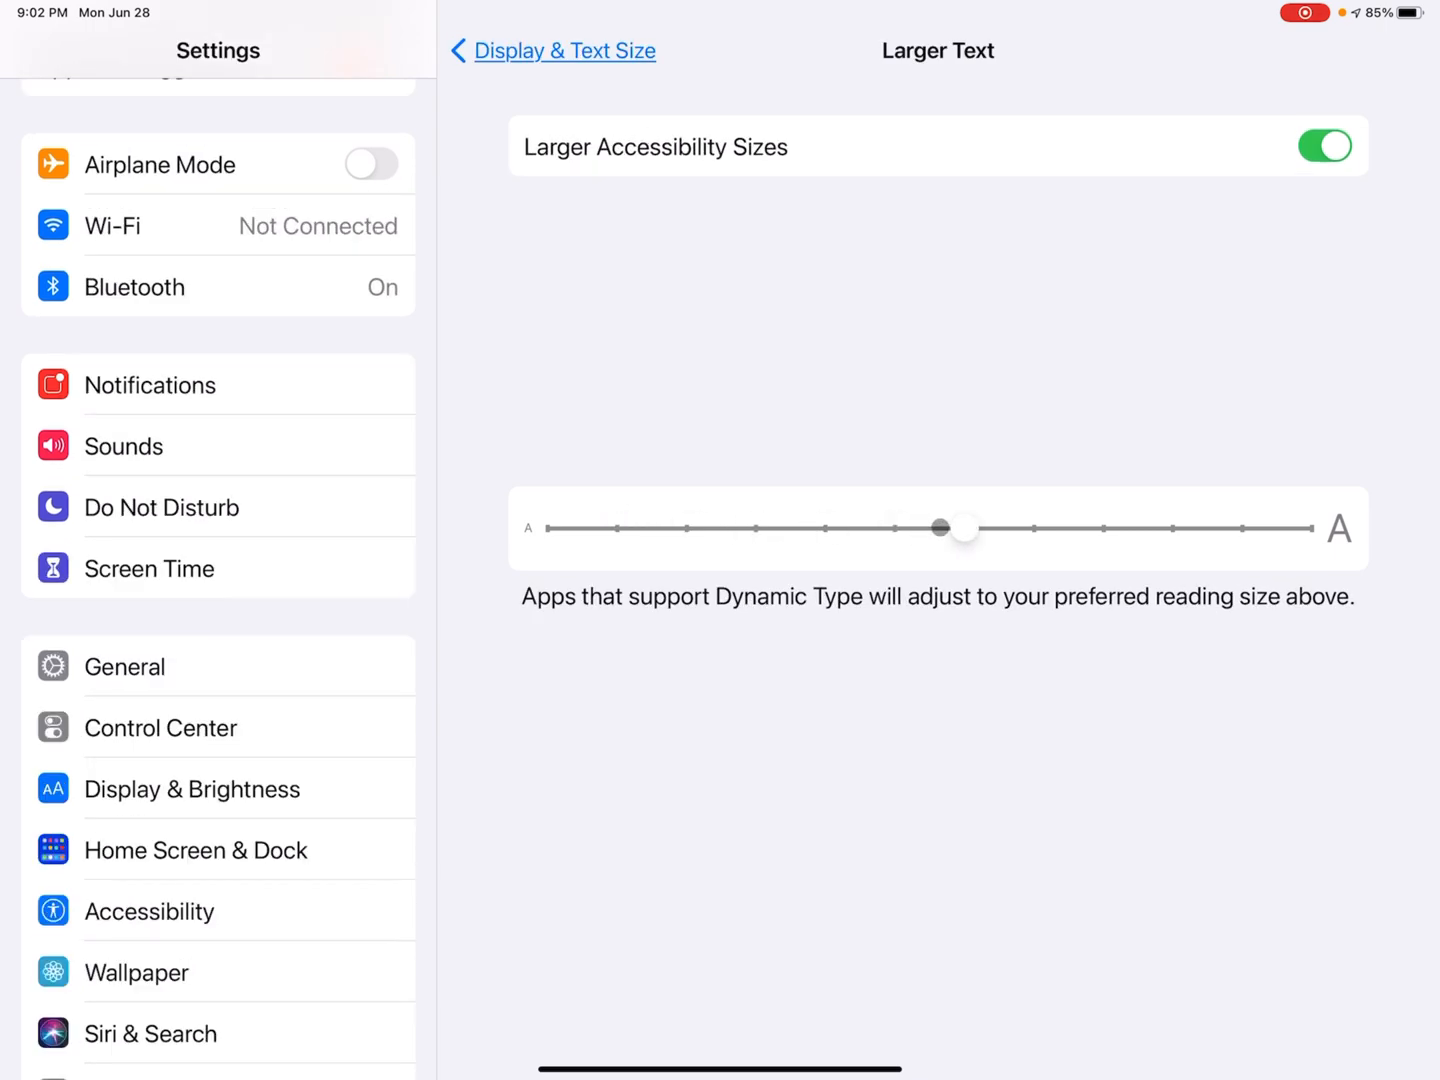
drag(938, 528, 1170, 528)
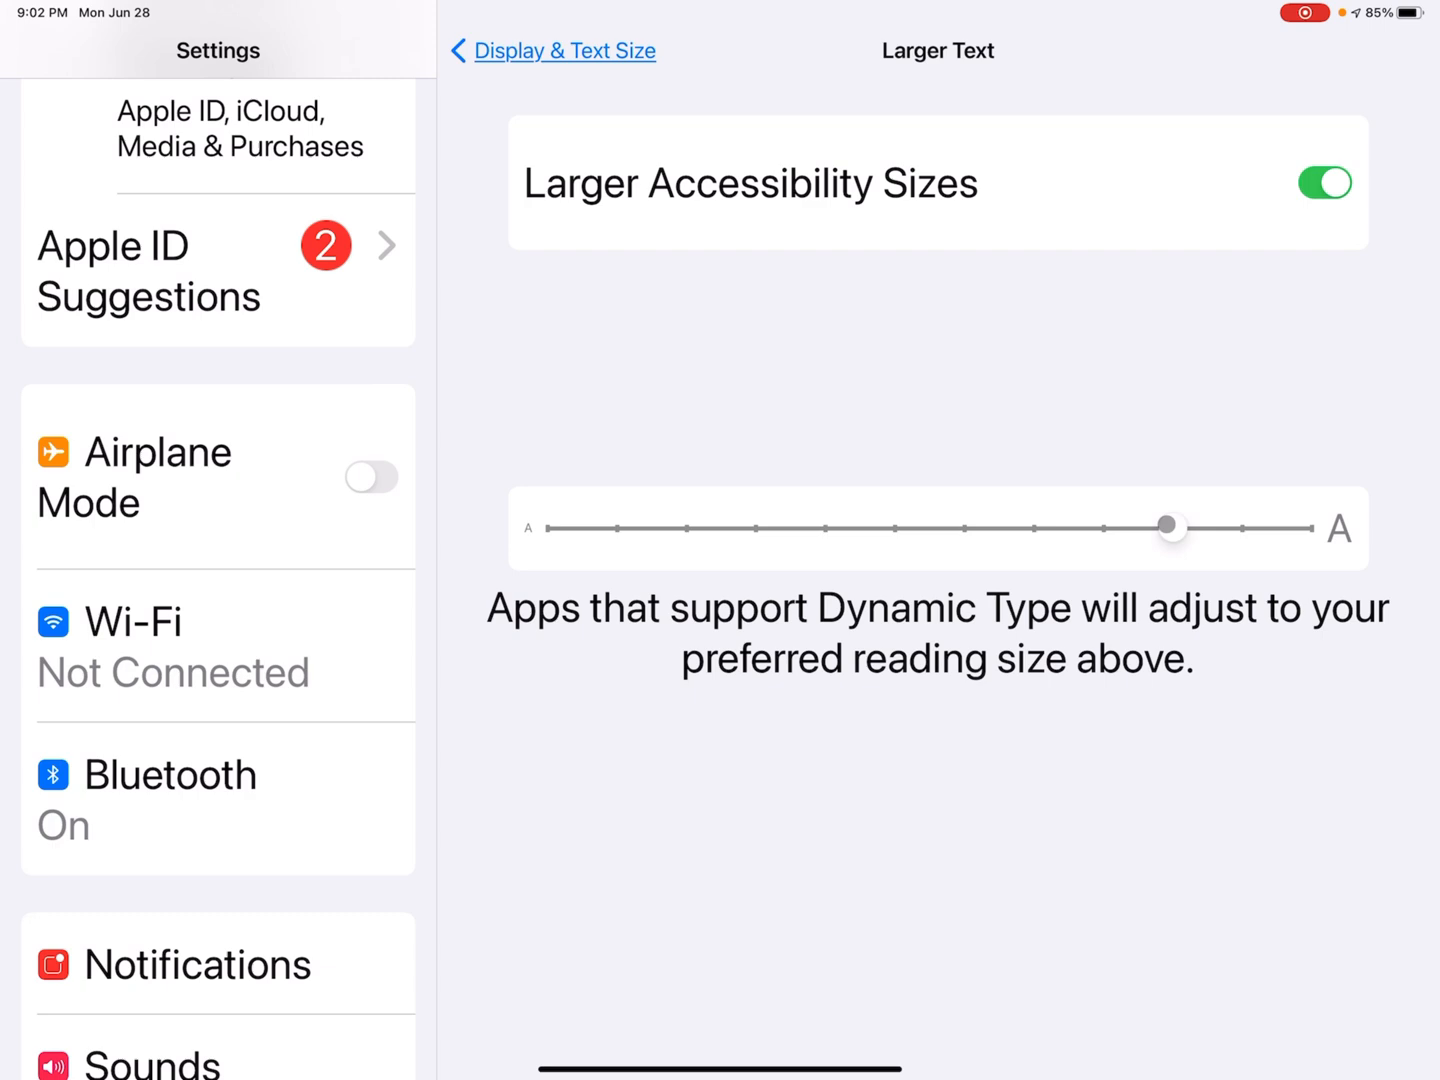
drag(1170, 528, 1035, 528)
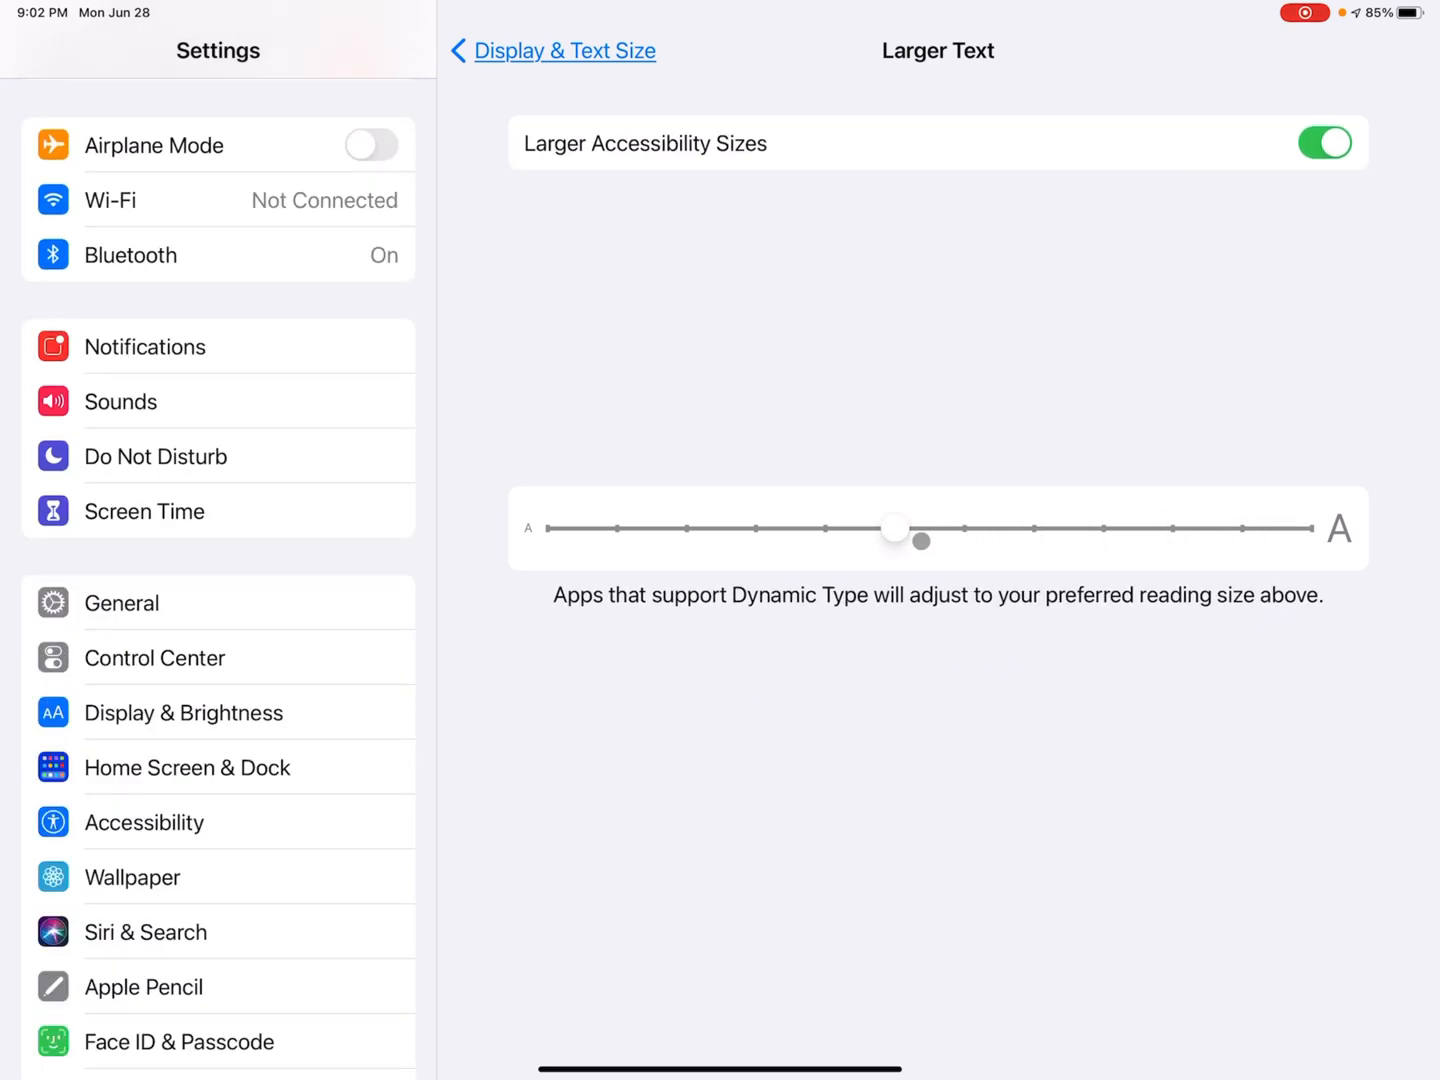
Keep resizing the reading text between small and medium, returning it to default
drag(895, 528, 962, 528)
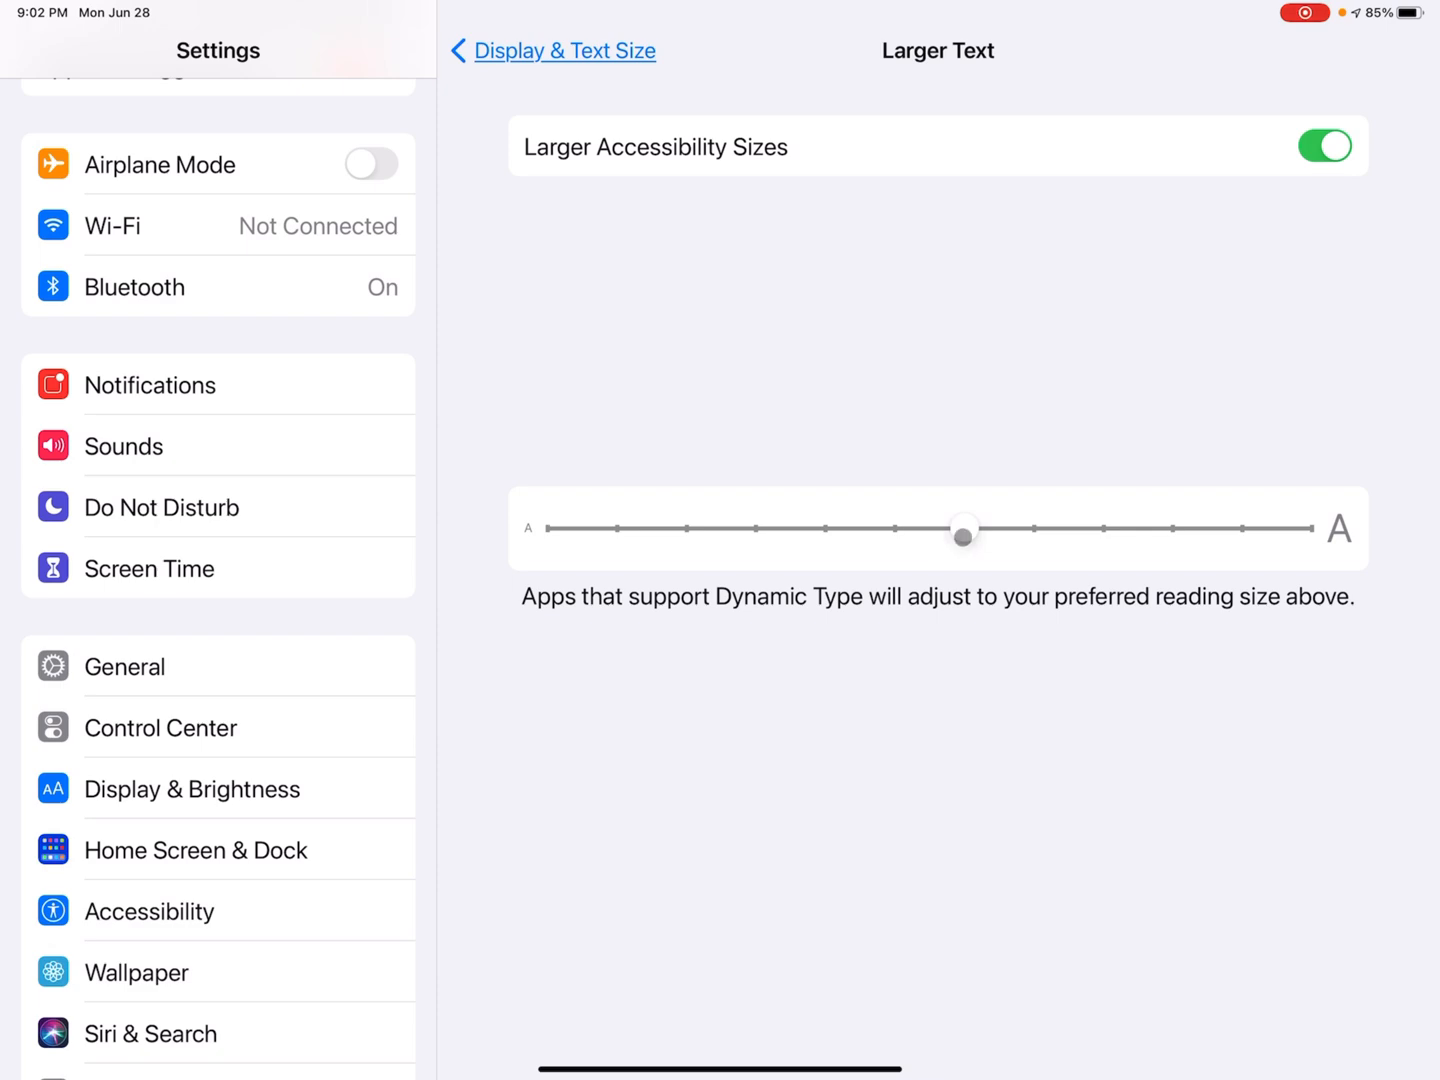
drag(962, 533, 700, 540)
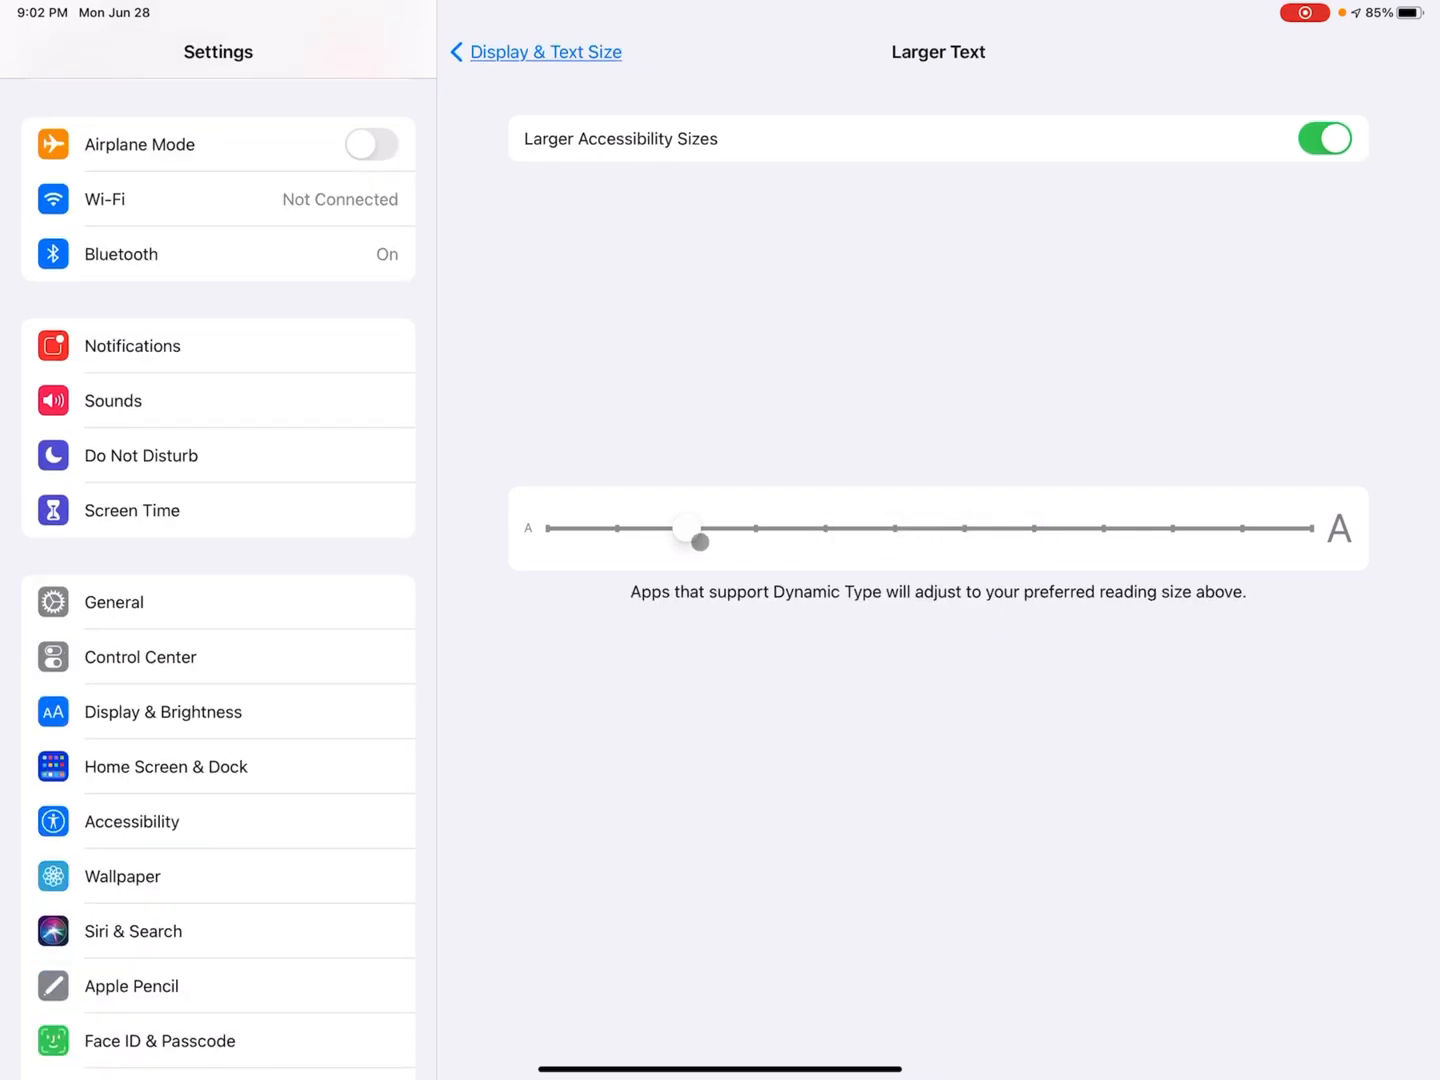
drag(700, 541, 953, 541)
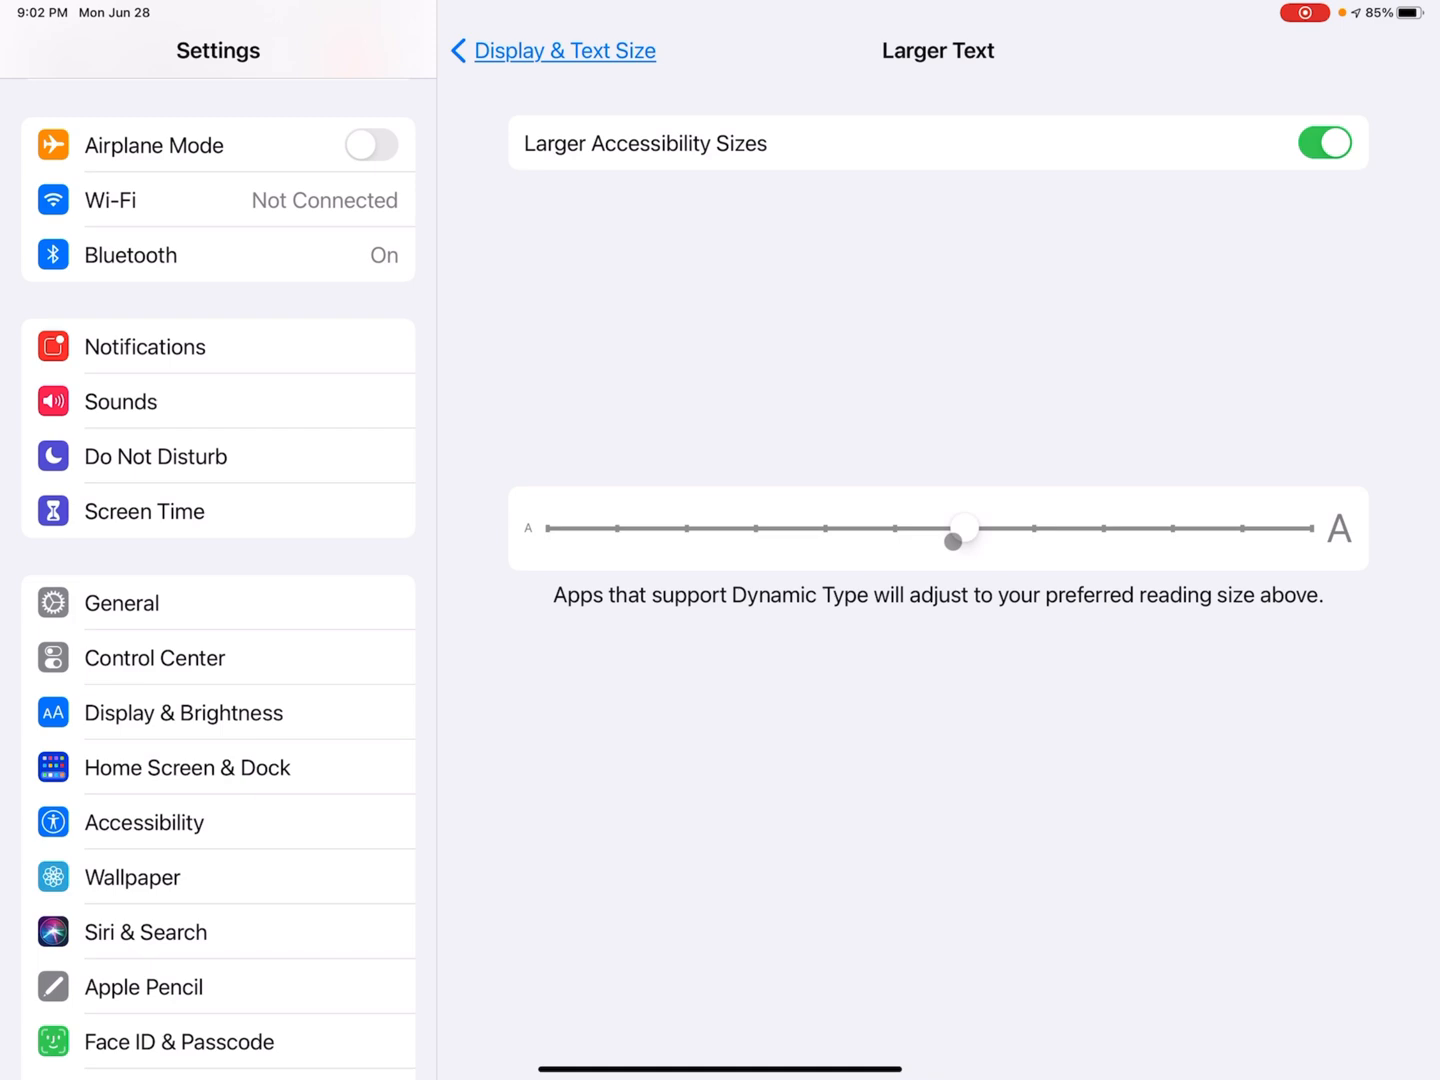
drag(953, 540, 755, 537)
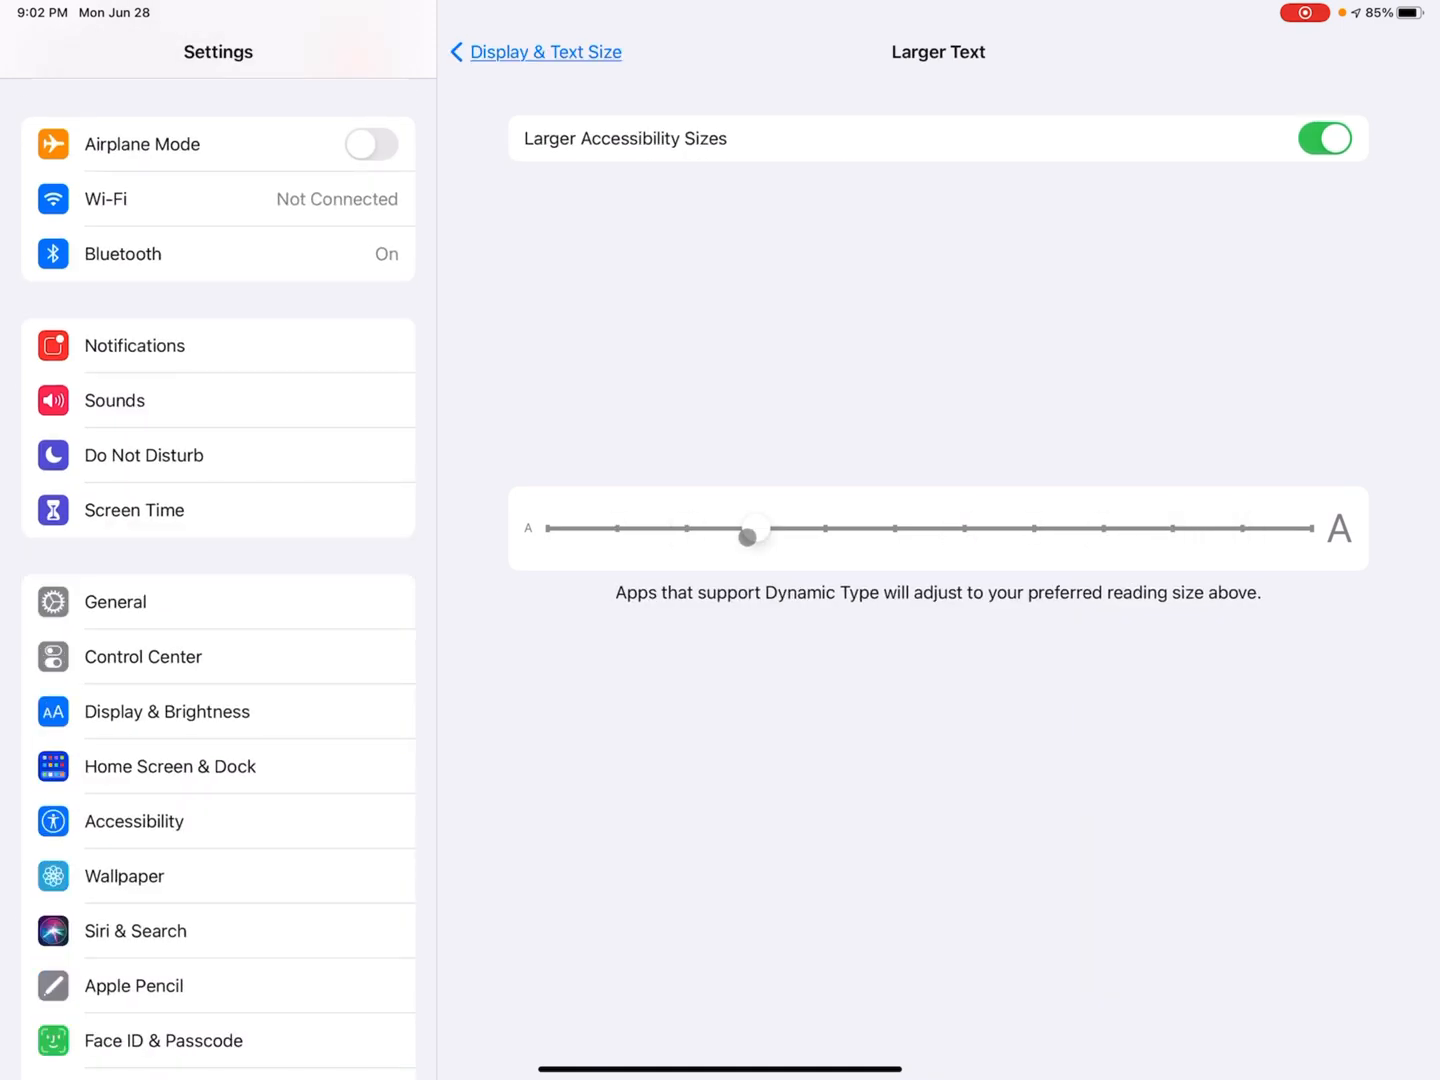
drag(755, 530, 895, 528)
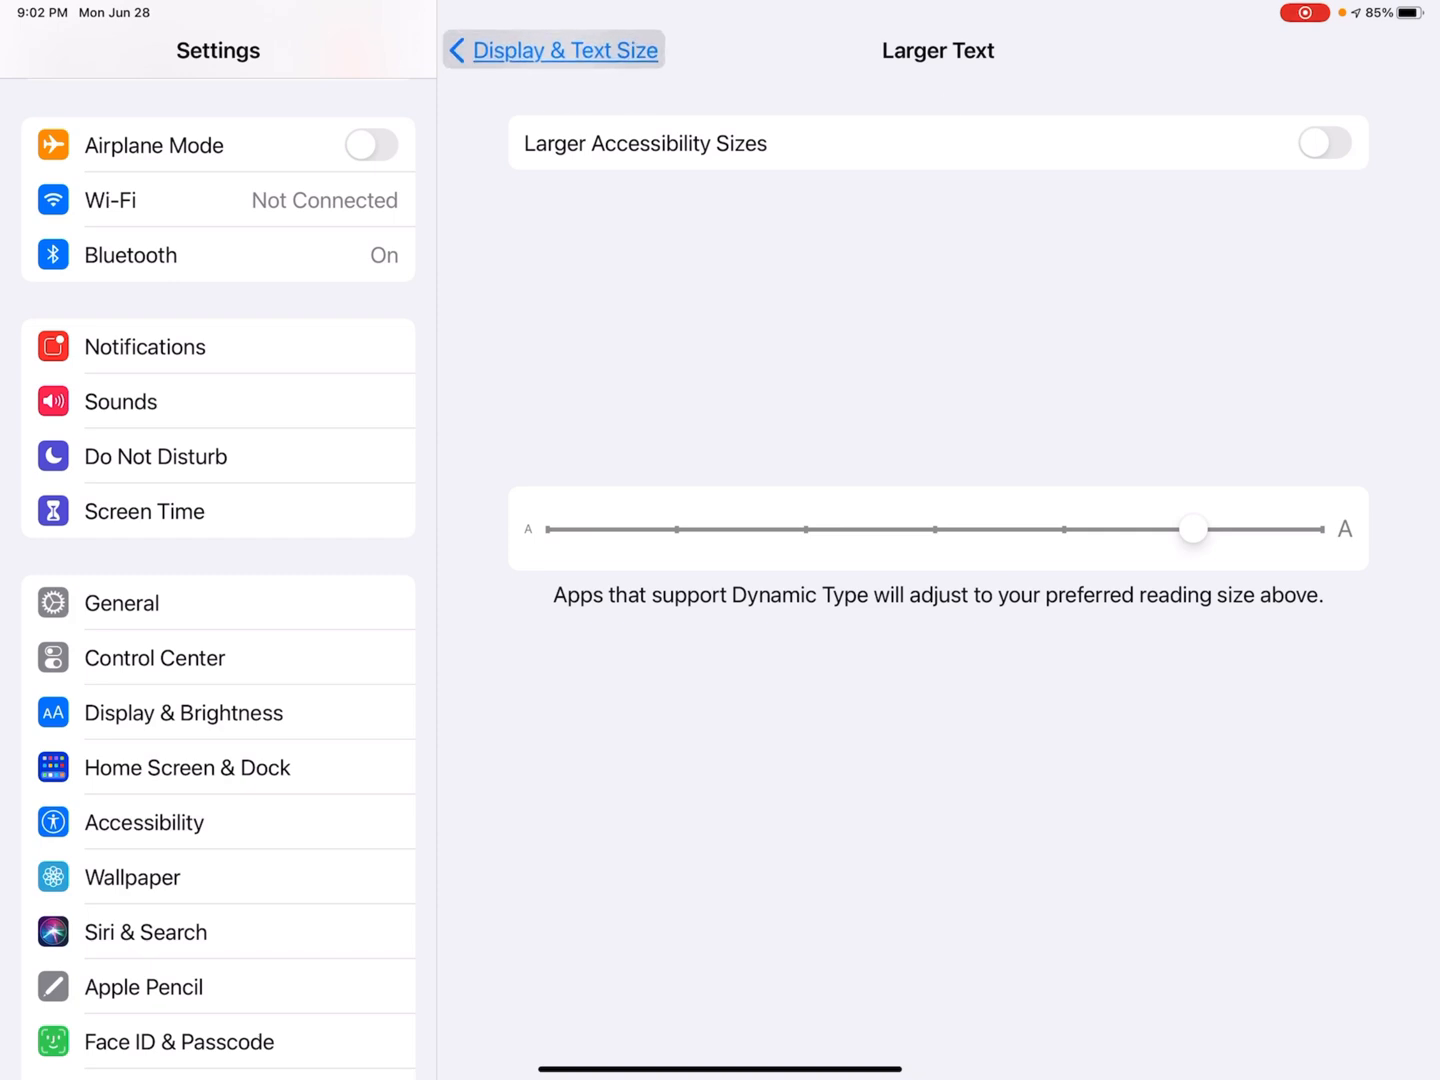
drag(1194, 528, 1184, 528)
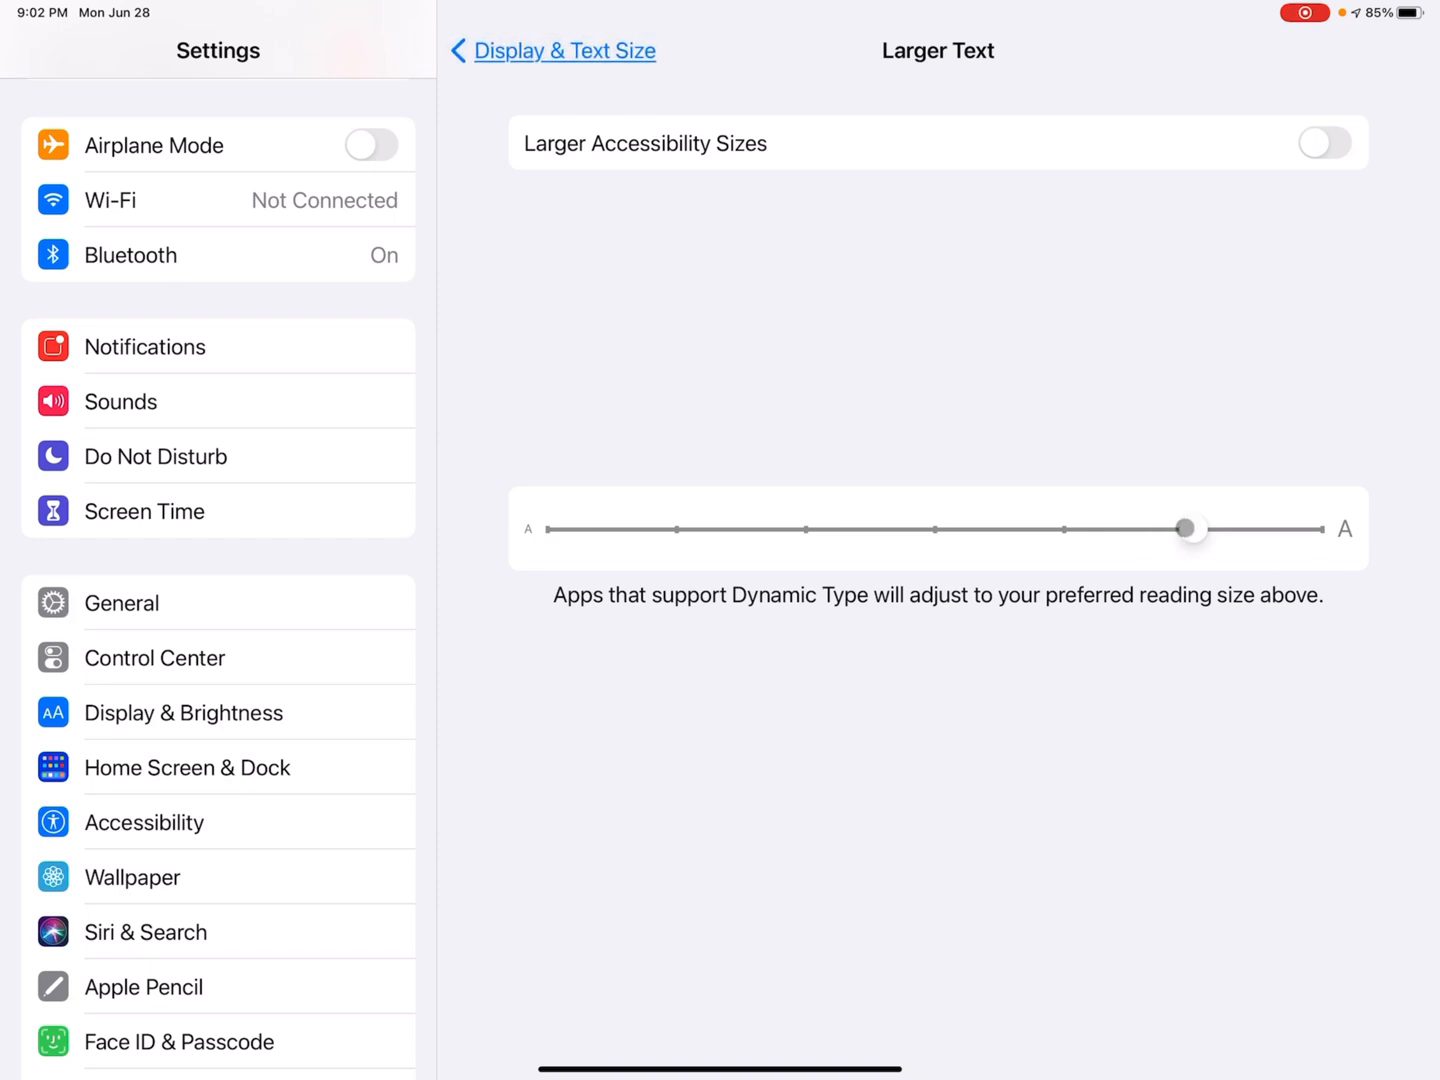
drag(1185, 528, 935, 528)
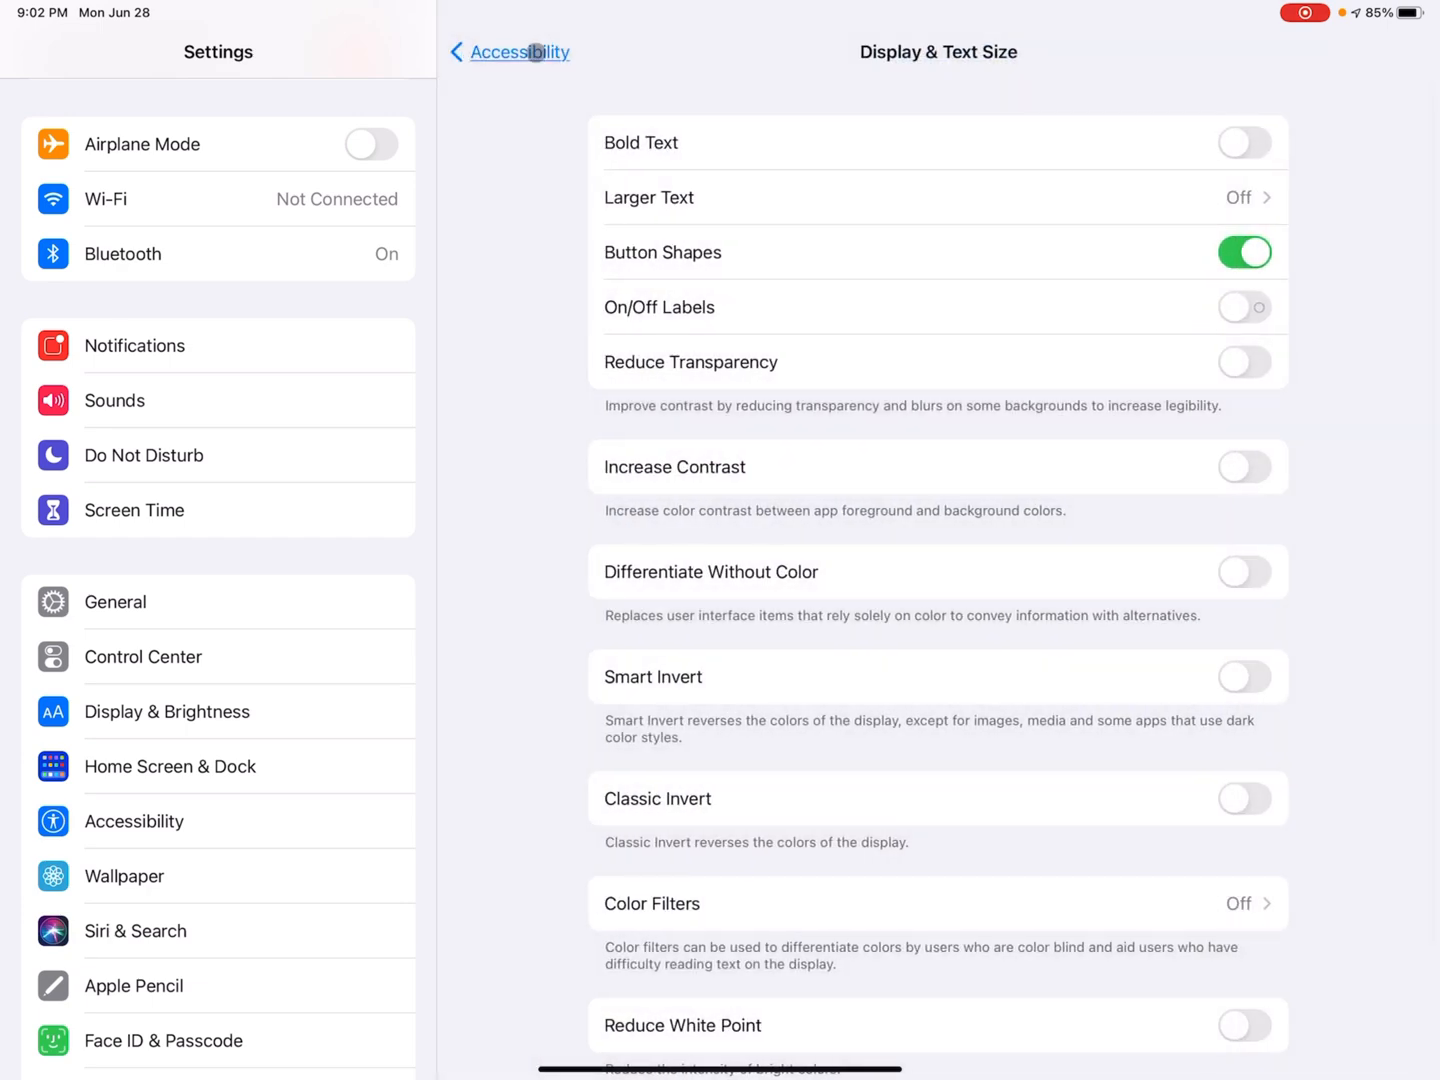
click(1244, 252)
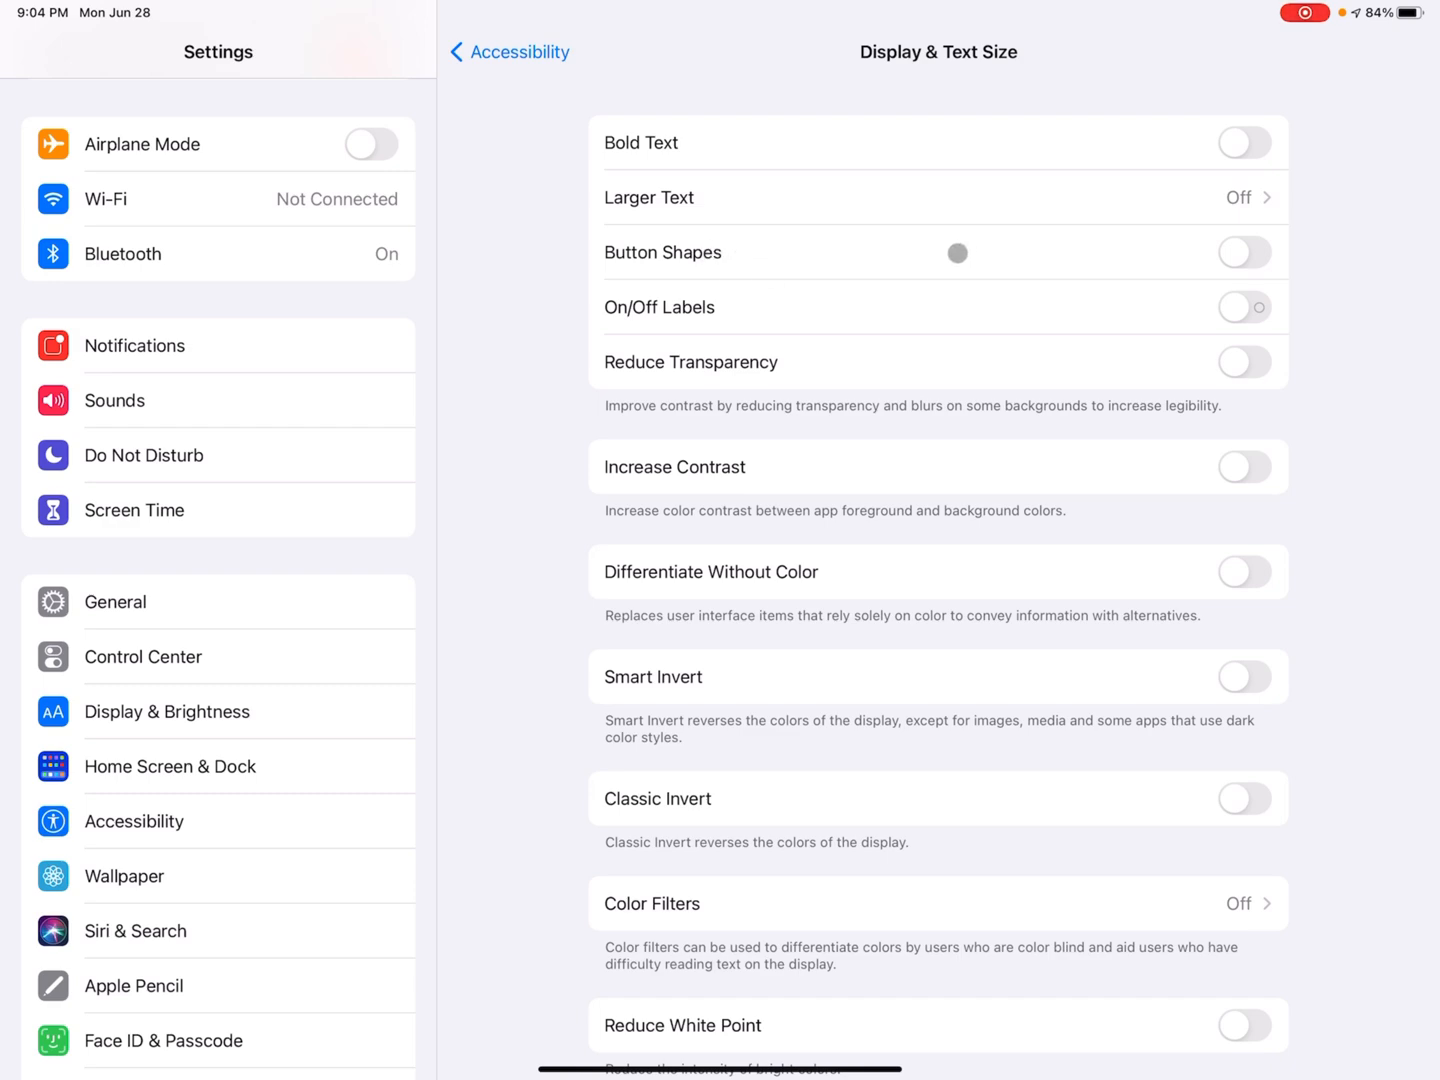
click(1244, 307)
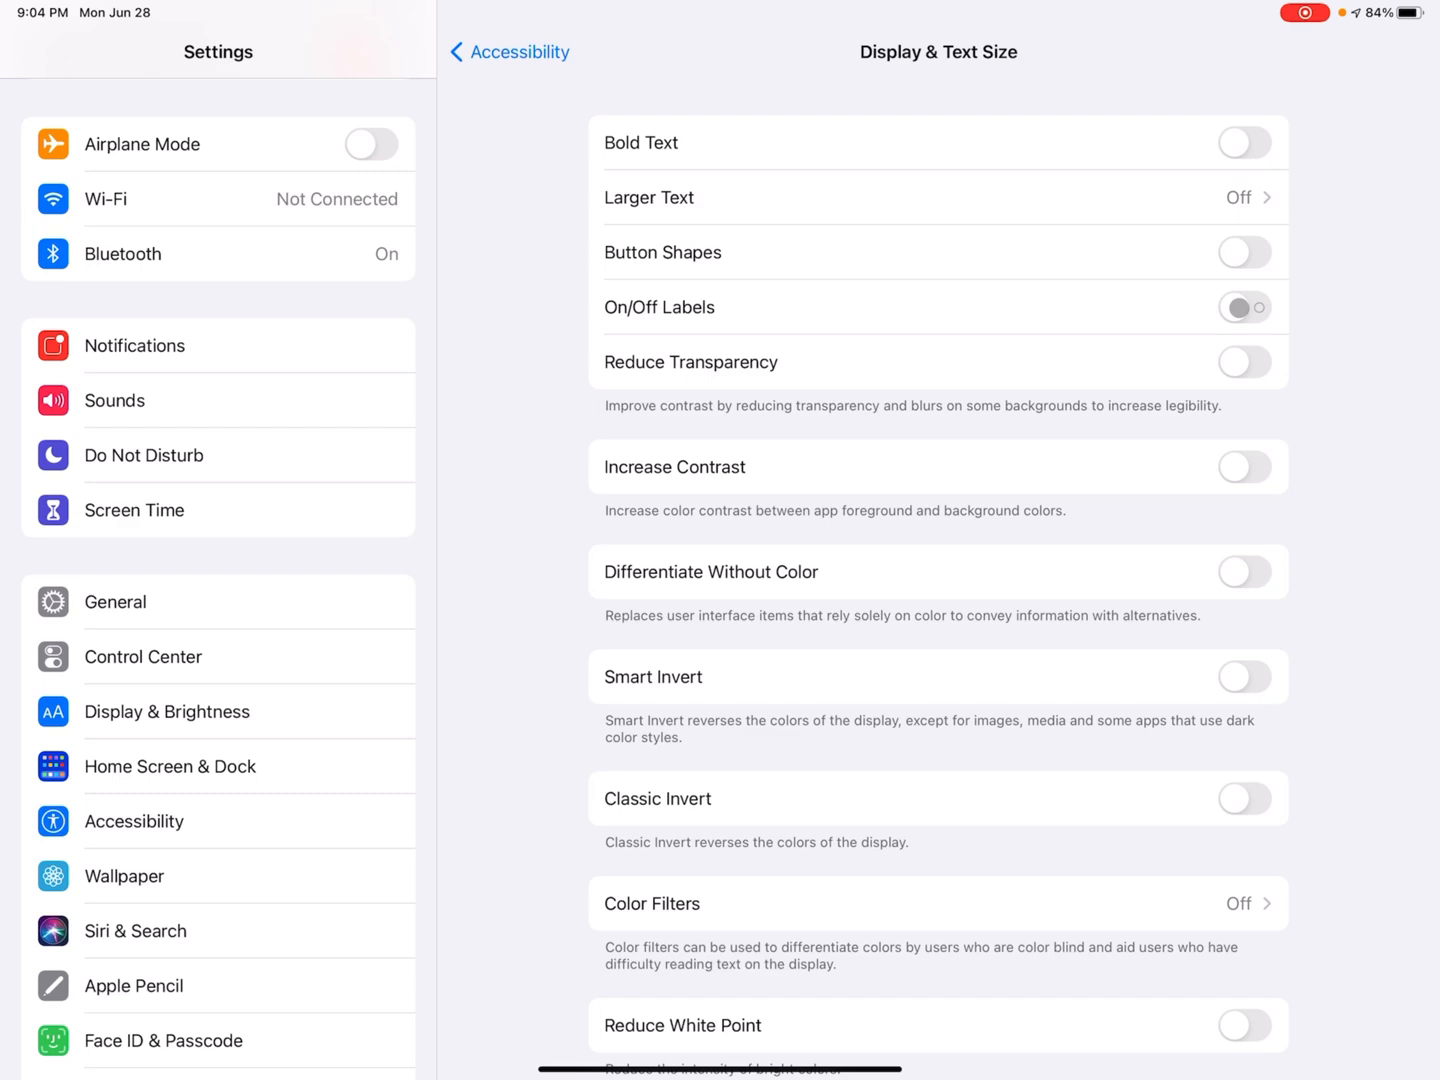
click(1245, 307)
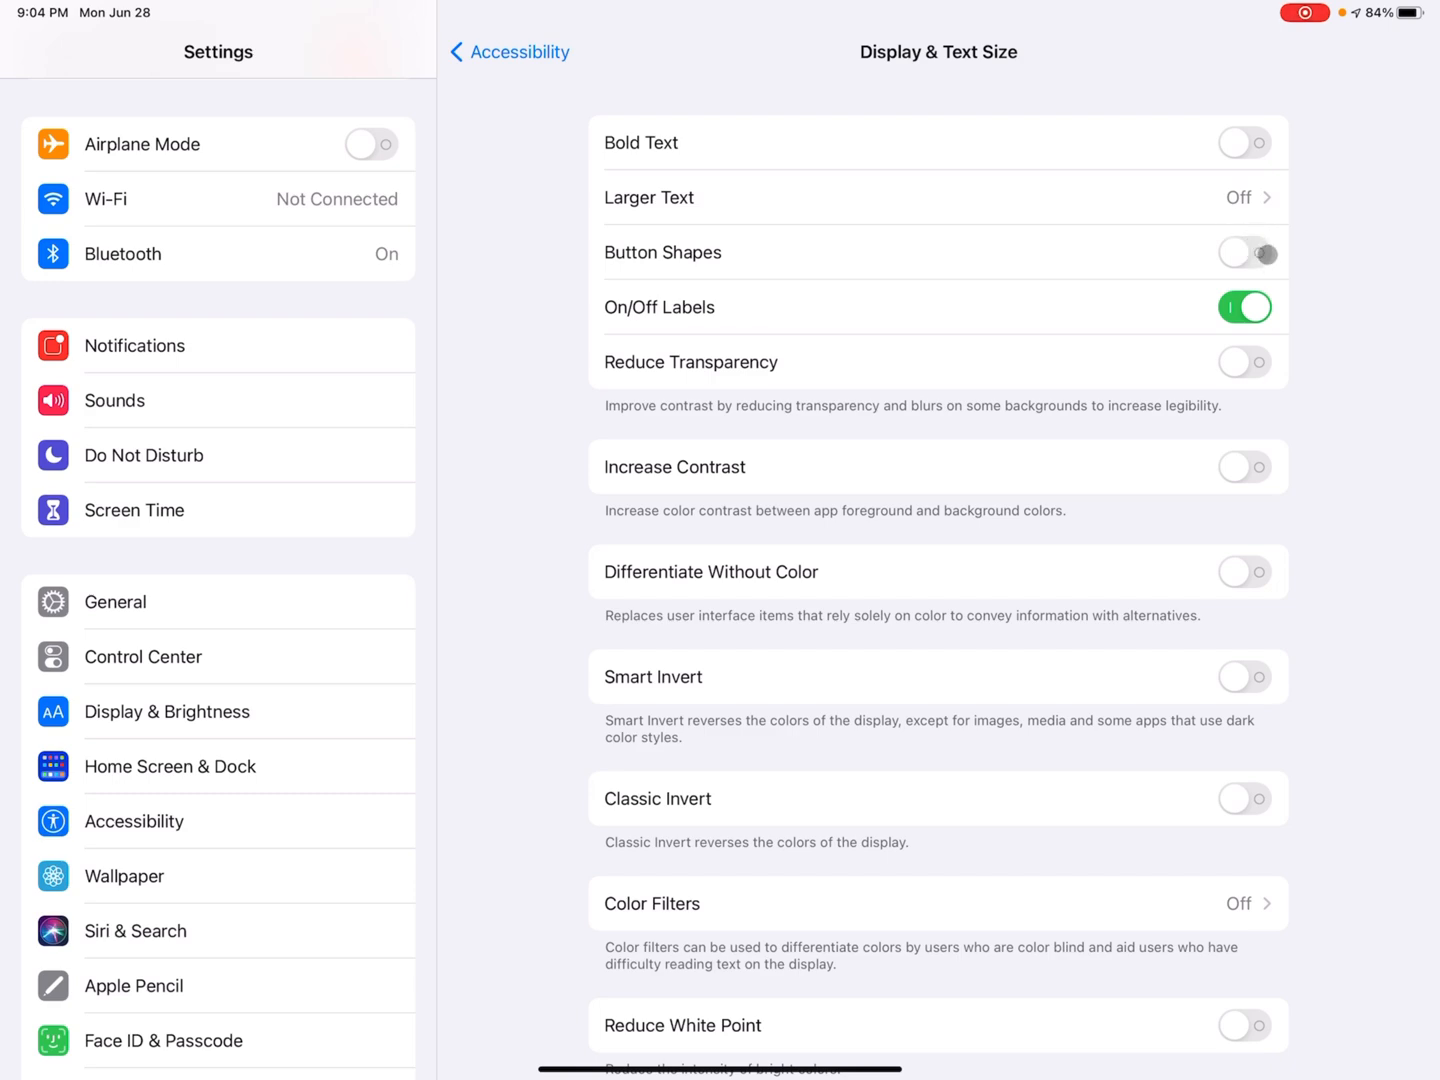
click(1244, 252)
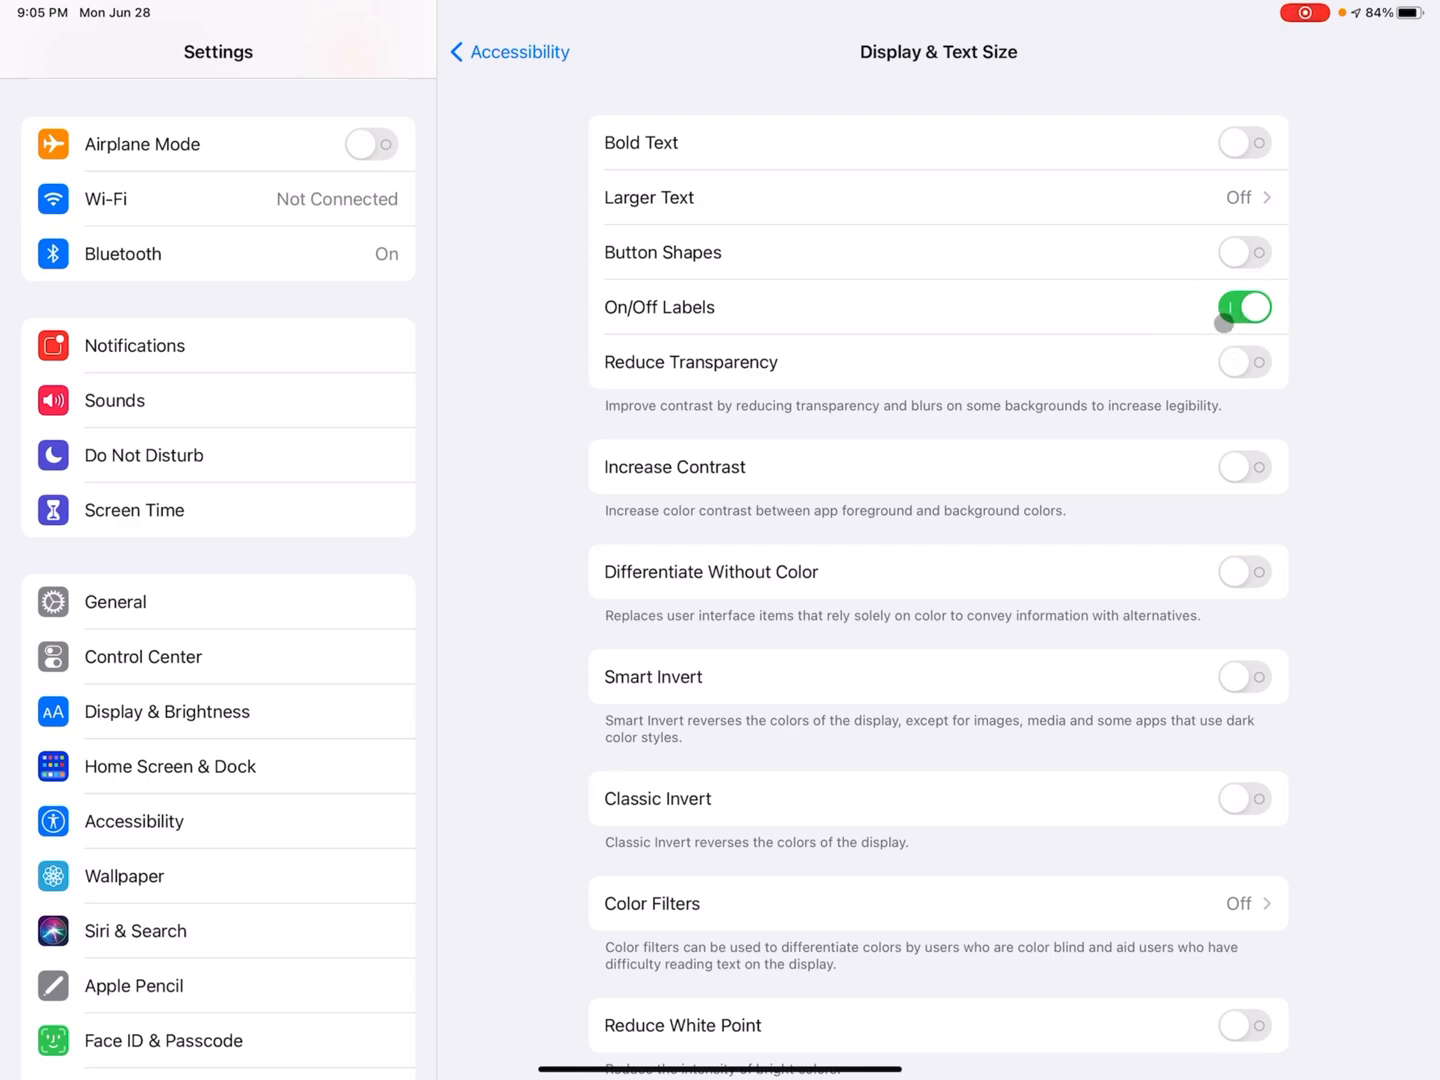
click(1244, 307)
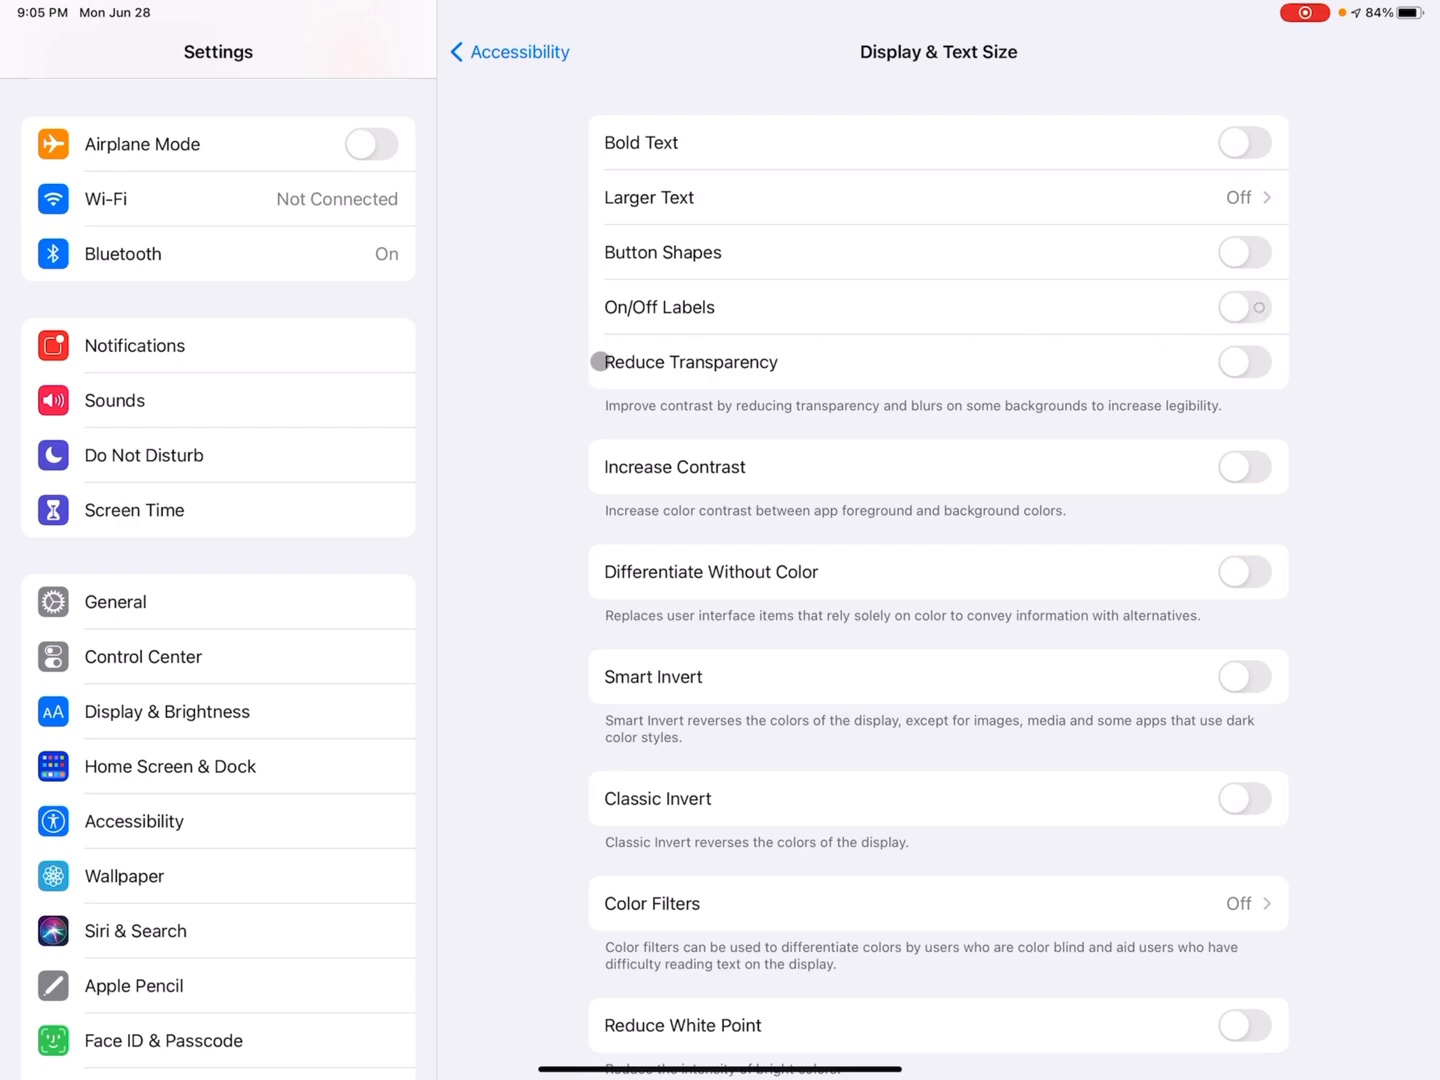
mouse_move(840, 396)
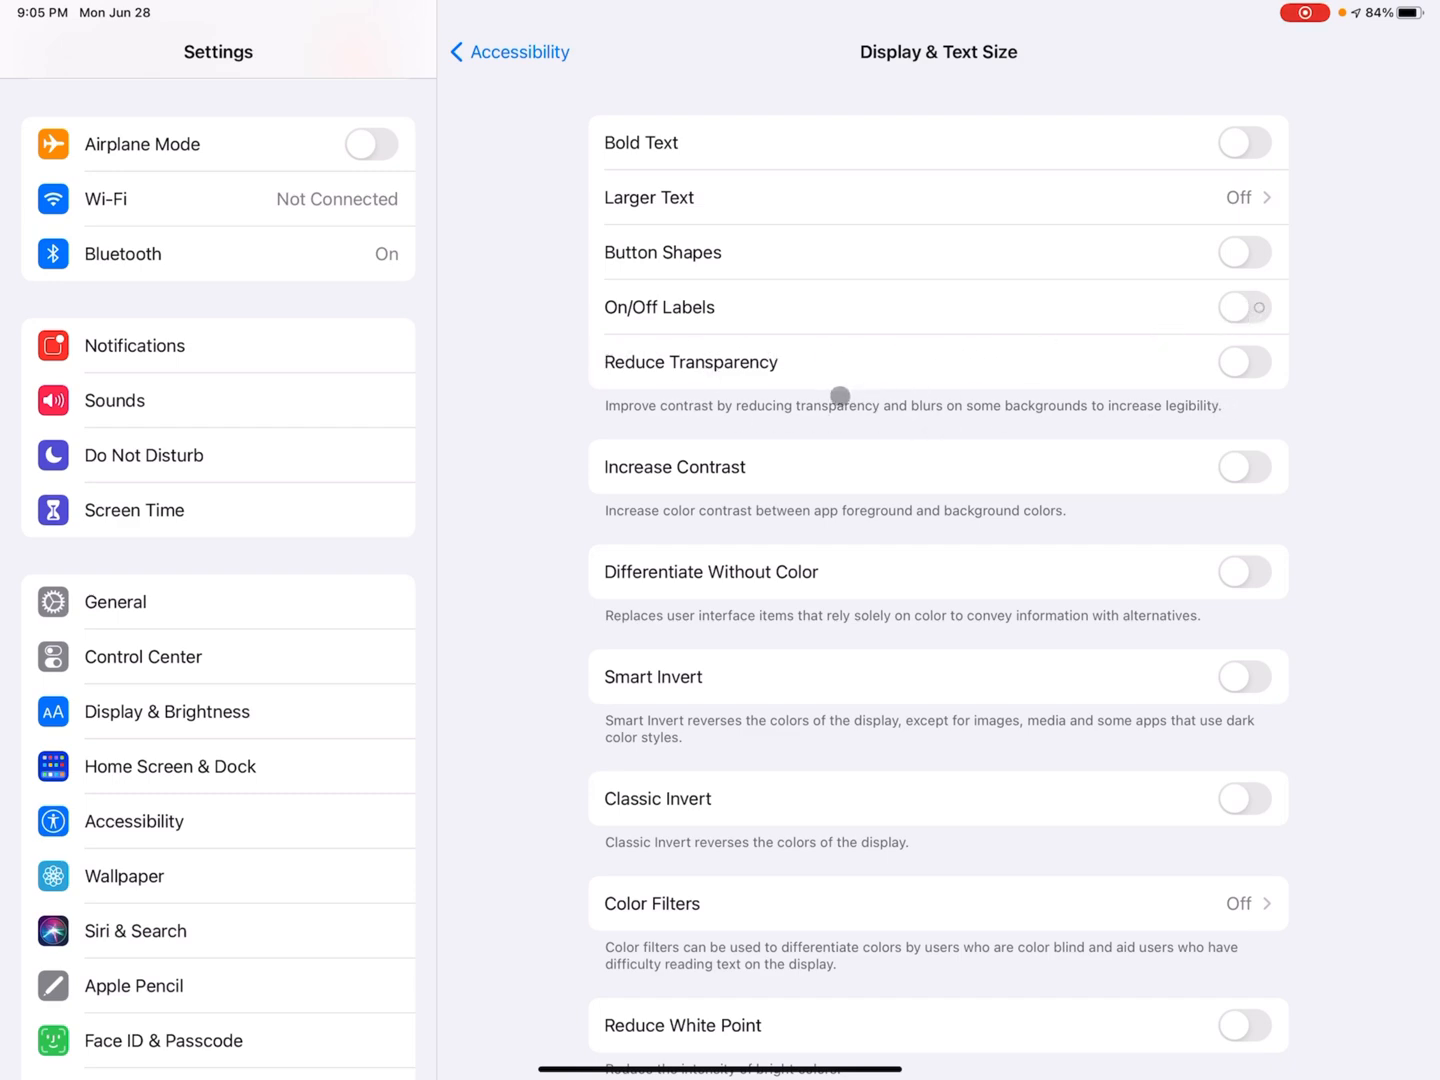
click(1244, 362)
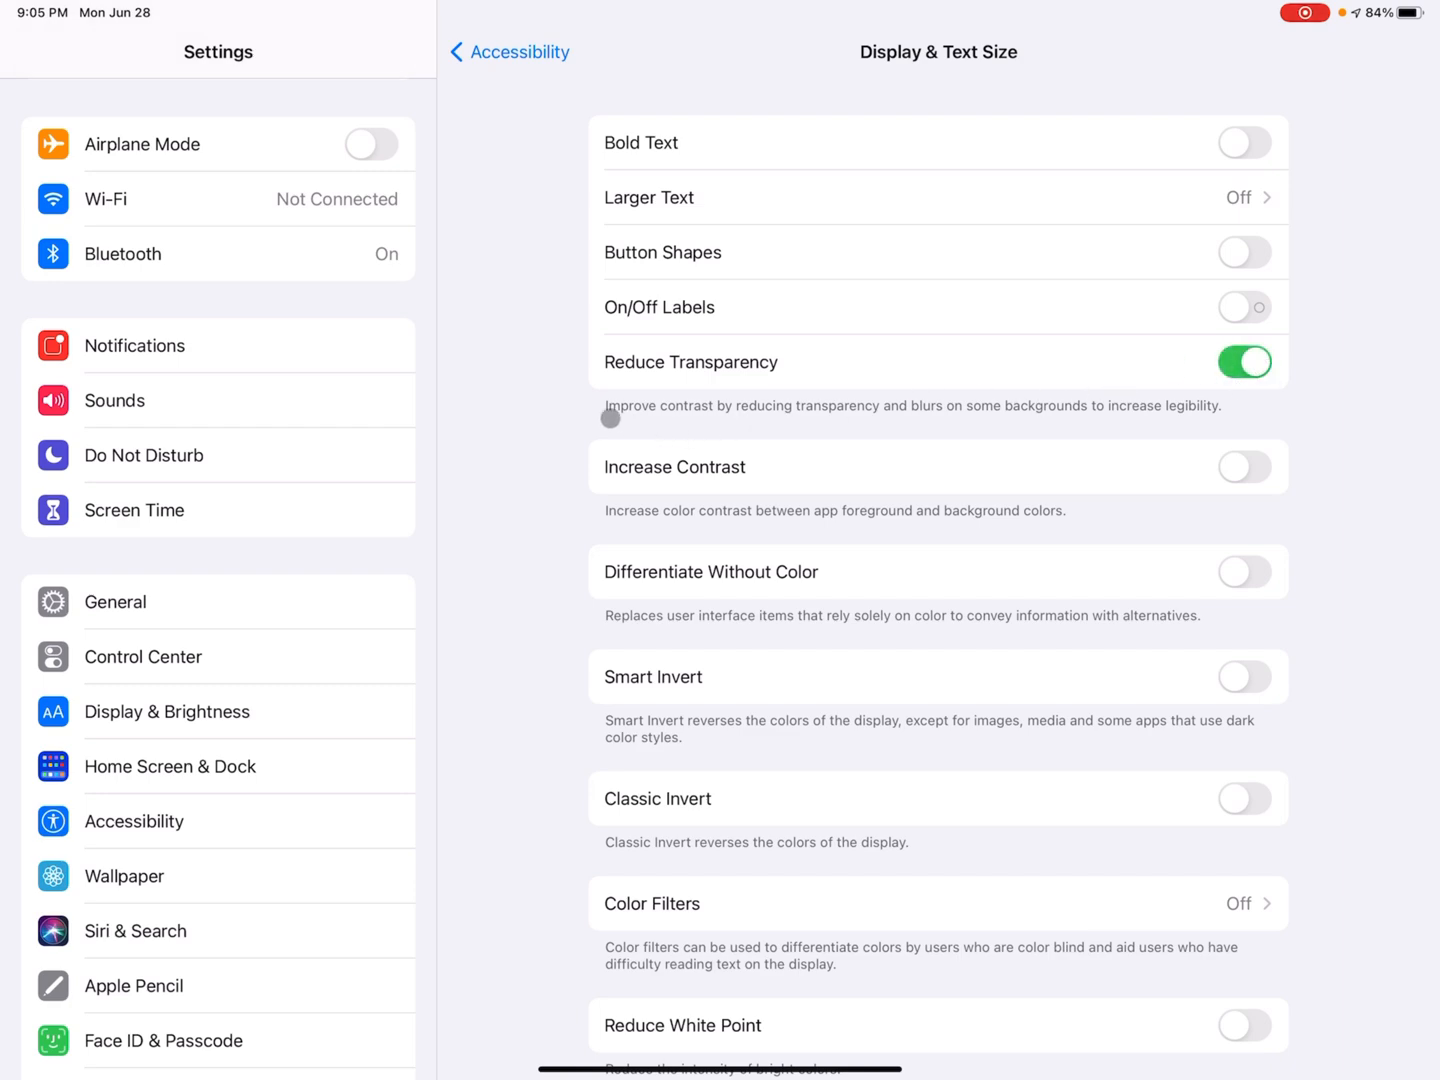
mouse_move(799, 421)
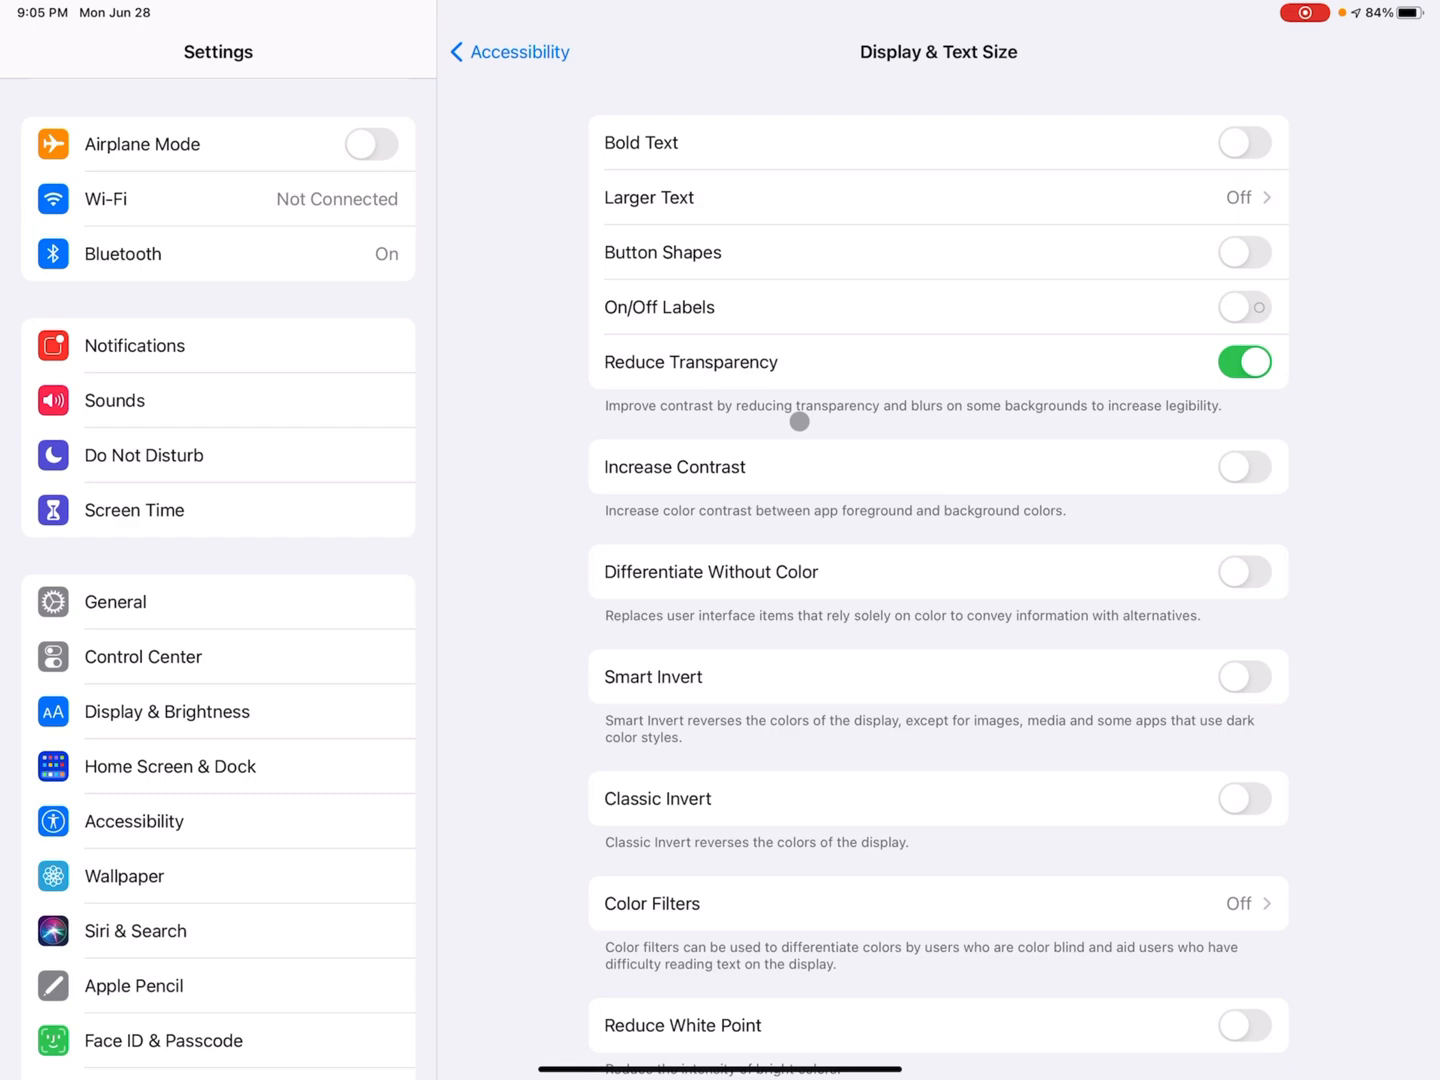
mouse_move(1060, 410)
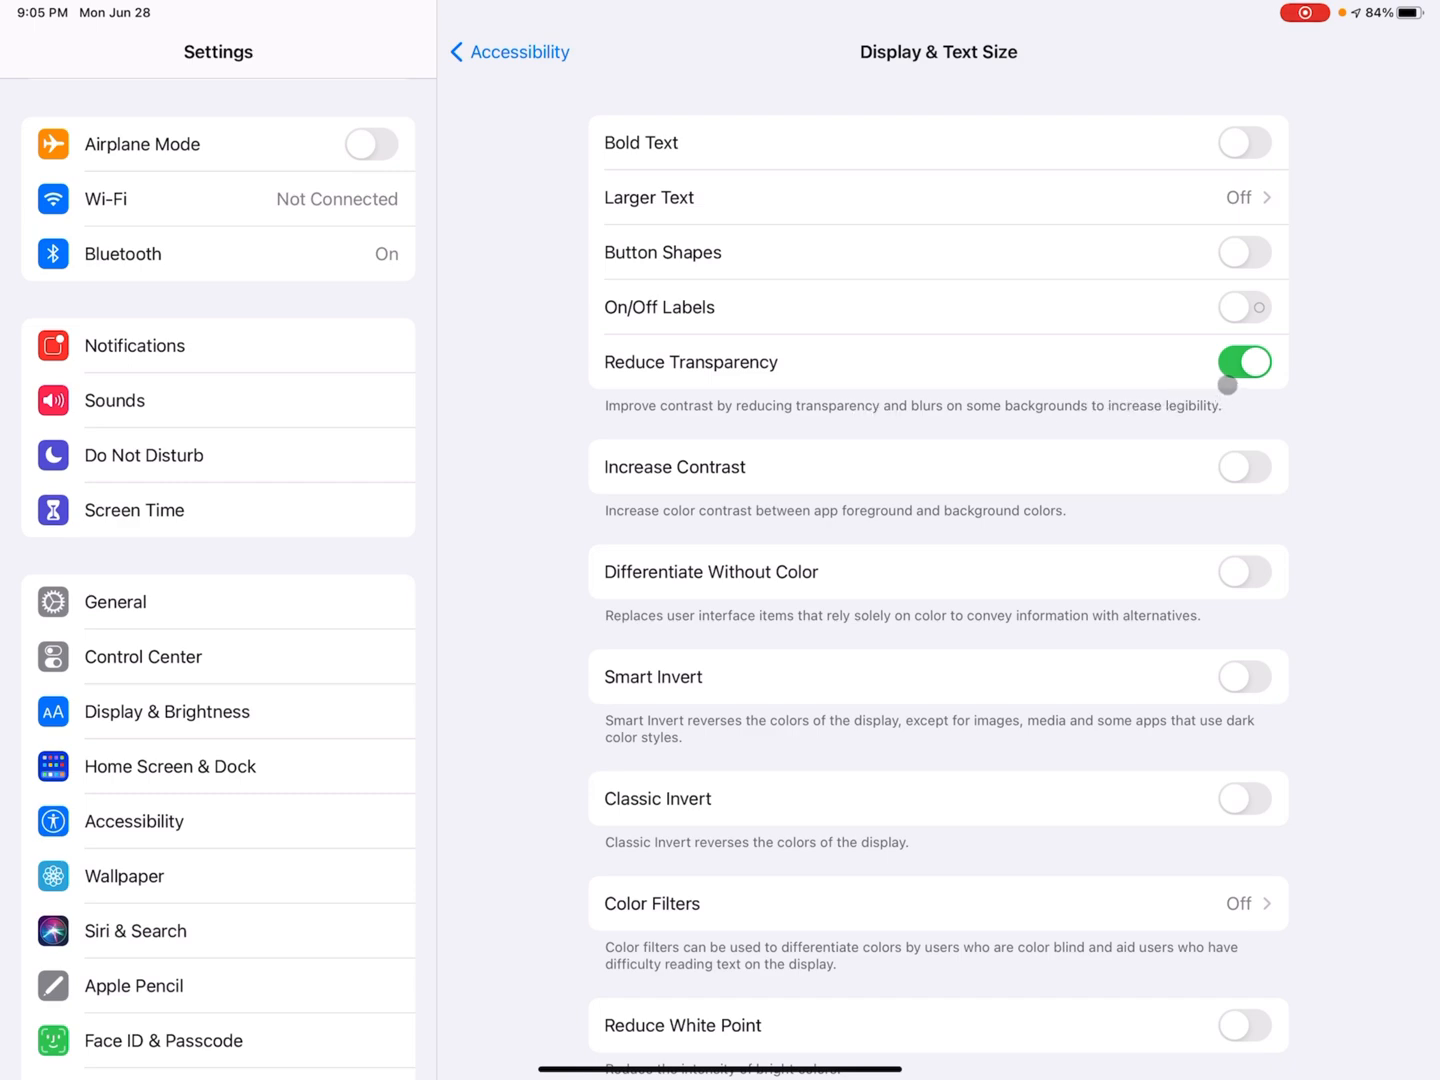
click(1244, 362)
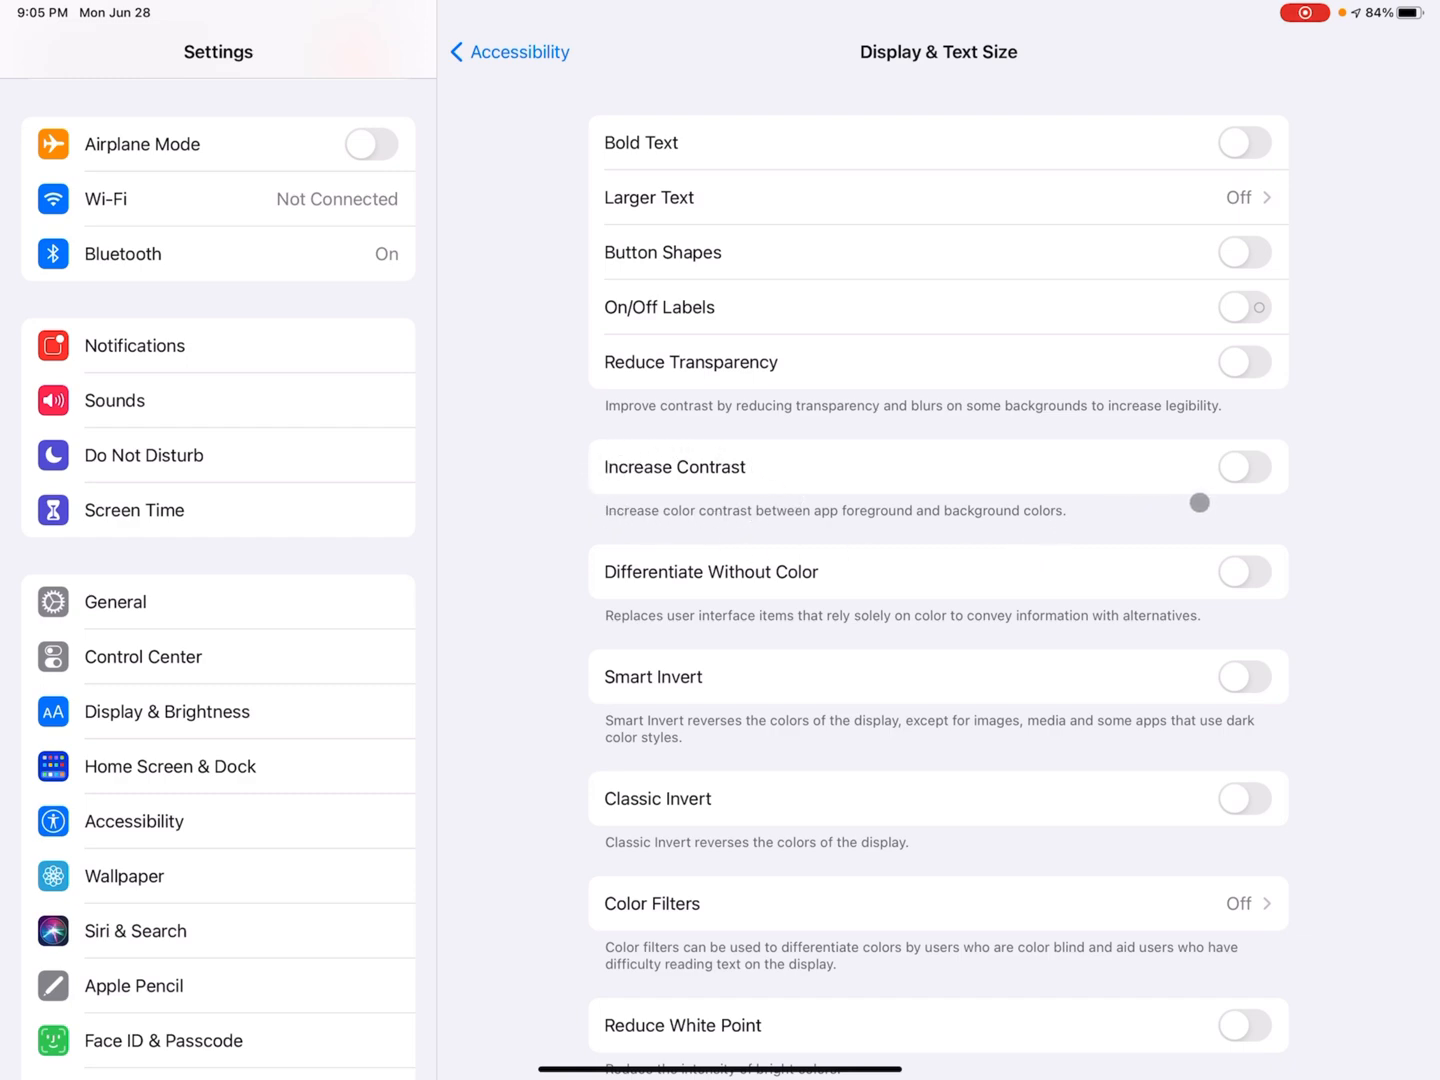
click(1244, 466)
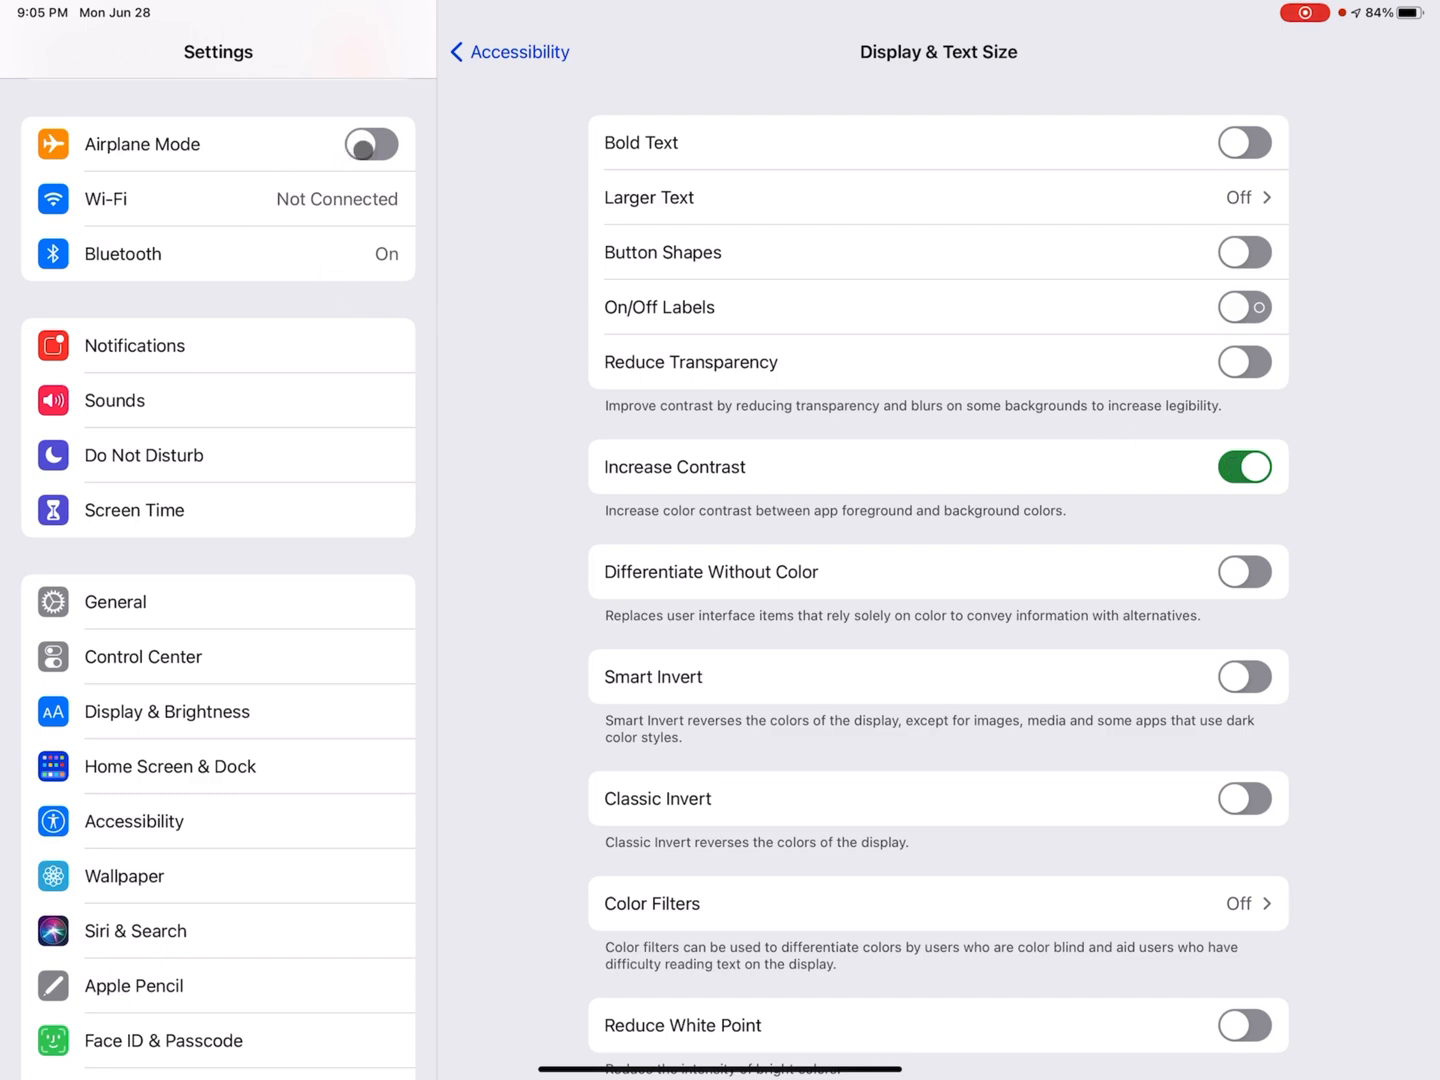
click(371, 144)
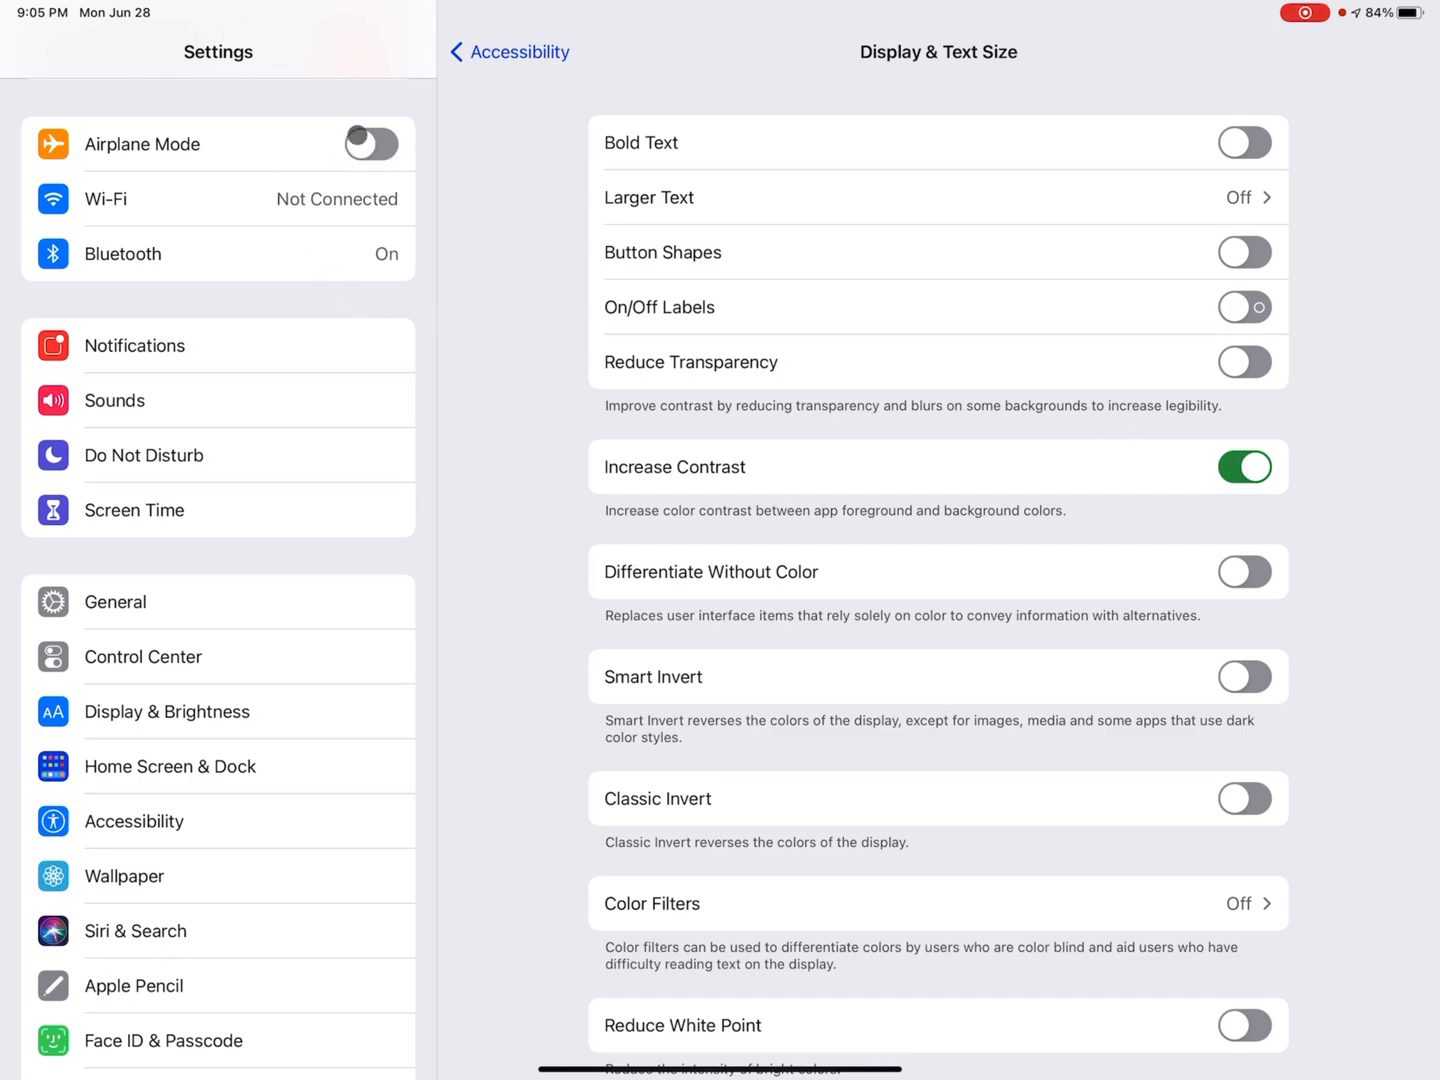
click(1244, 466)
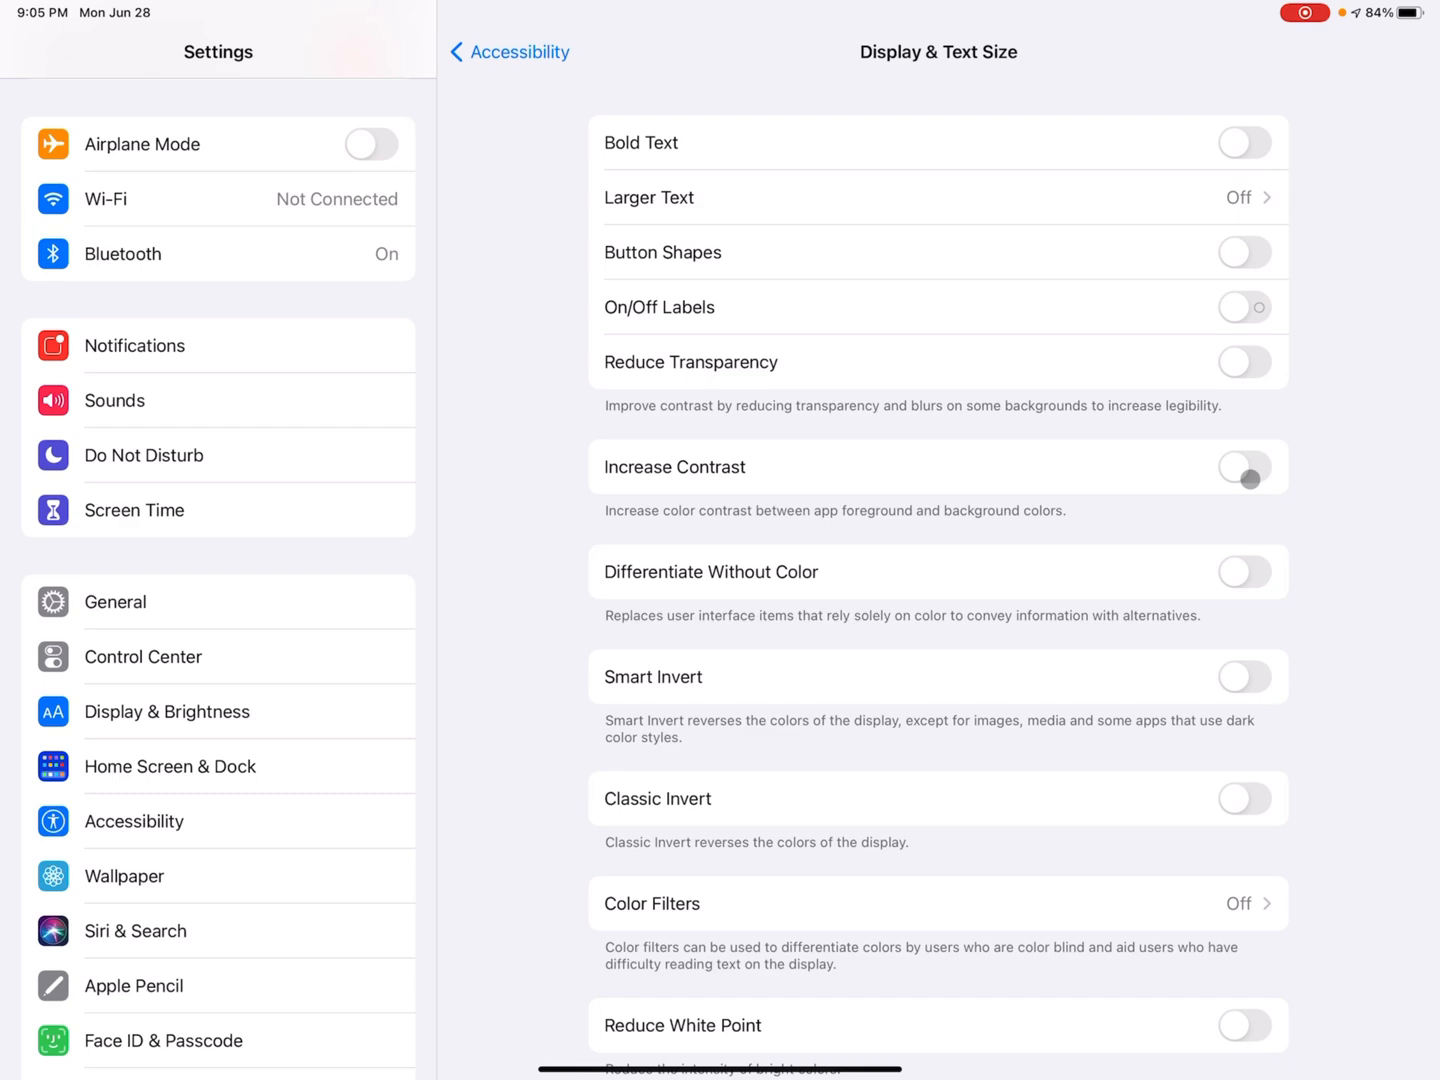
click(1244, 466)
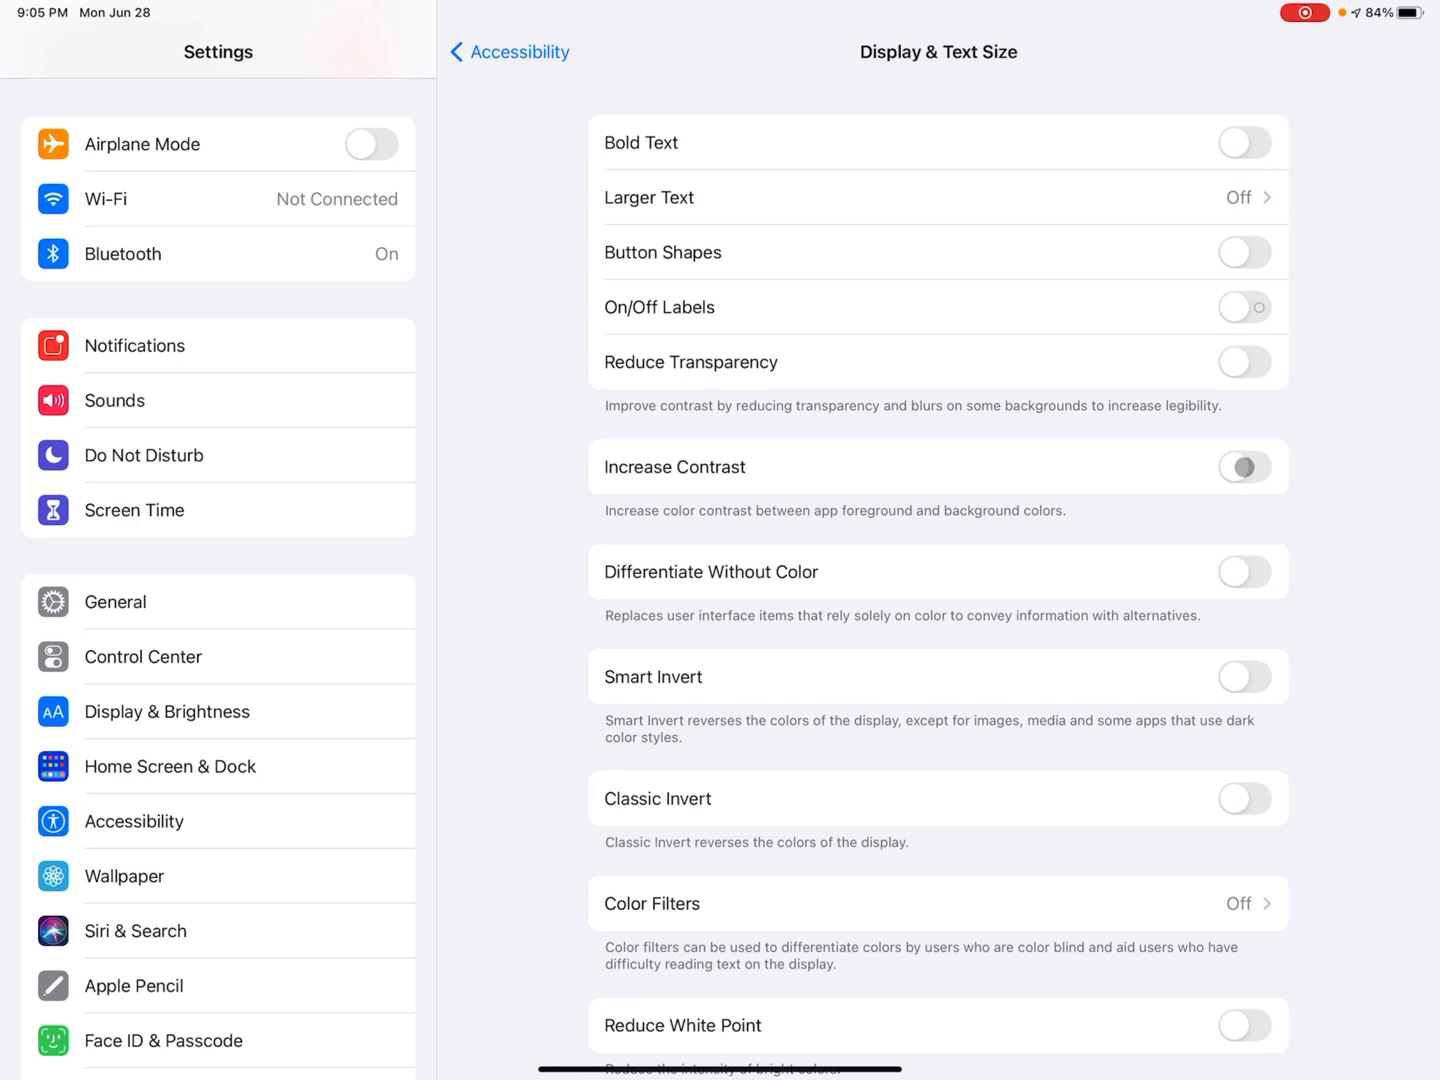
click(1244, 466)
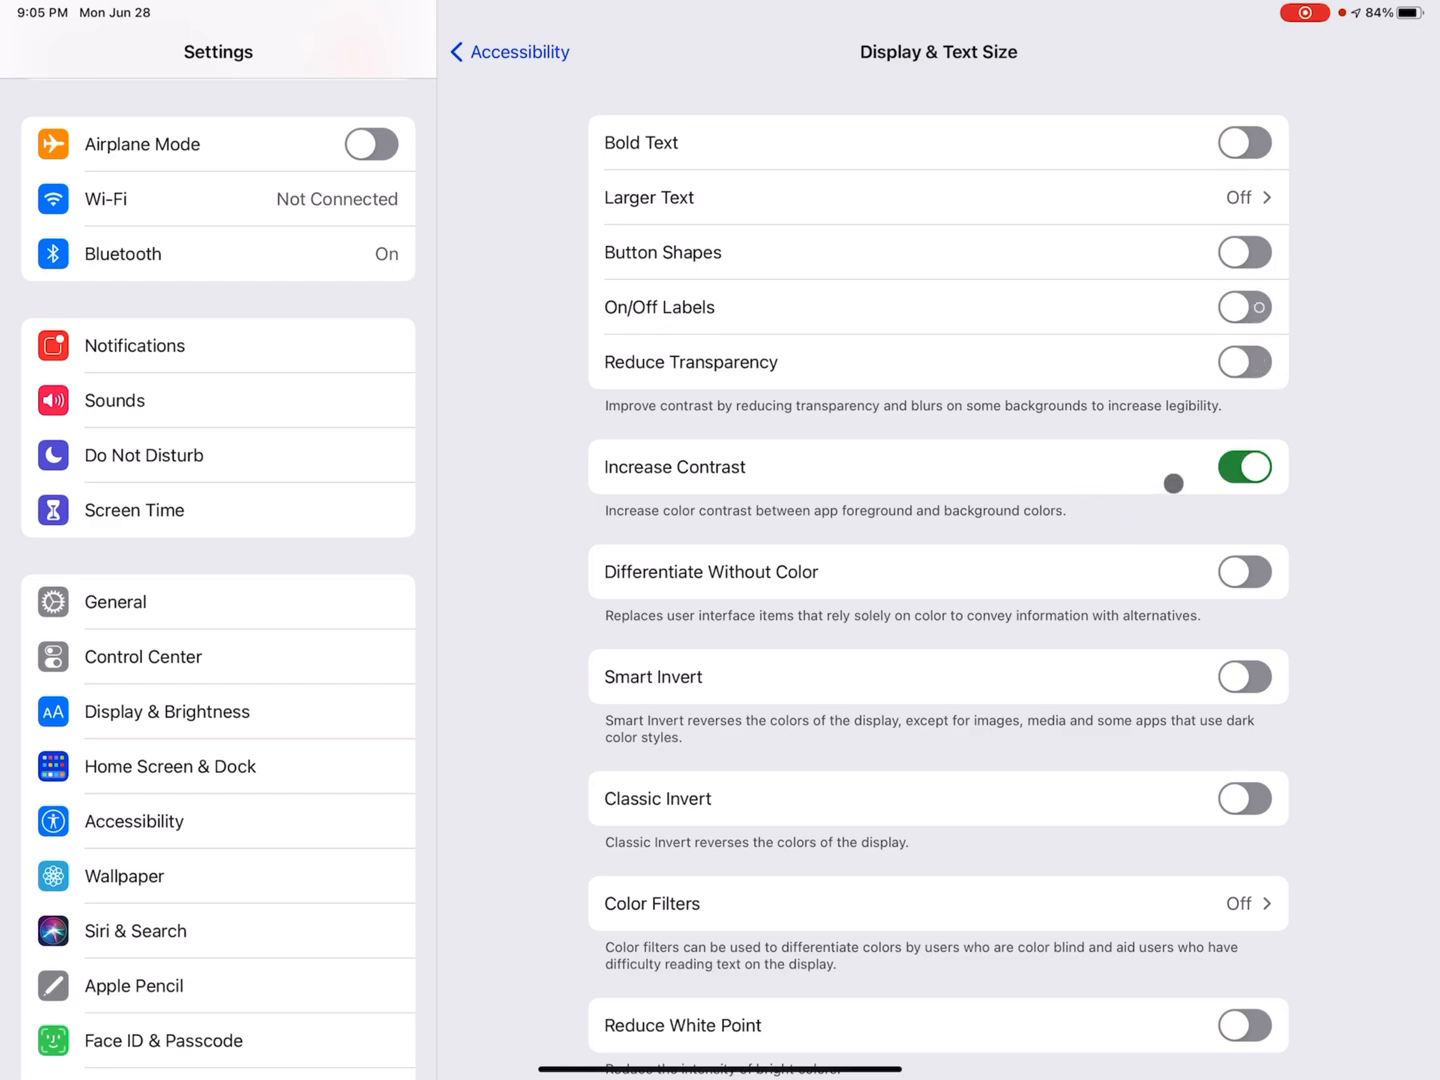
click(1244, 467)
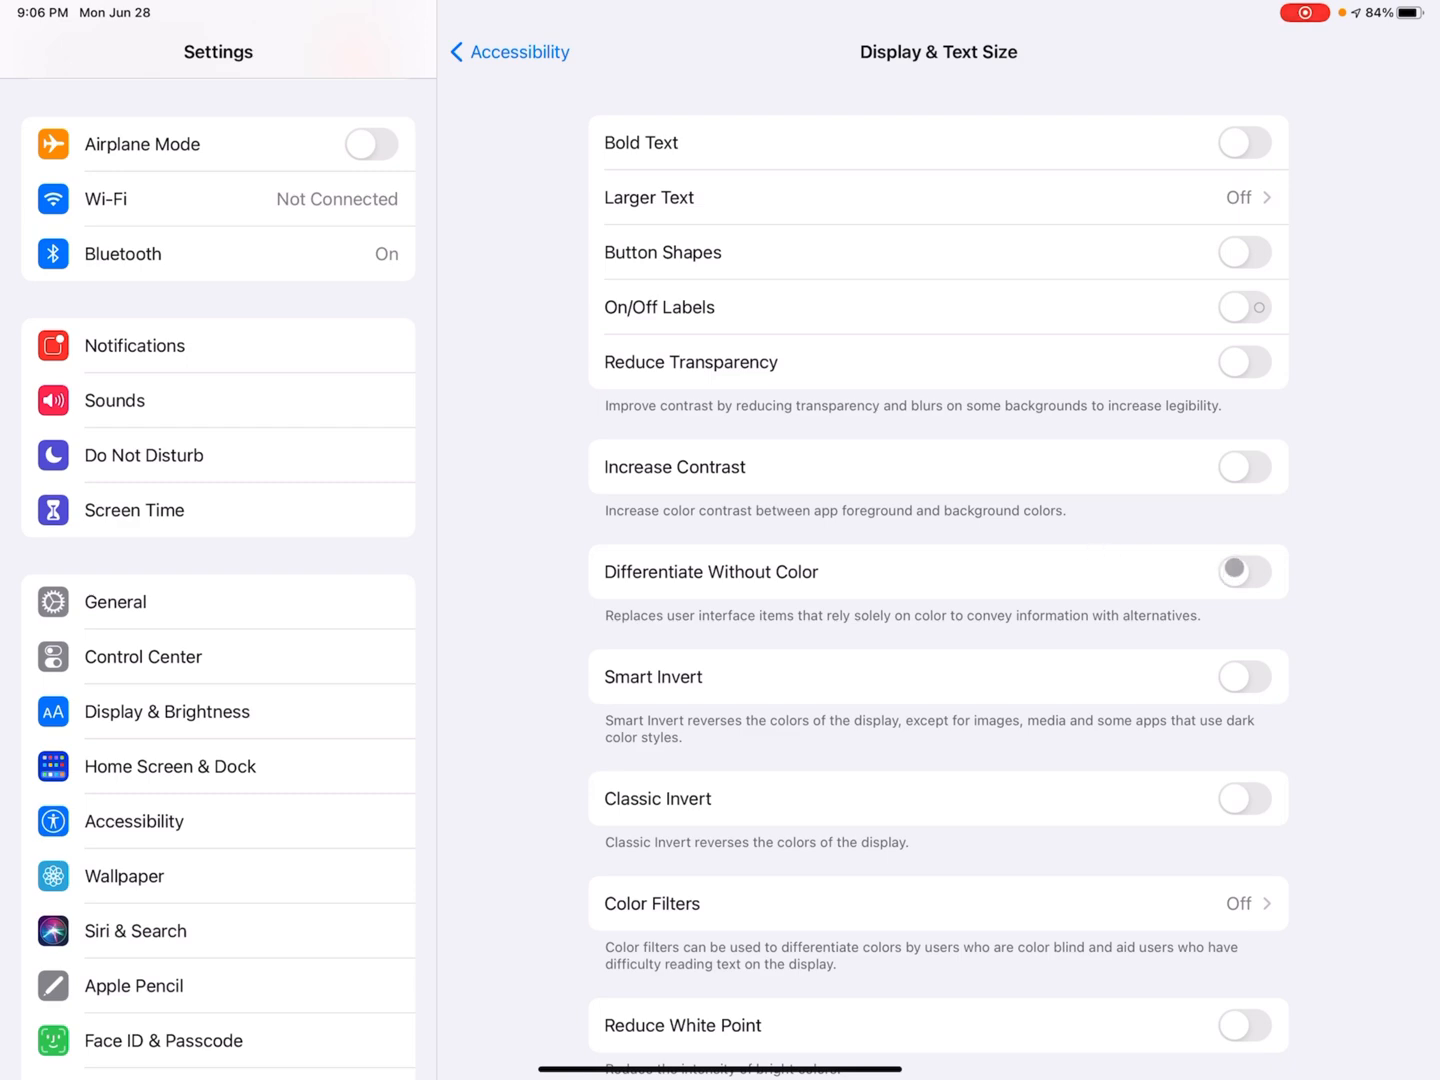
click(1244, 571)
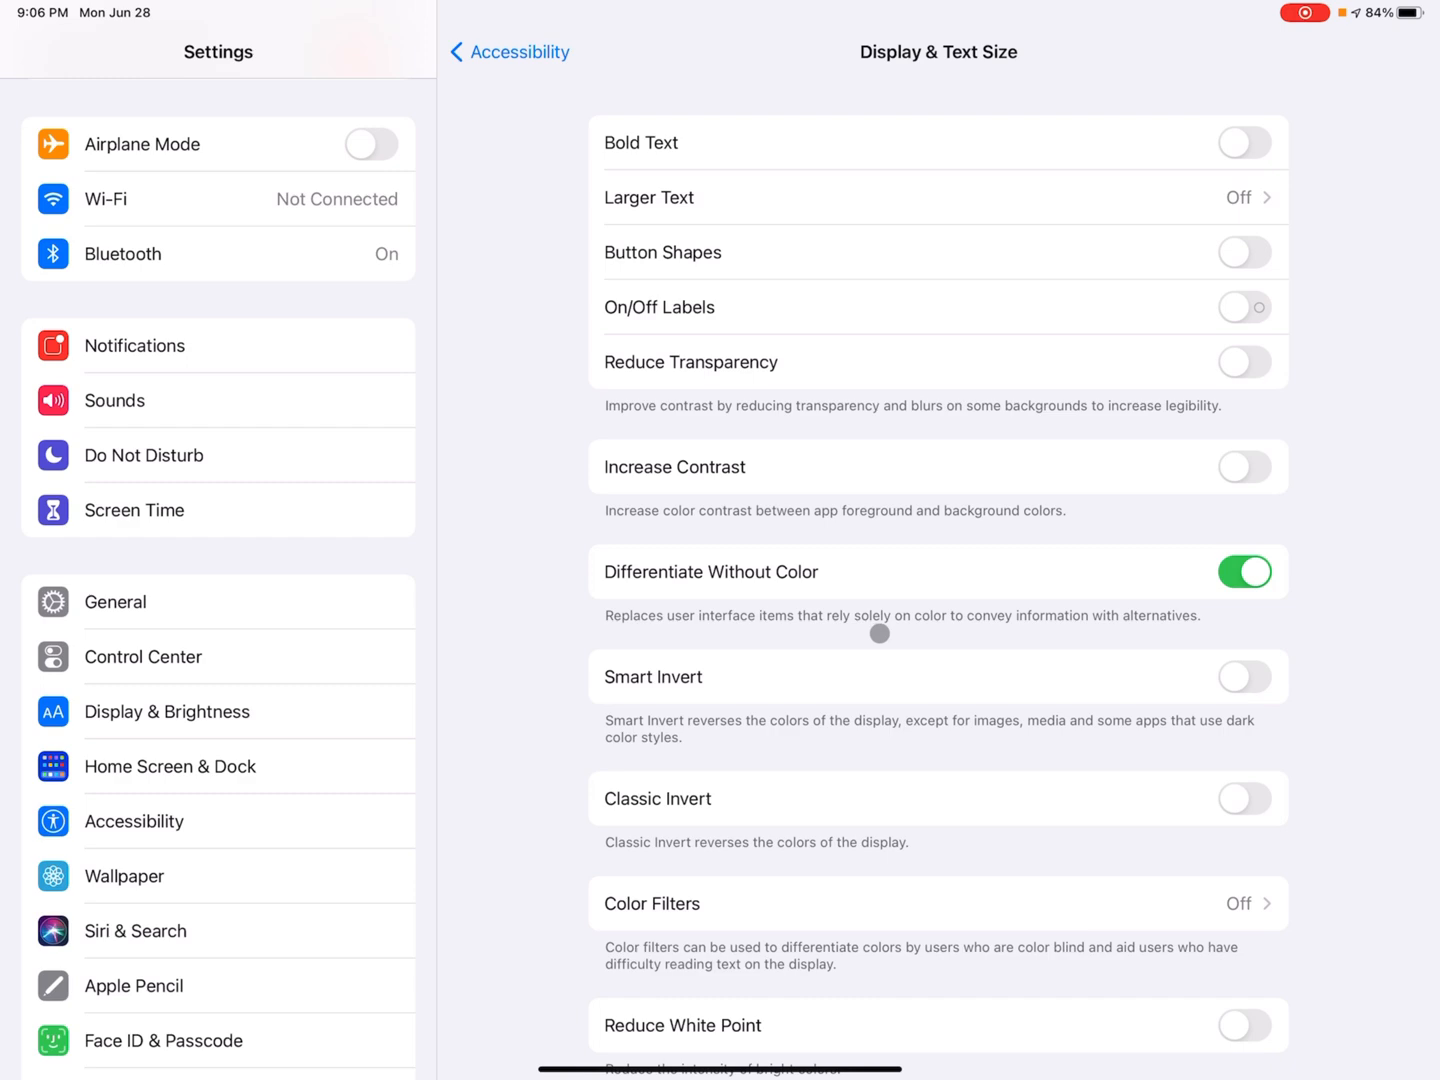
mouse_move(1170, 622)
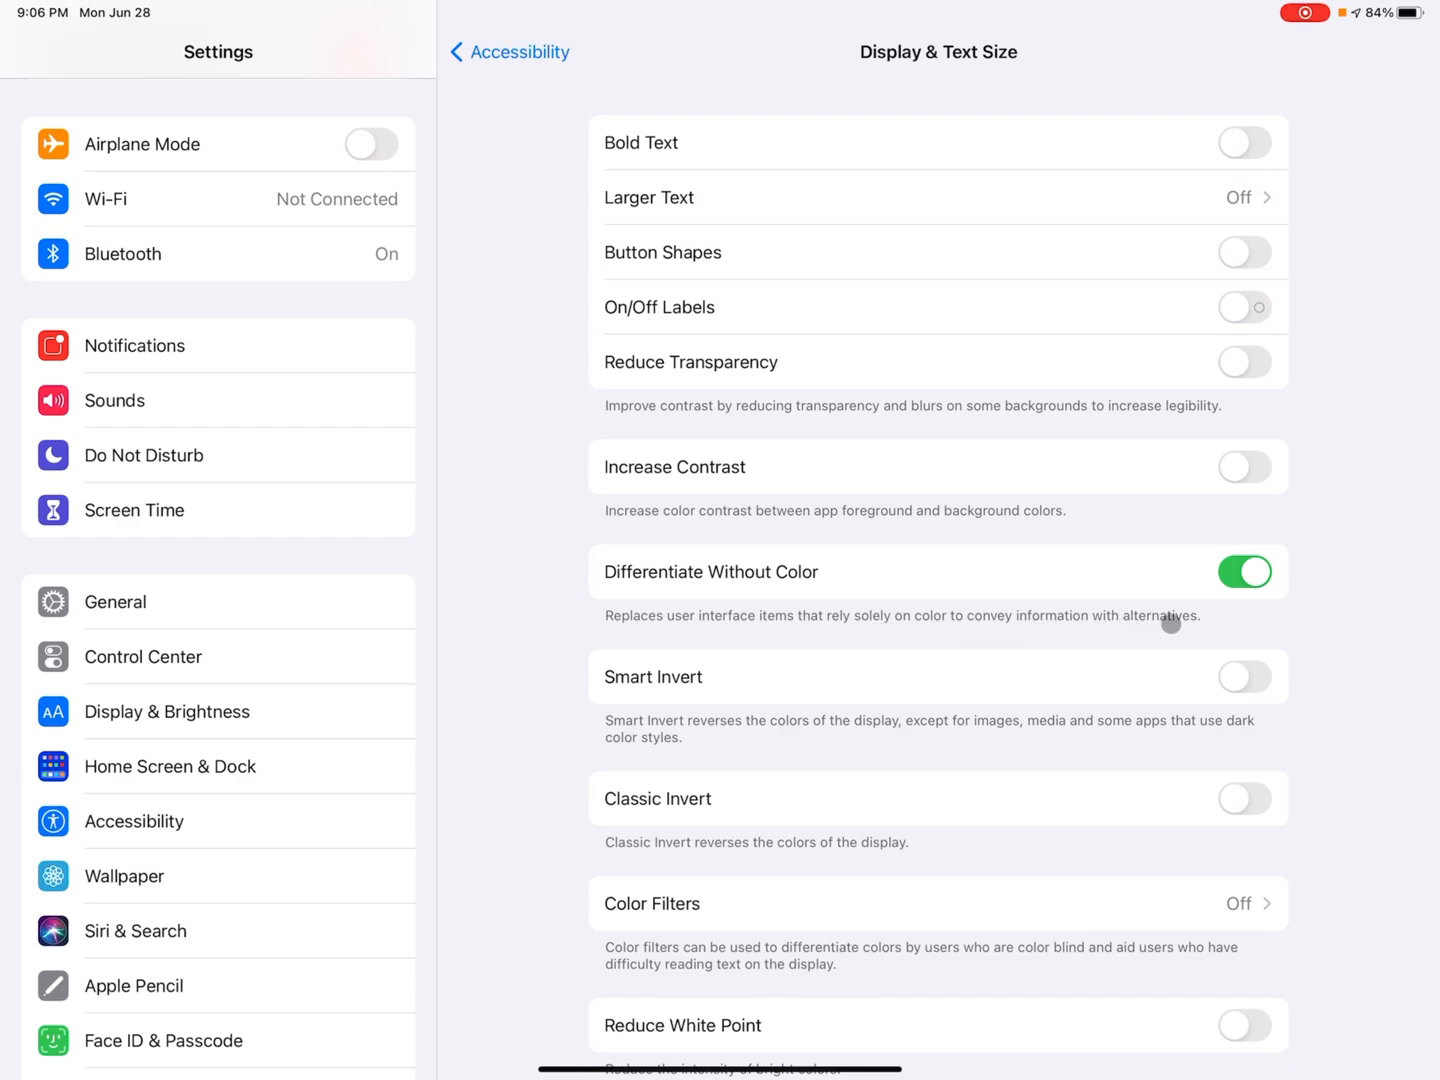
mouse_move(771, 606)
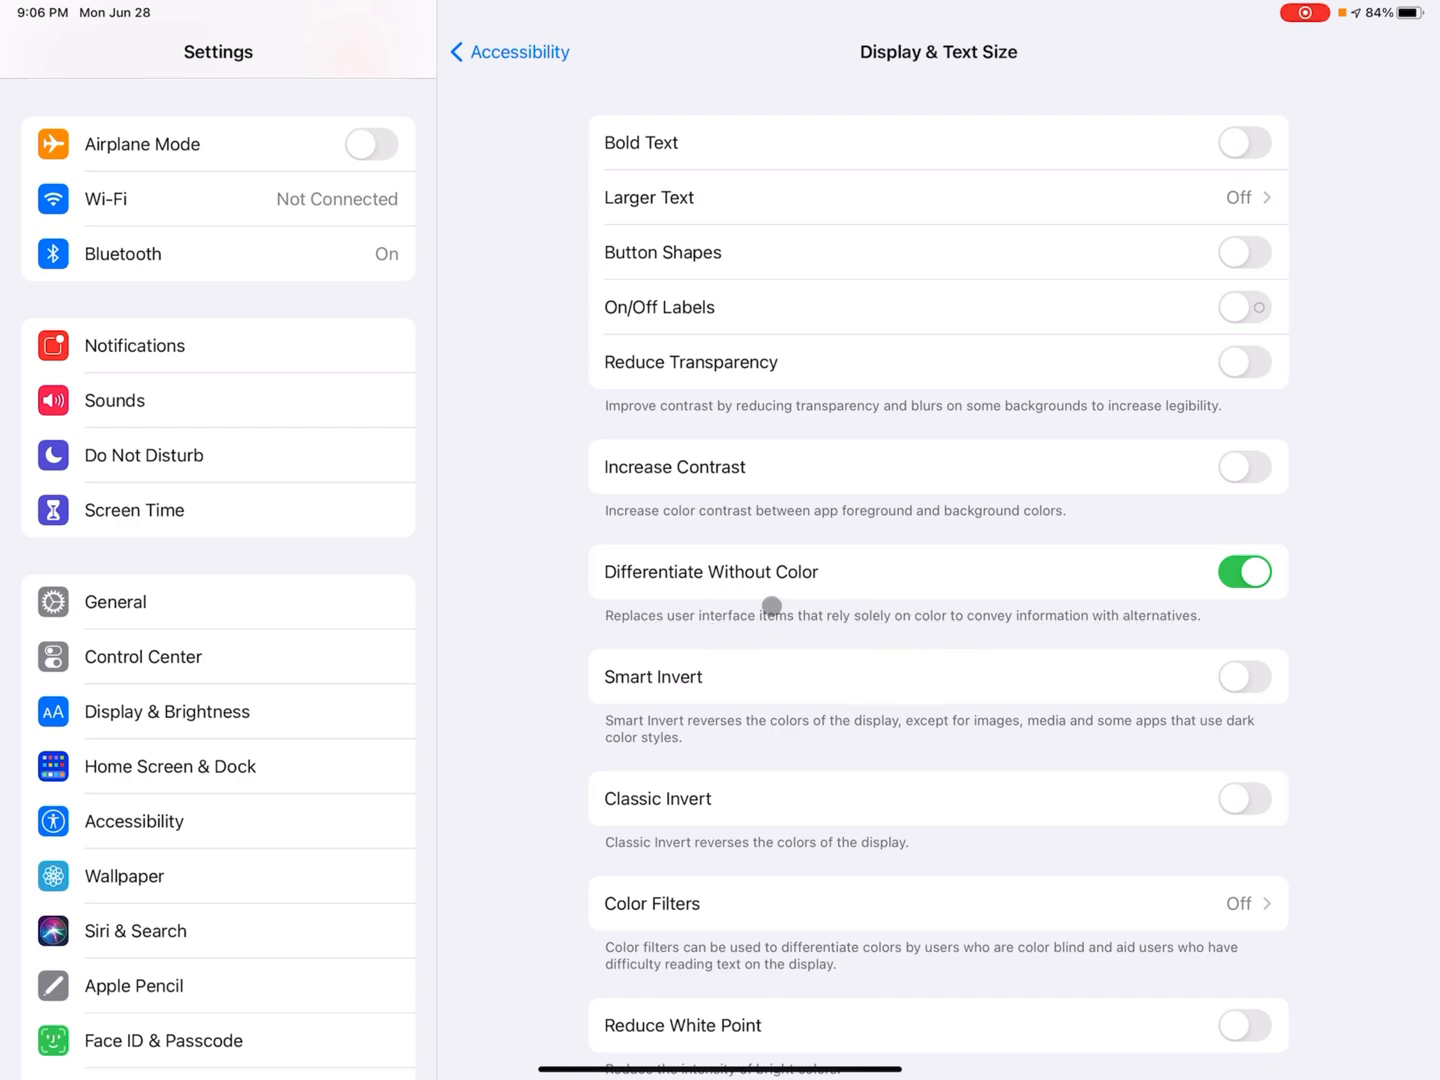
mouse_move(973, 631)
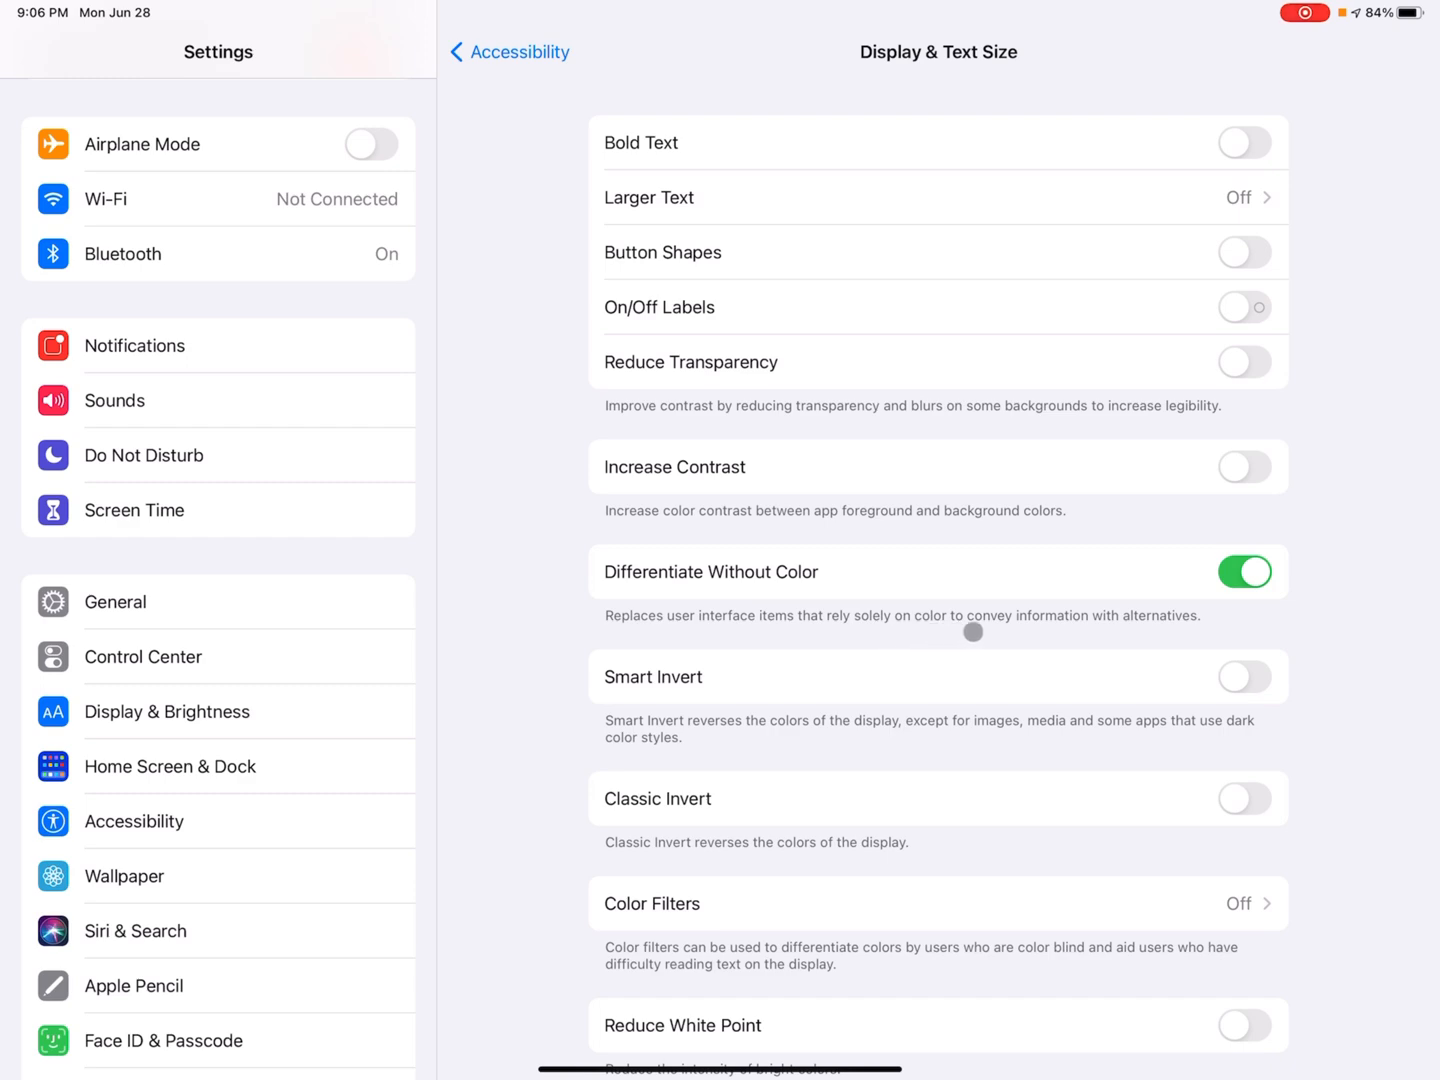
click(1244, 571)
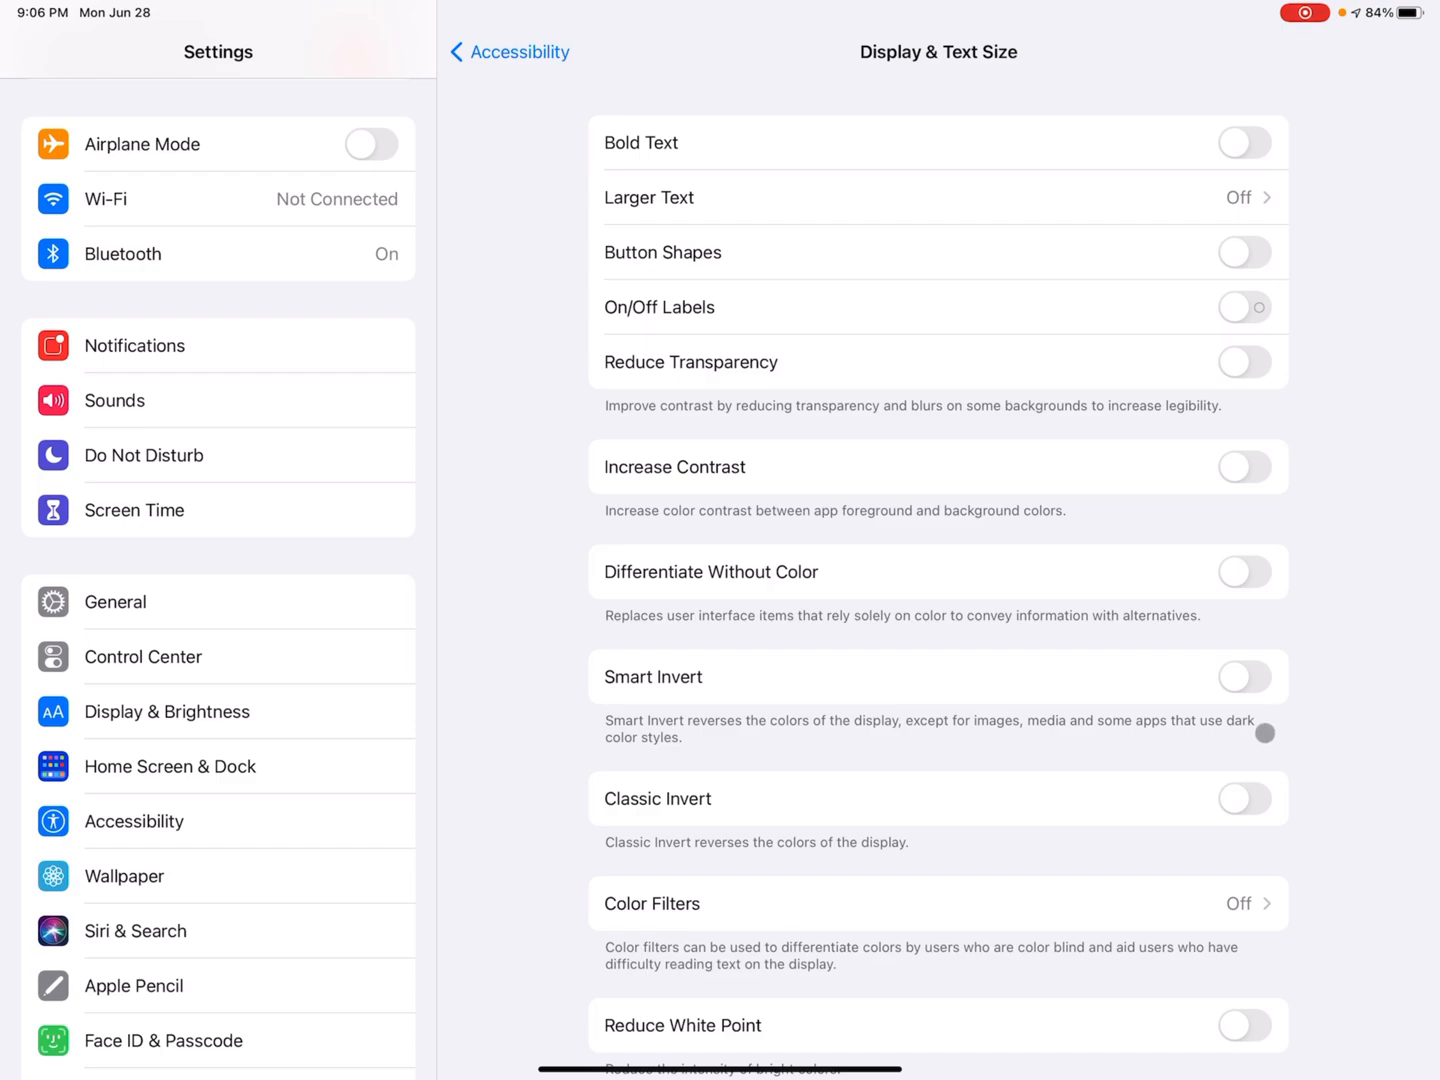
Toggle Smart Invert on and off twice, then switch on Classic Invert
click(1244, 676)
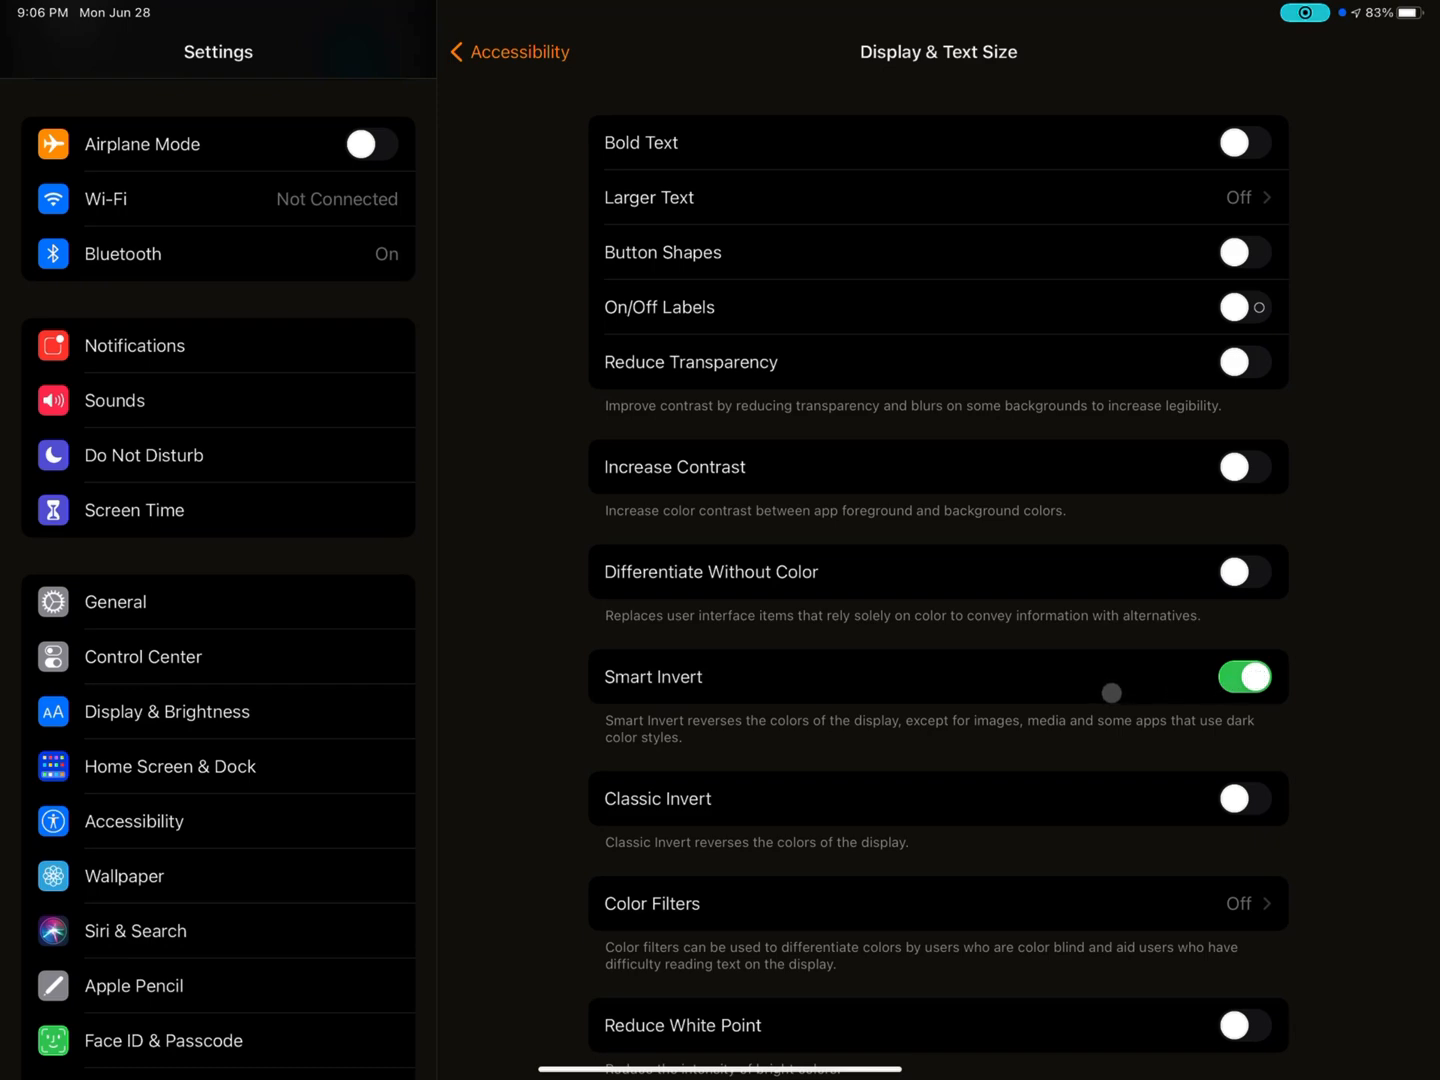
click(1245, 676)
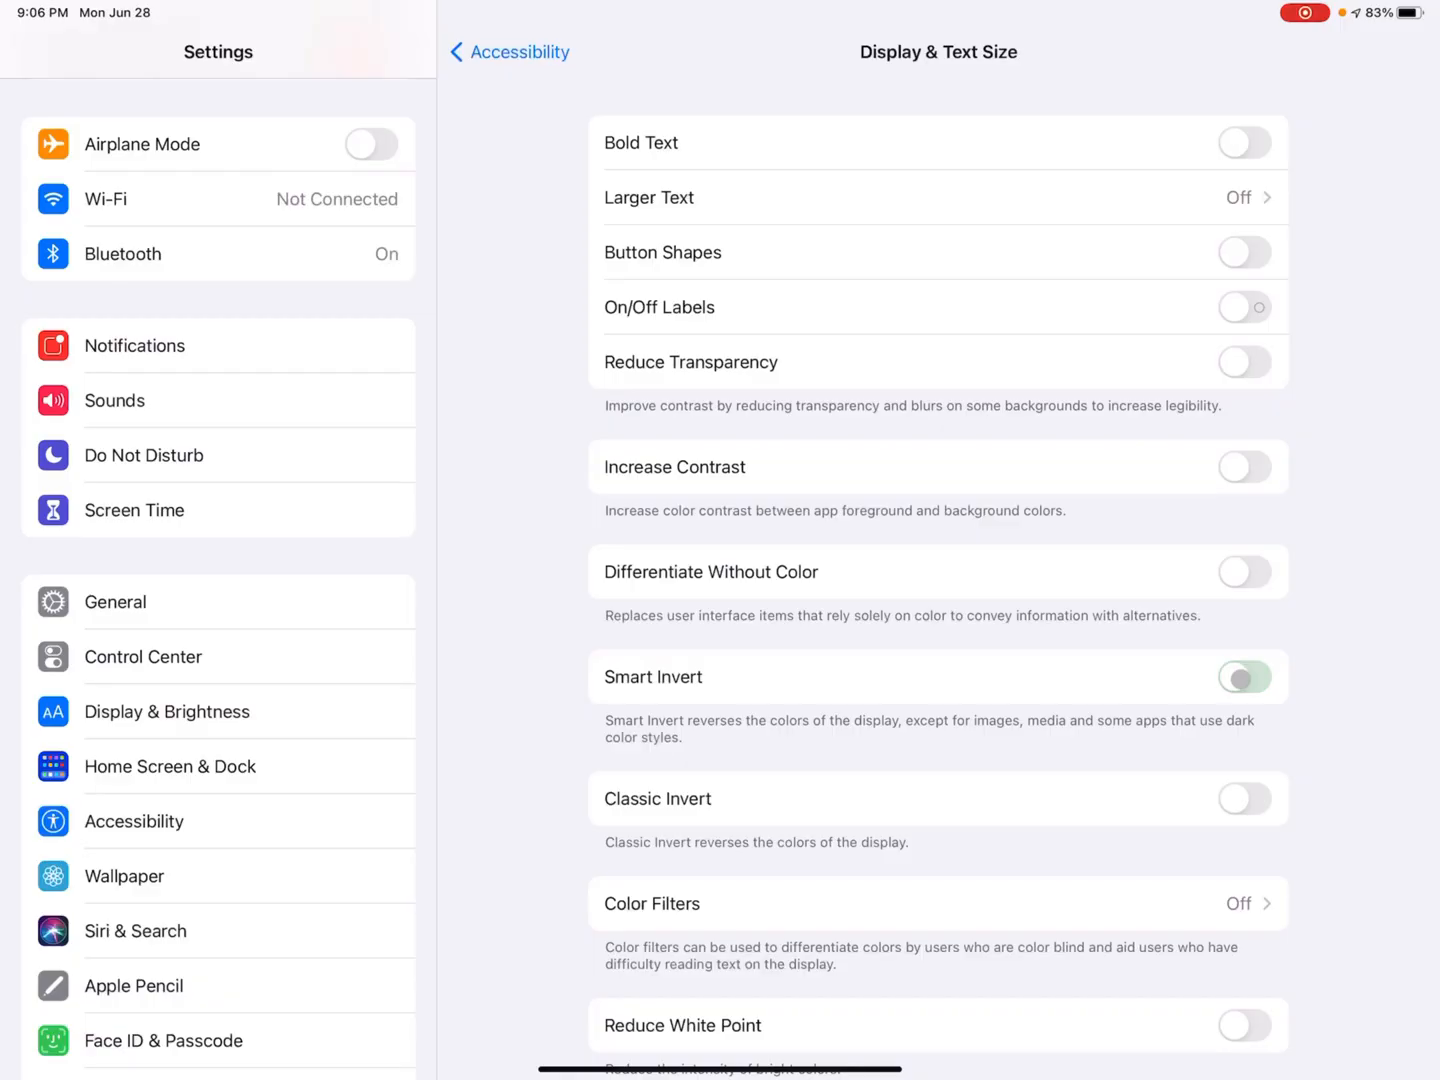
click(1244, 676)
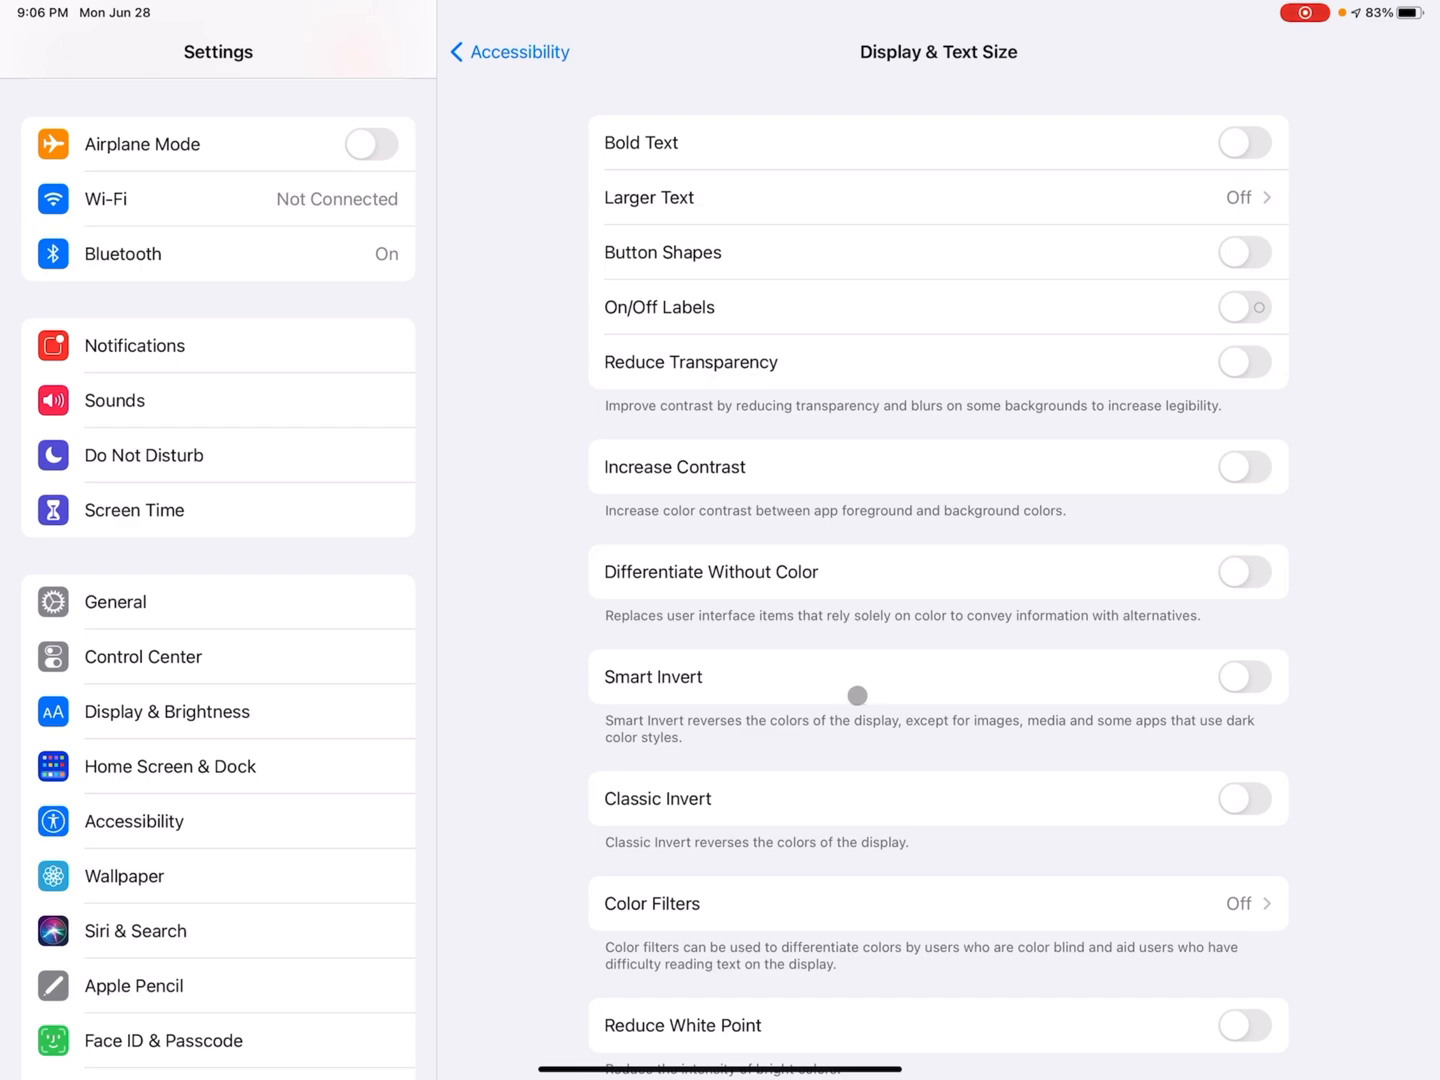
mouse_move(1340, 695)
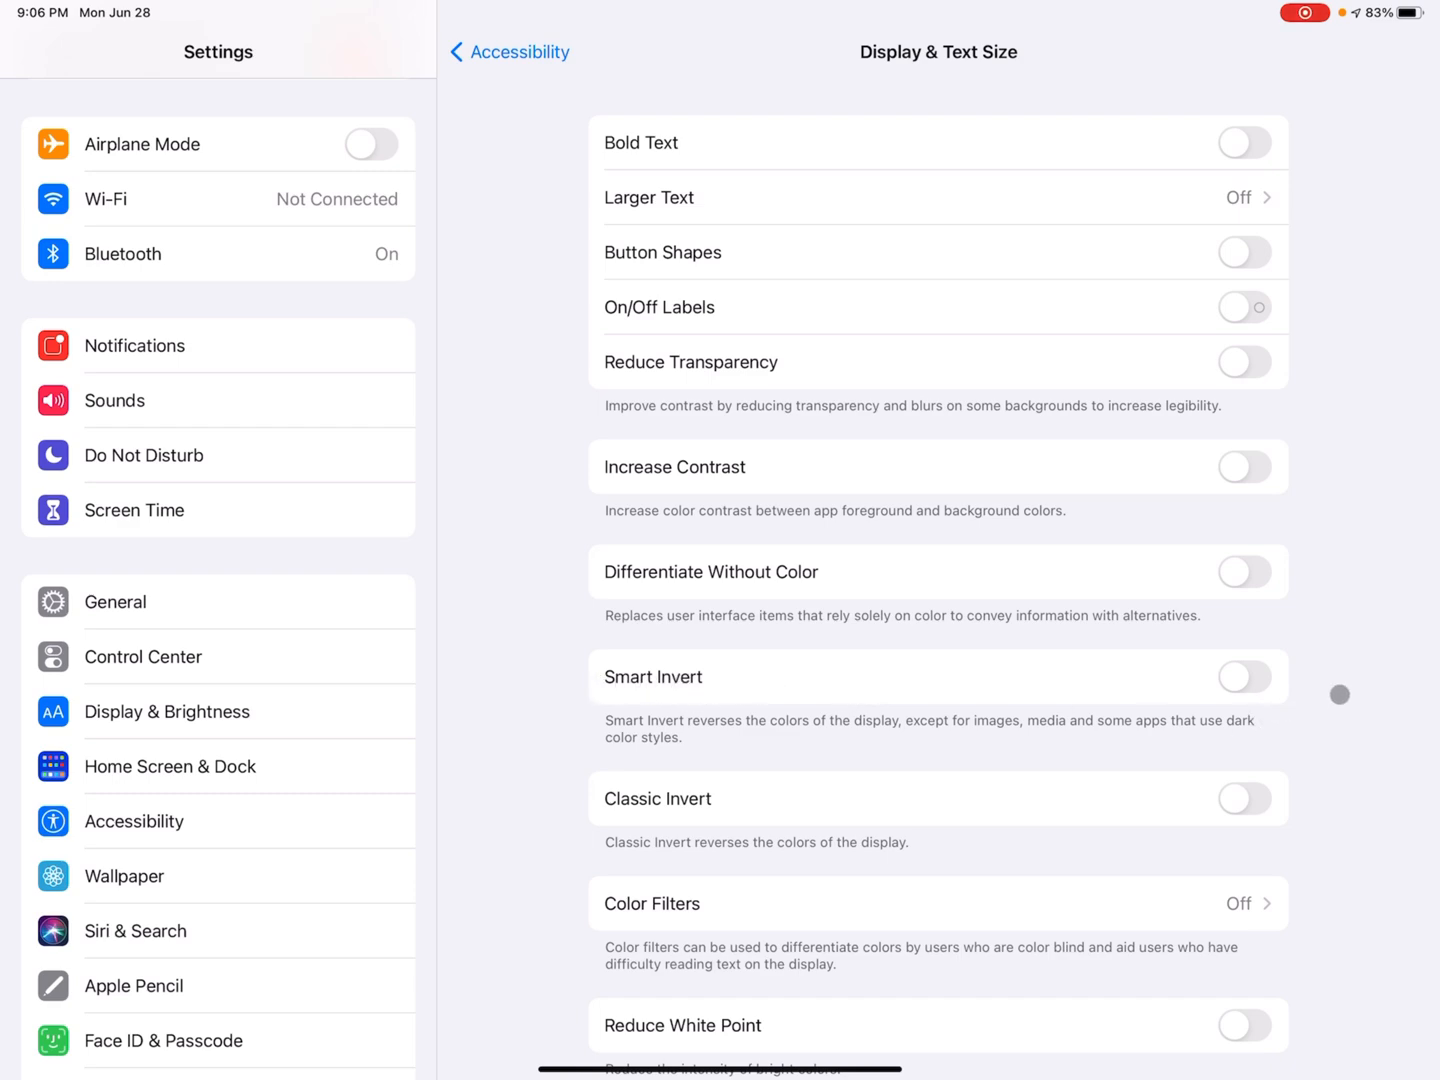
click(1244, 676)
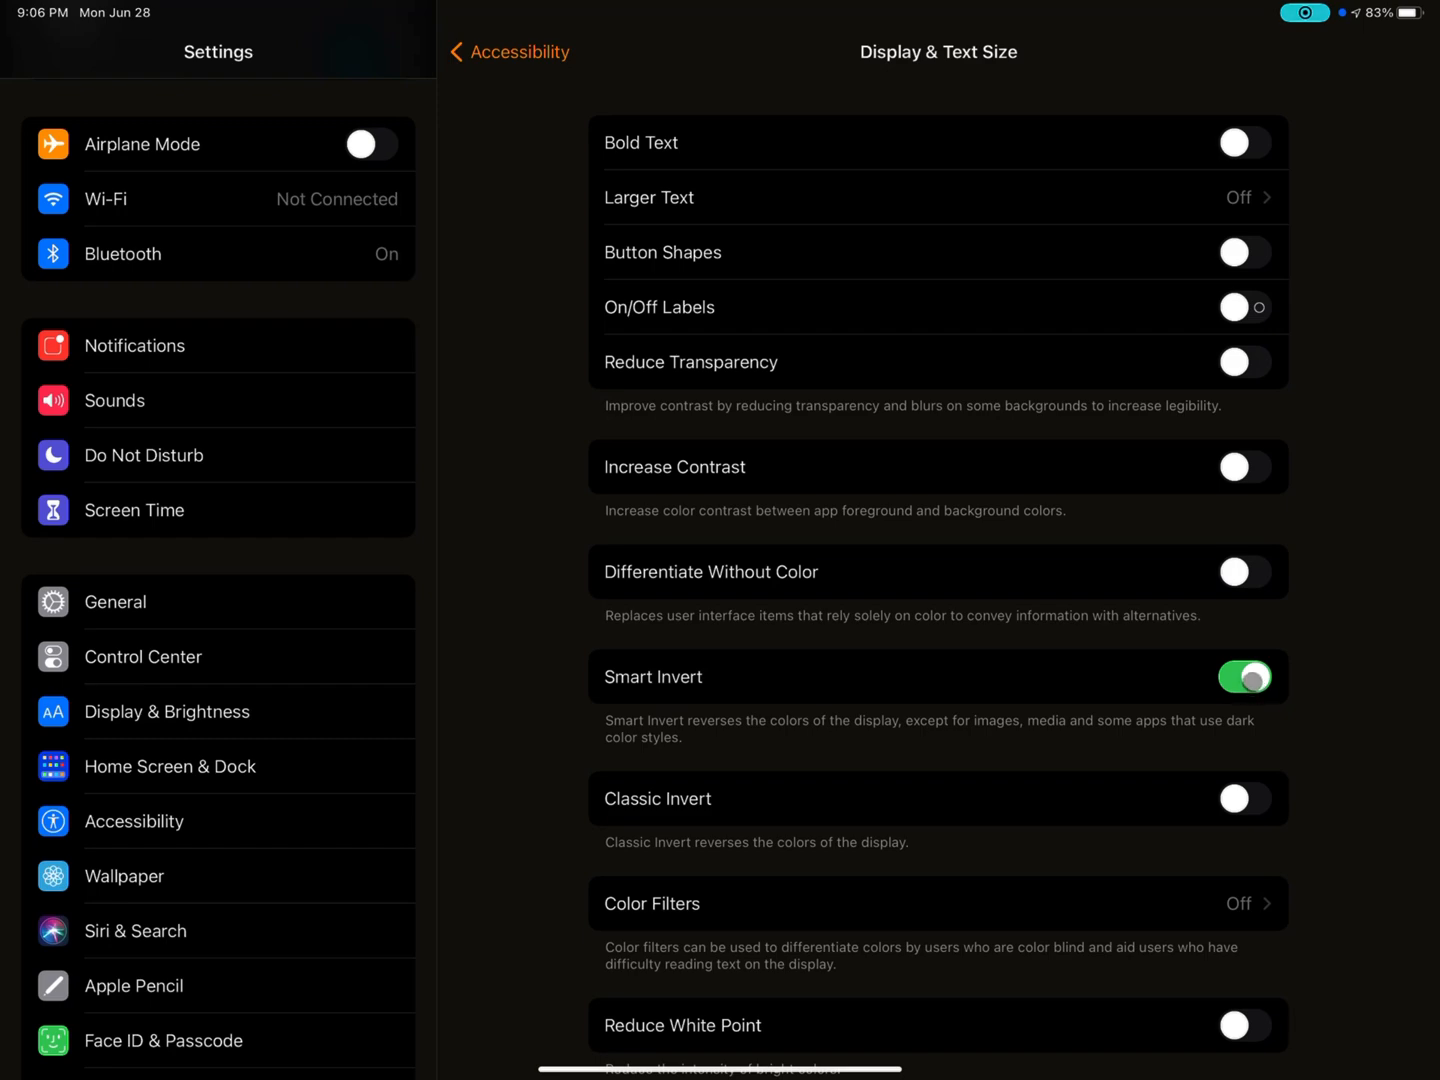
click(1244, 677)
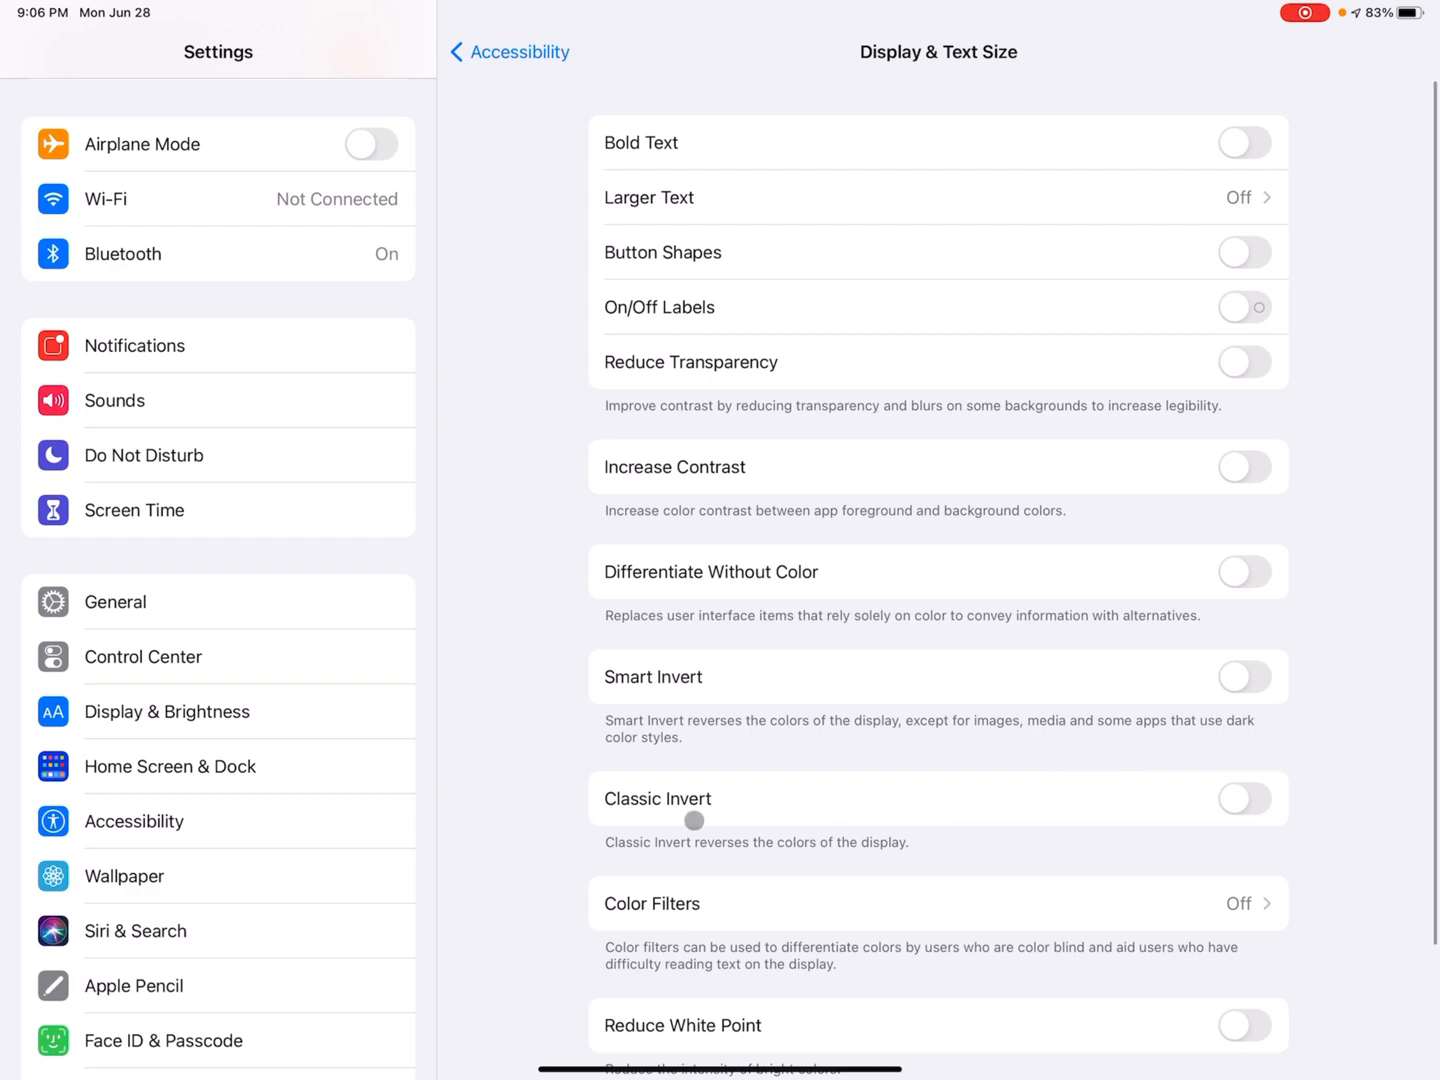
click(1243, 798)
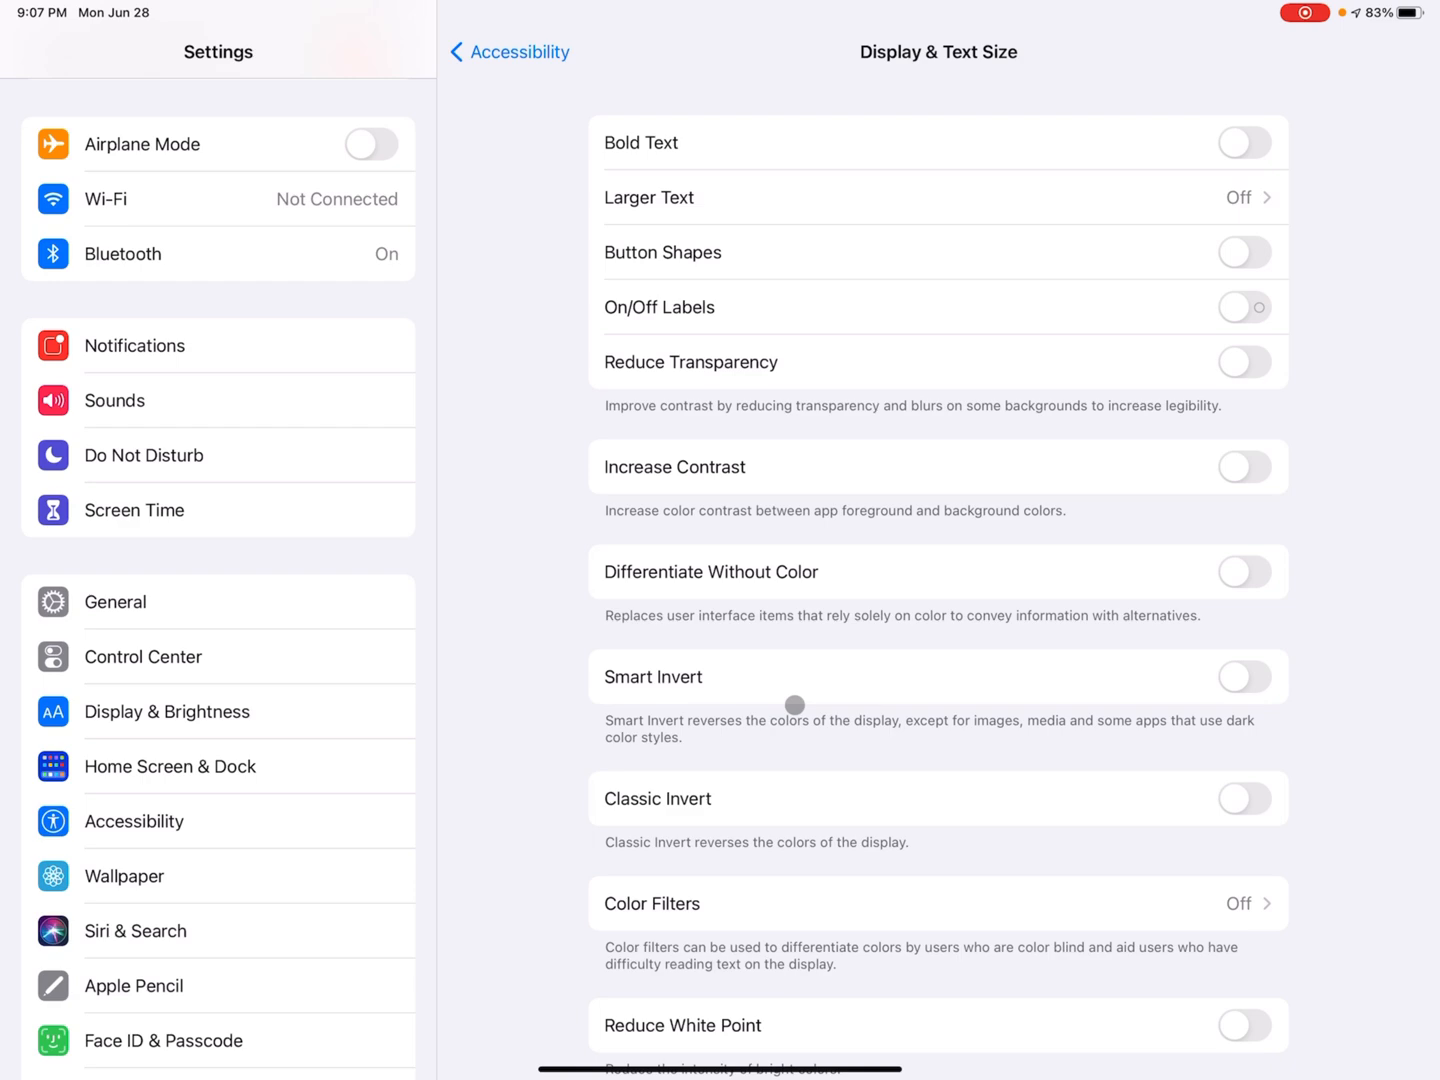
mouse_move(906, 743)
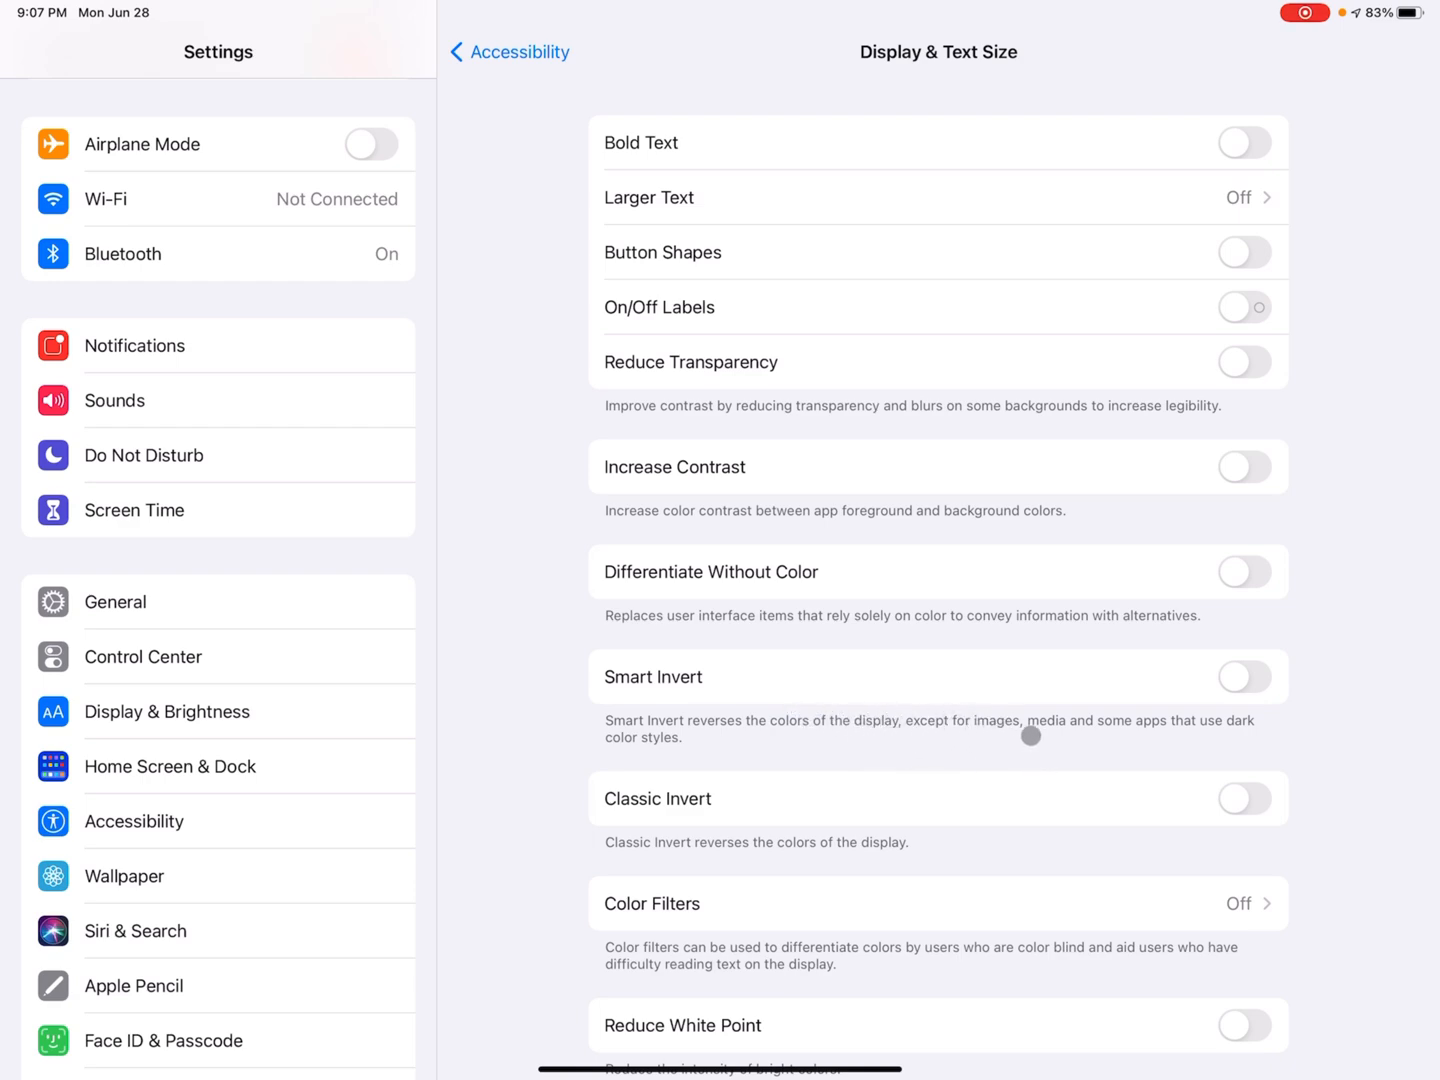
Switch Classic Invert on, then back off
click(1245, 798)
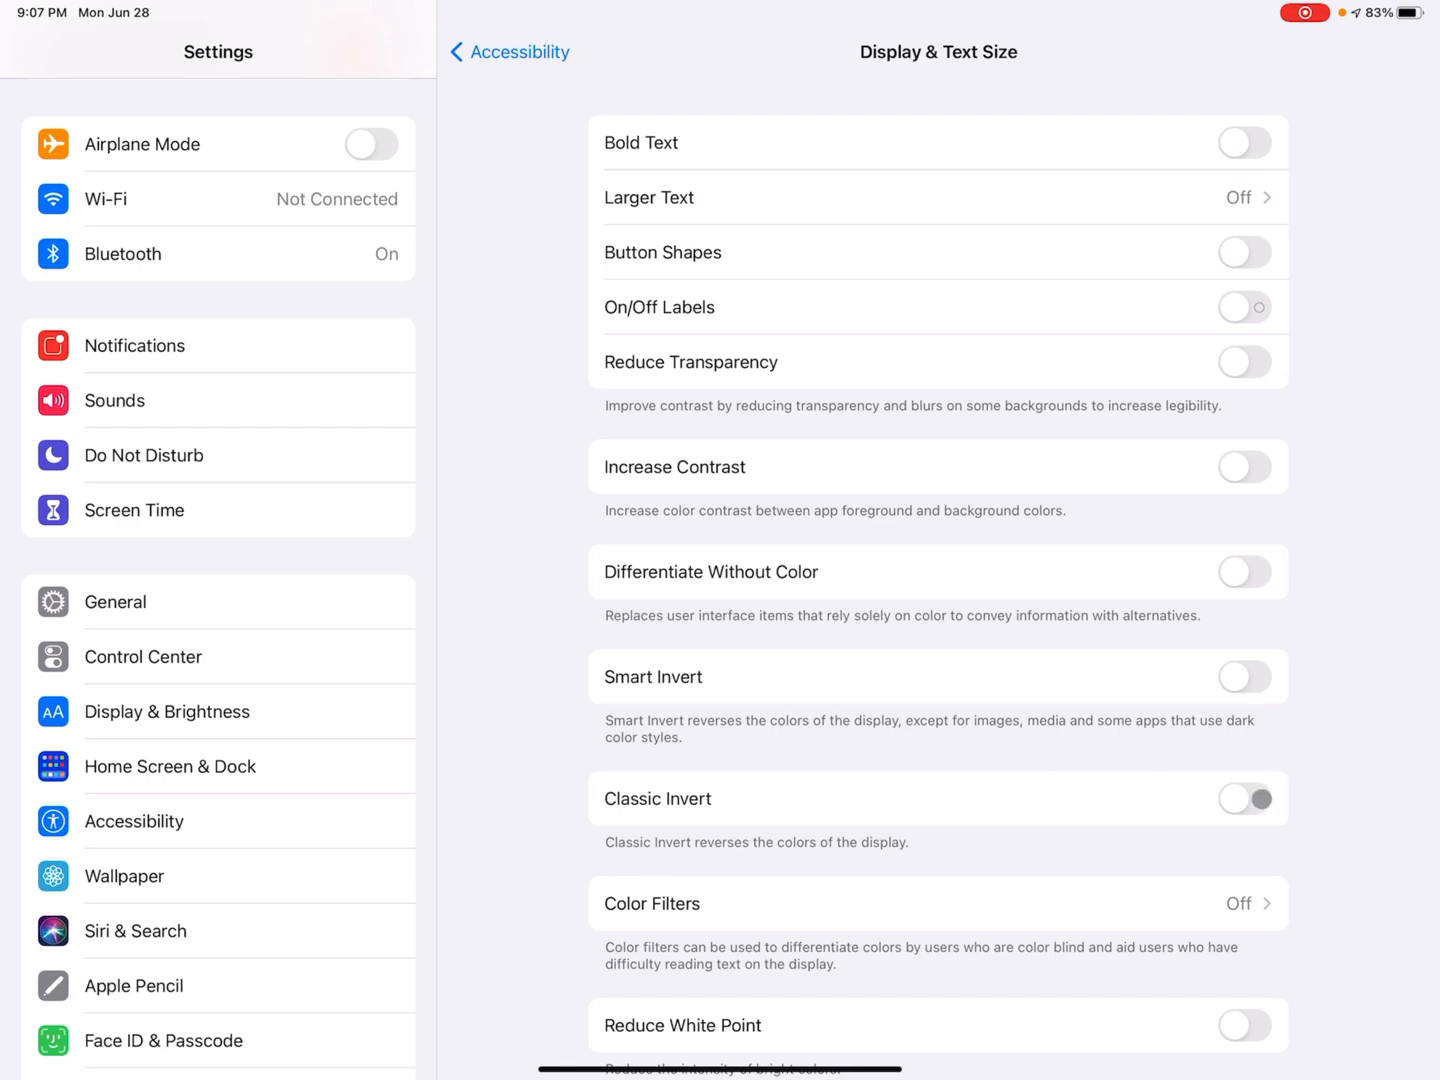
click(1244, 798)
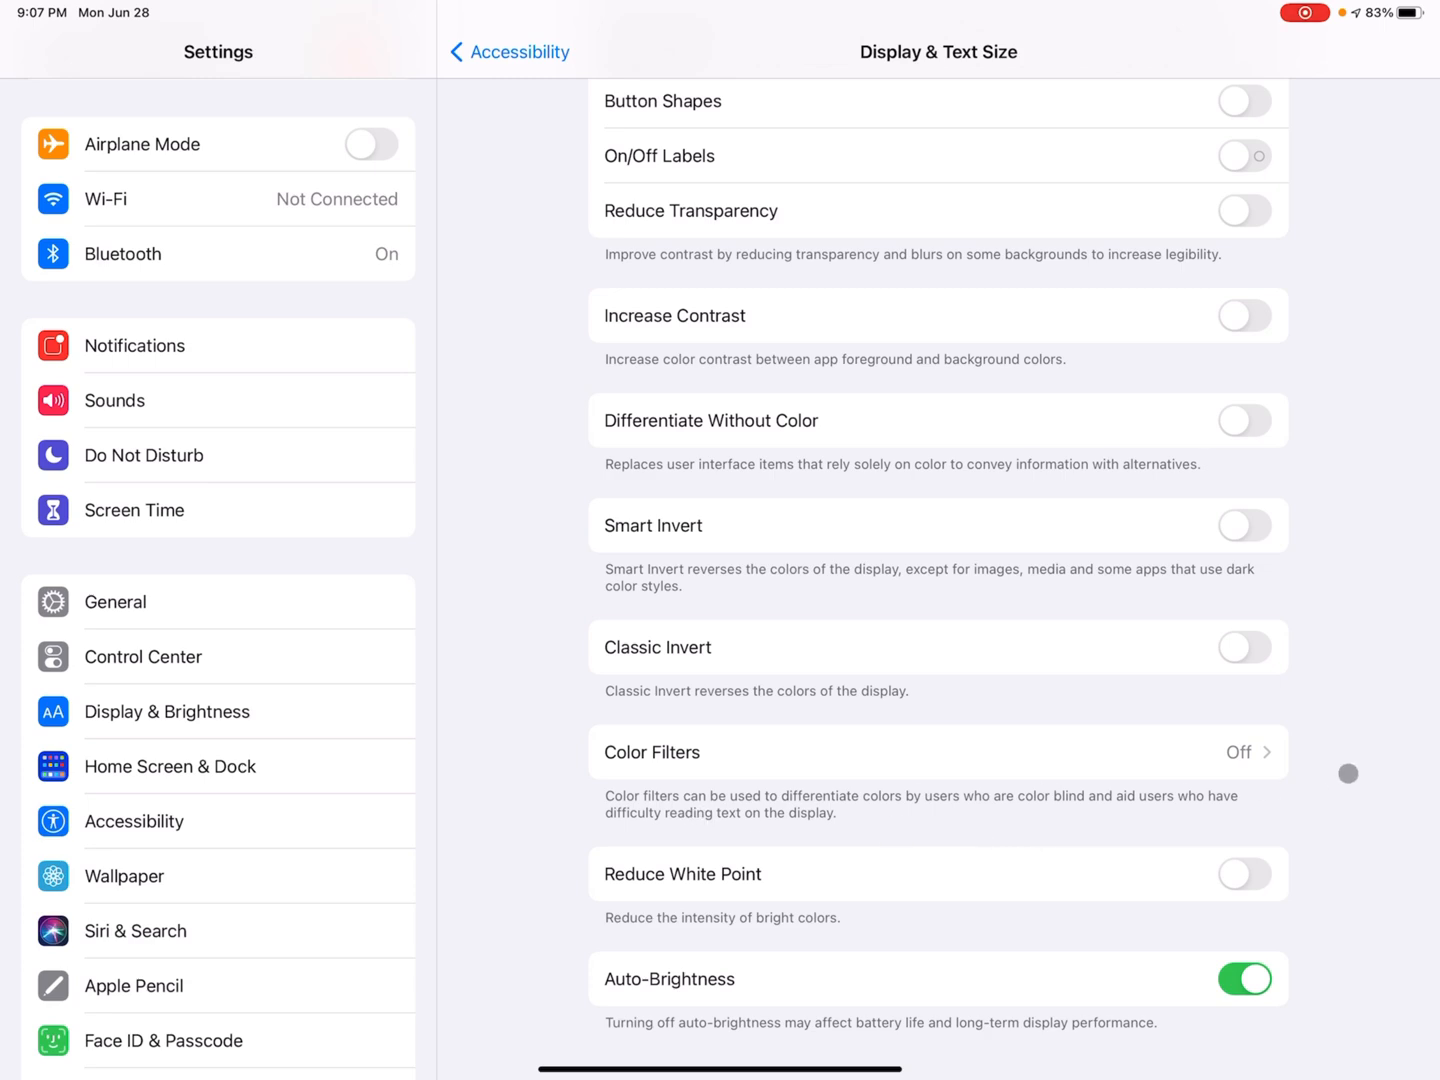
Enable Color Filters, try Green/Red, Grayscale and Blue/Yellow, then disable filters
click(937, 752)
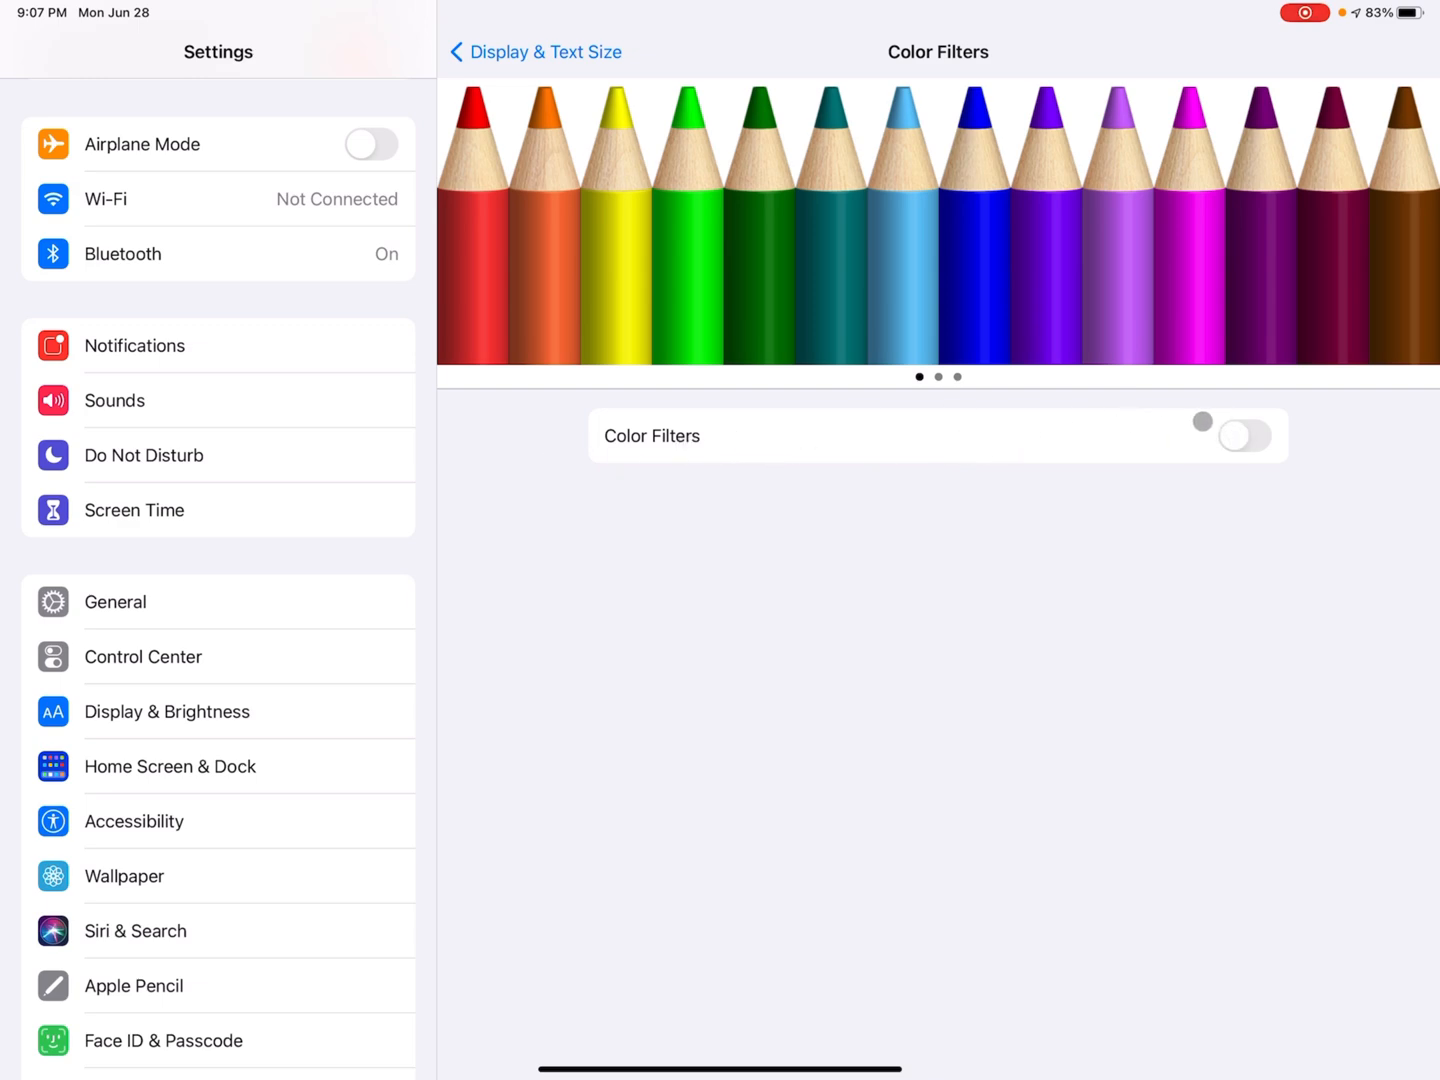
click(1244, 436)
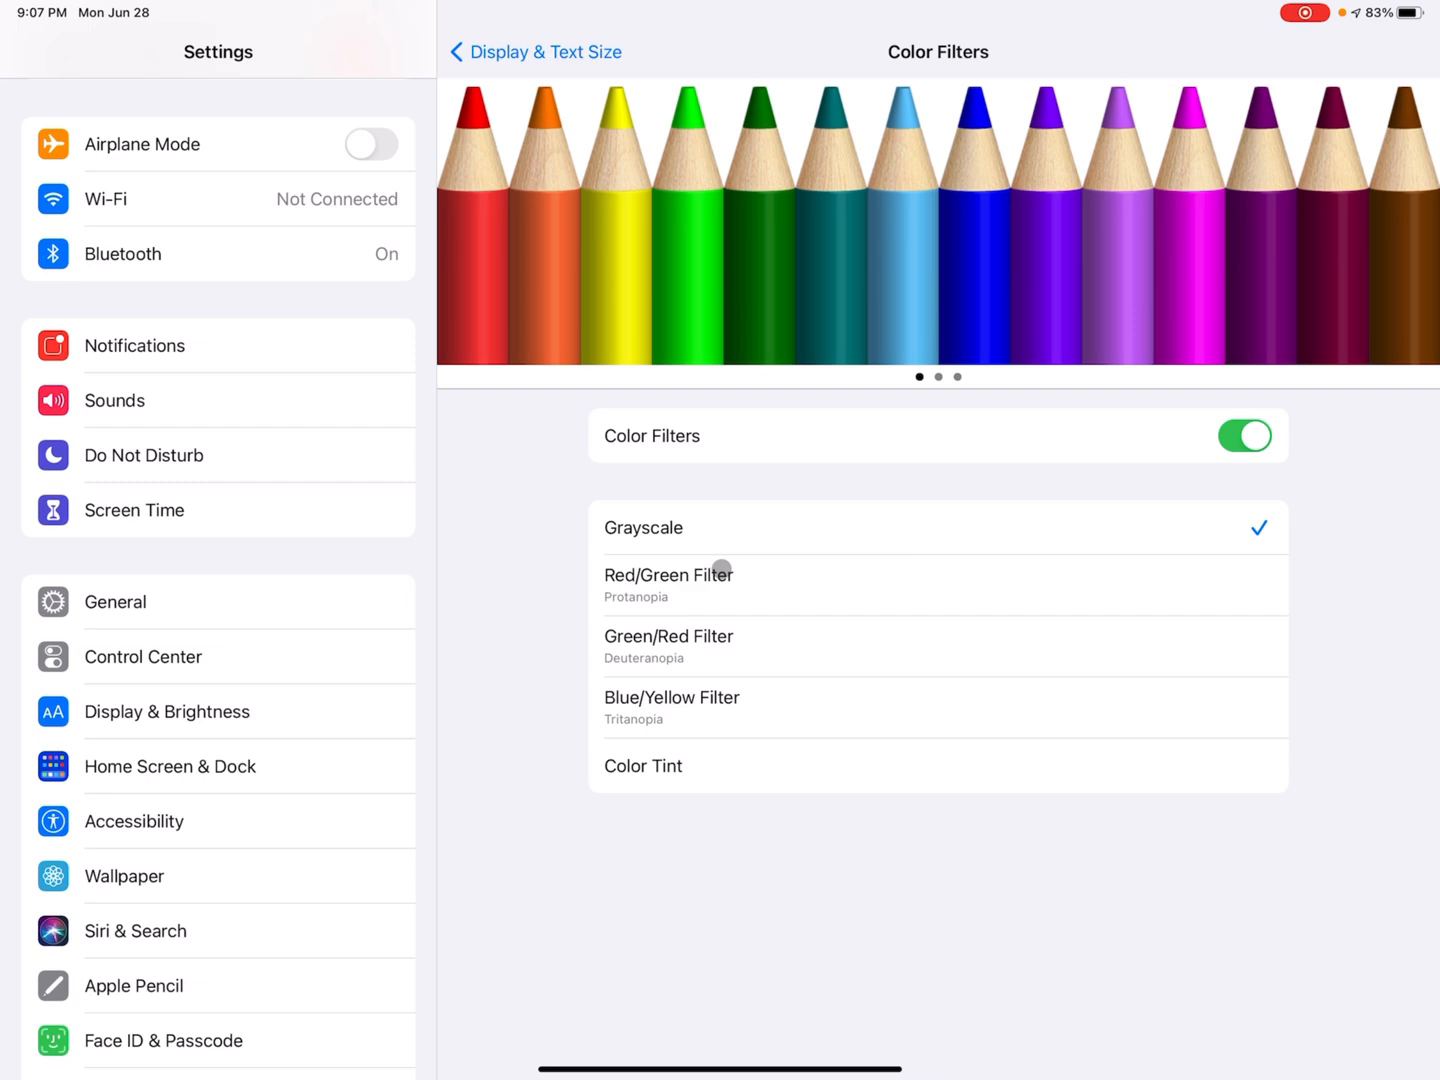
click(668, 636)
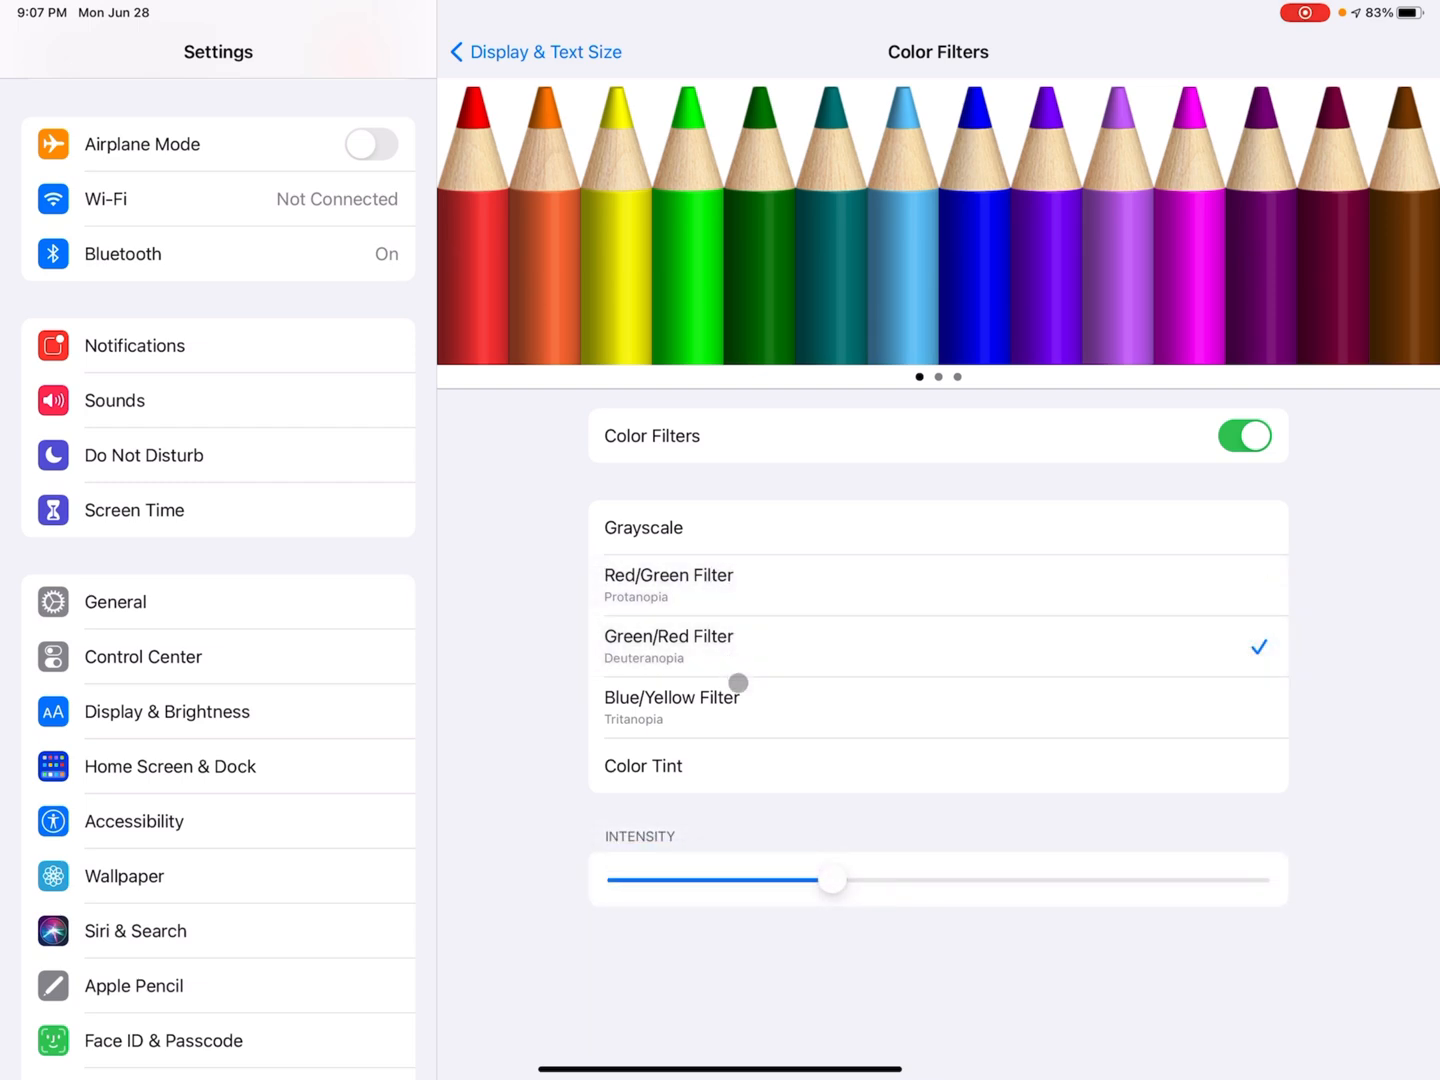
click(643, 527)
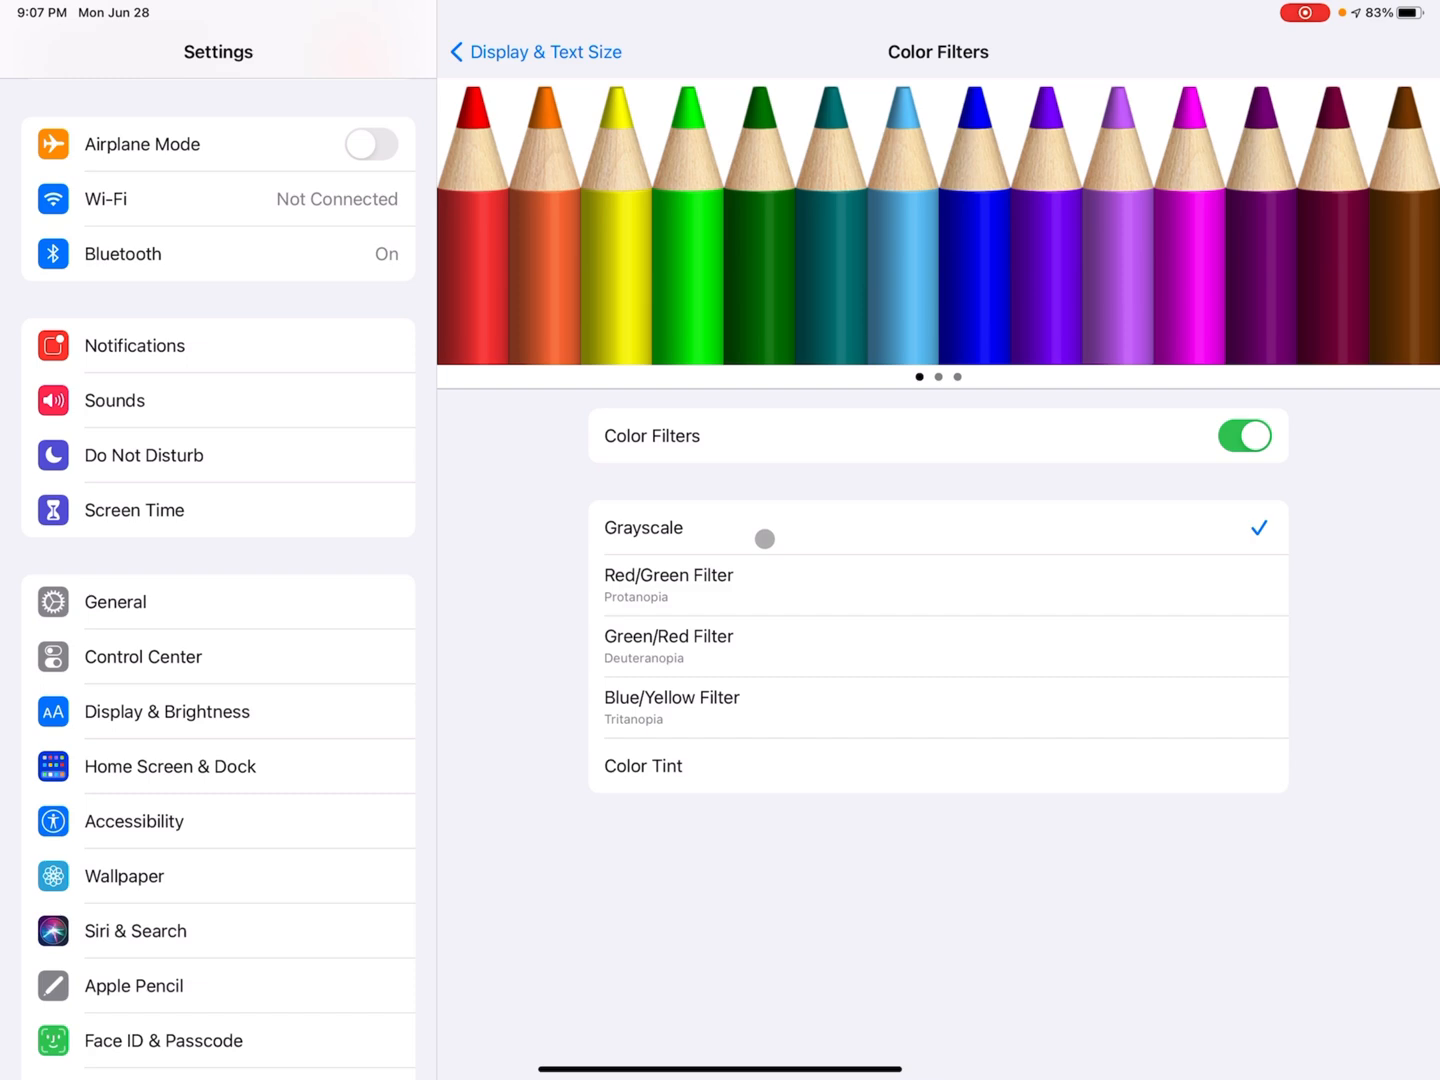
click(671, 697)
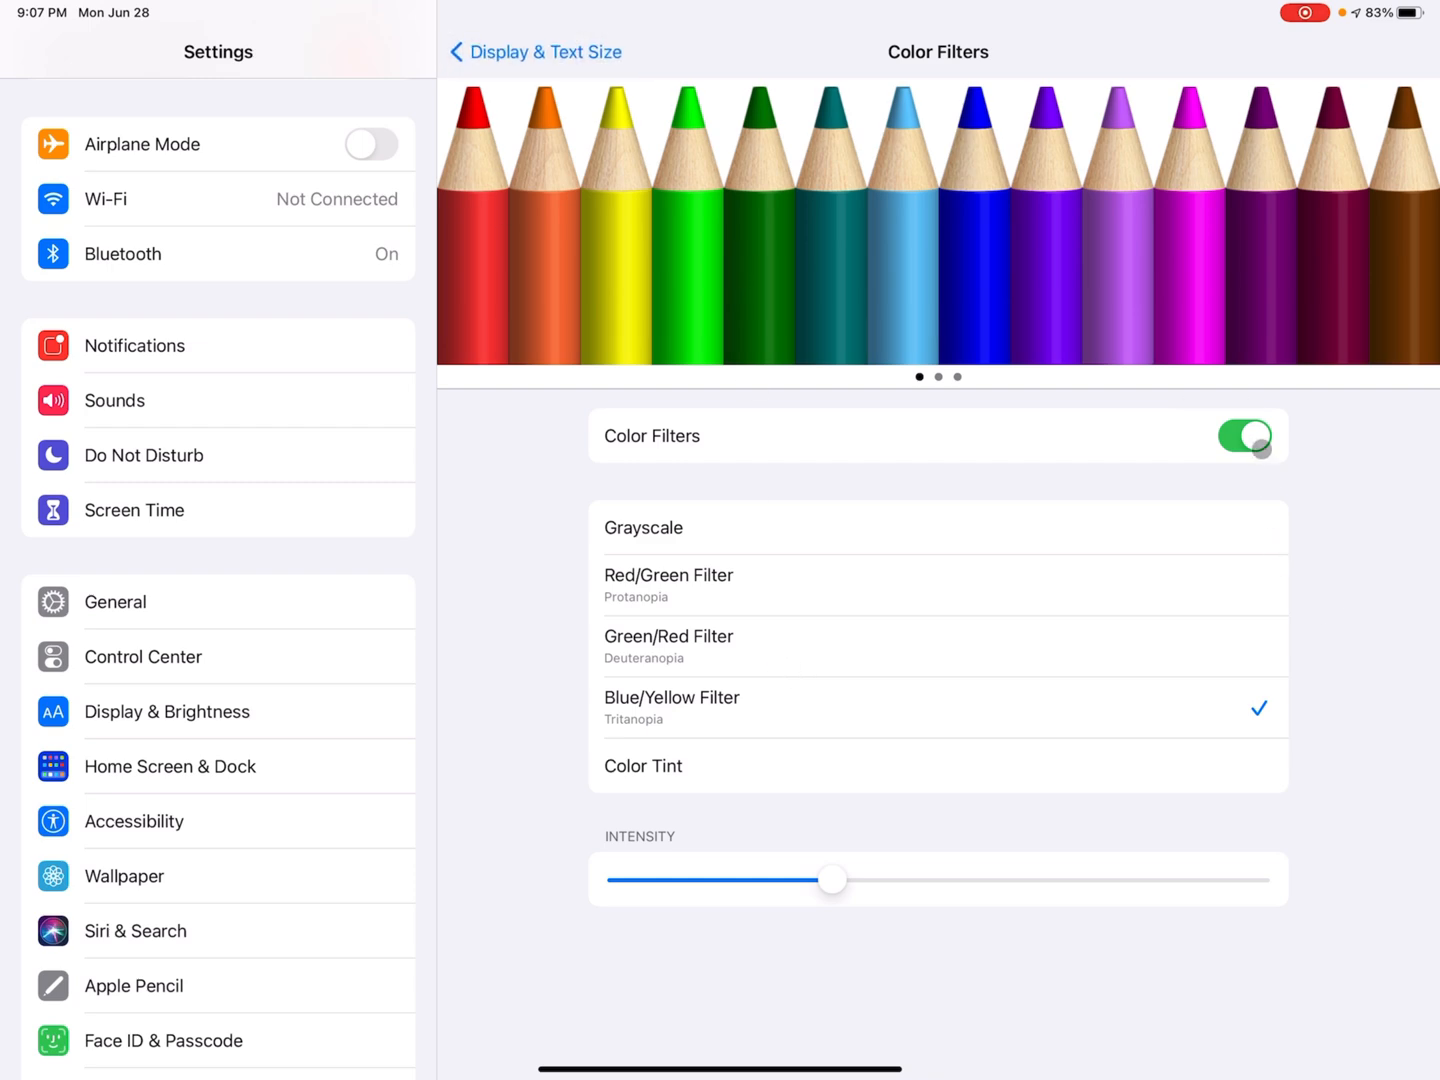
click(1244, 436)
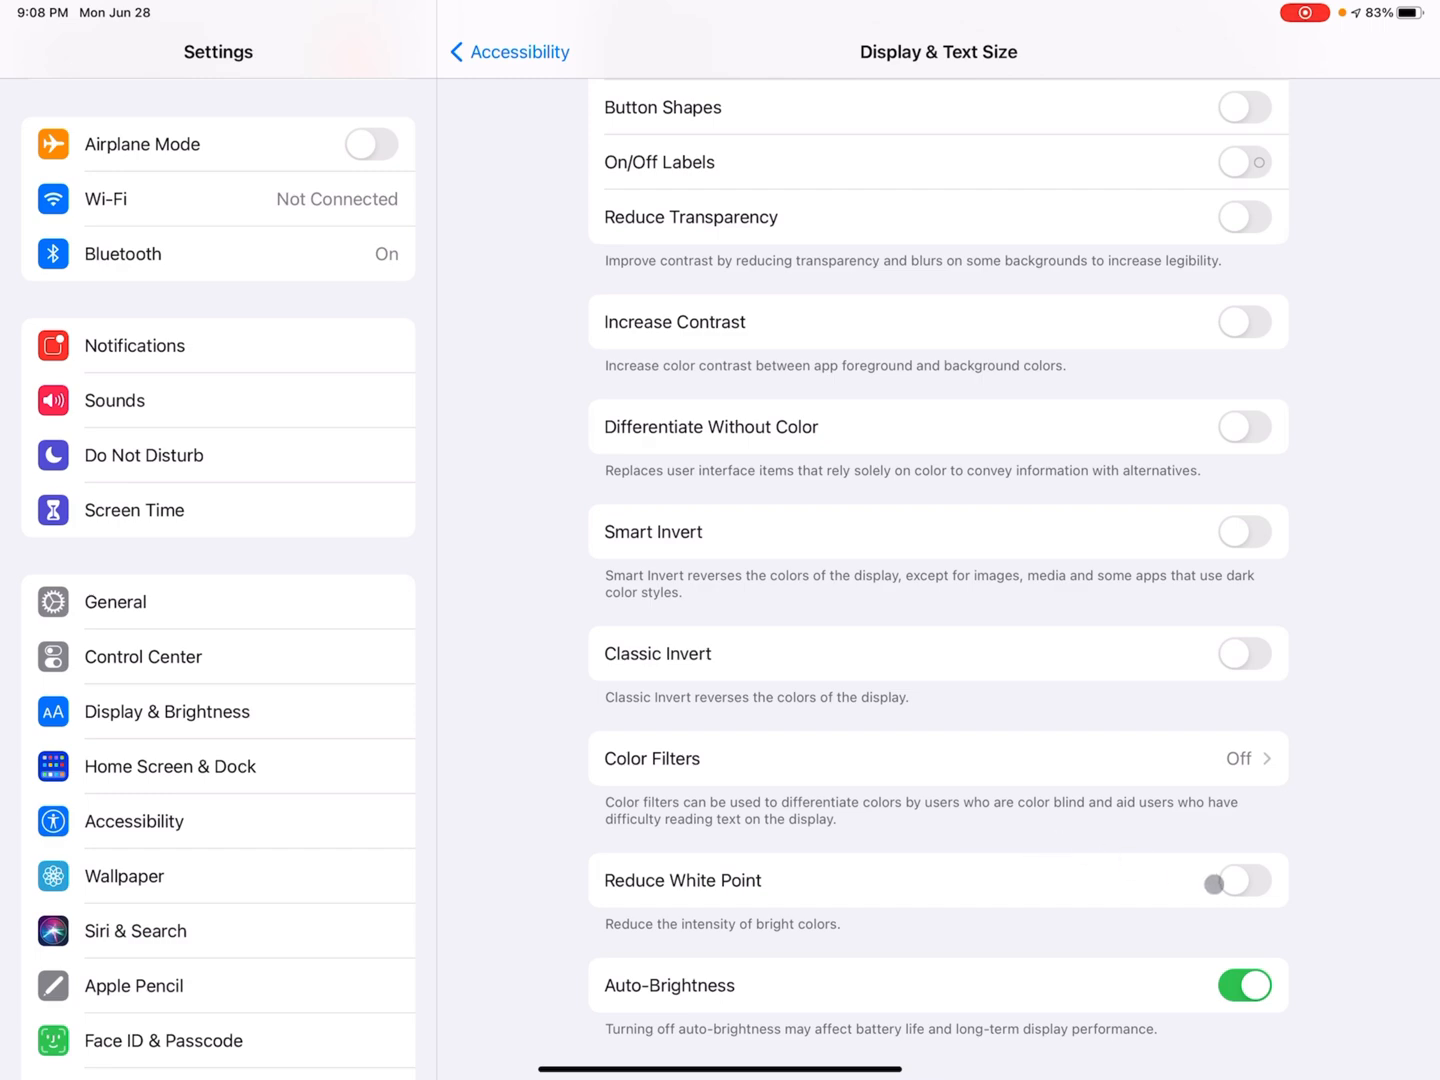
Enable Reduce White Point, sweep its intensity between 25% and 99%, settling at 59%
click(1244, 880)
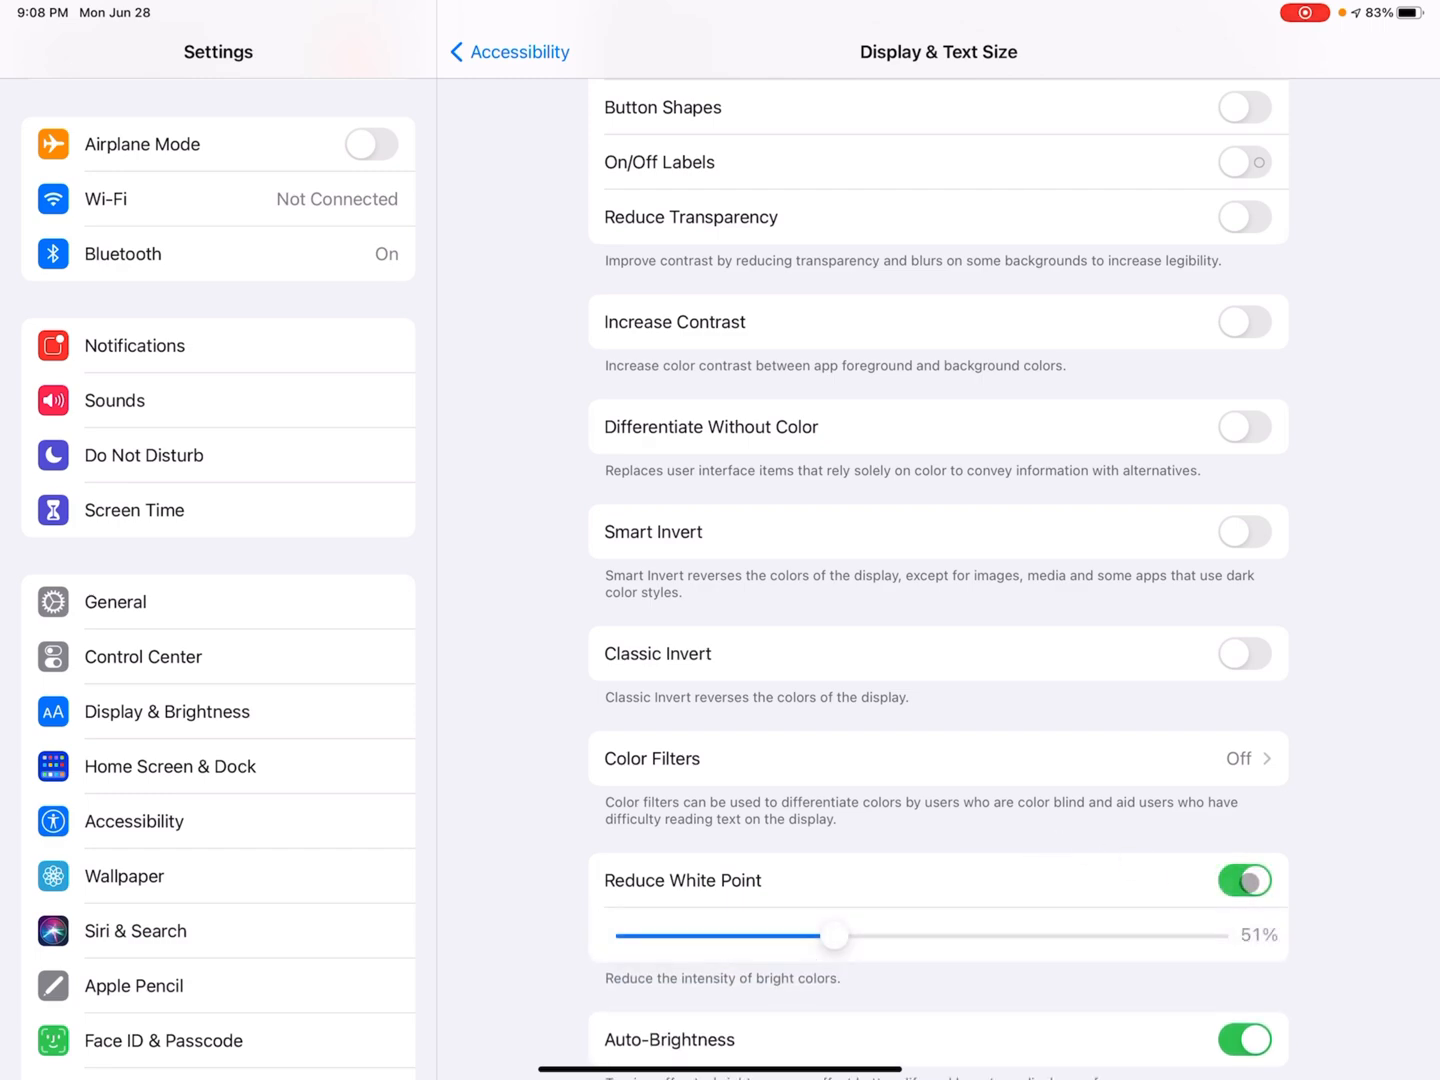
drag(835, 935, 851, 935)
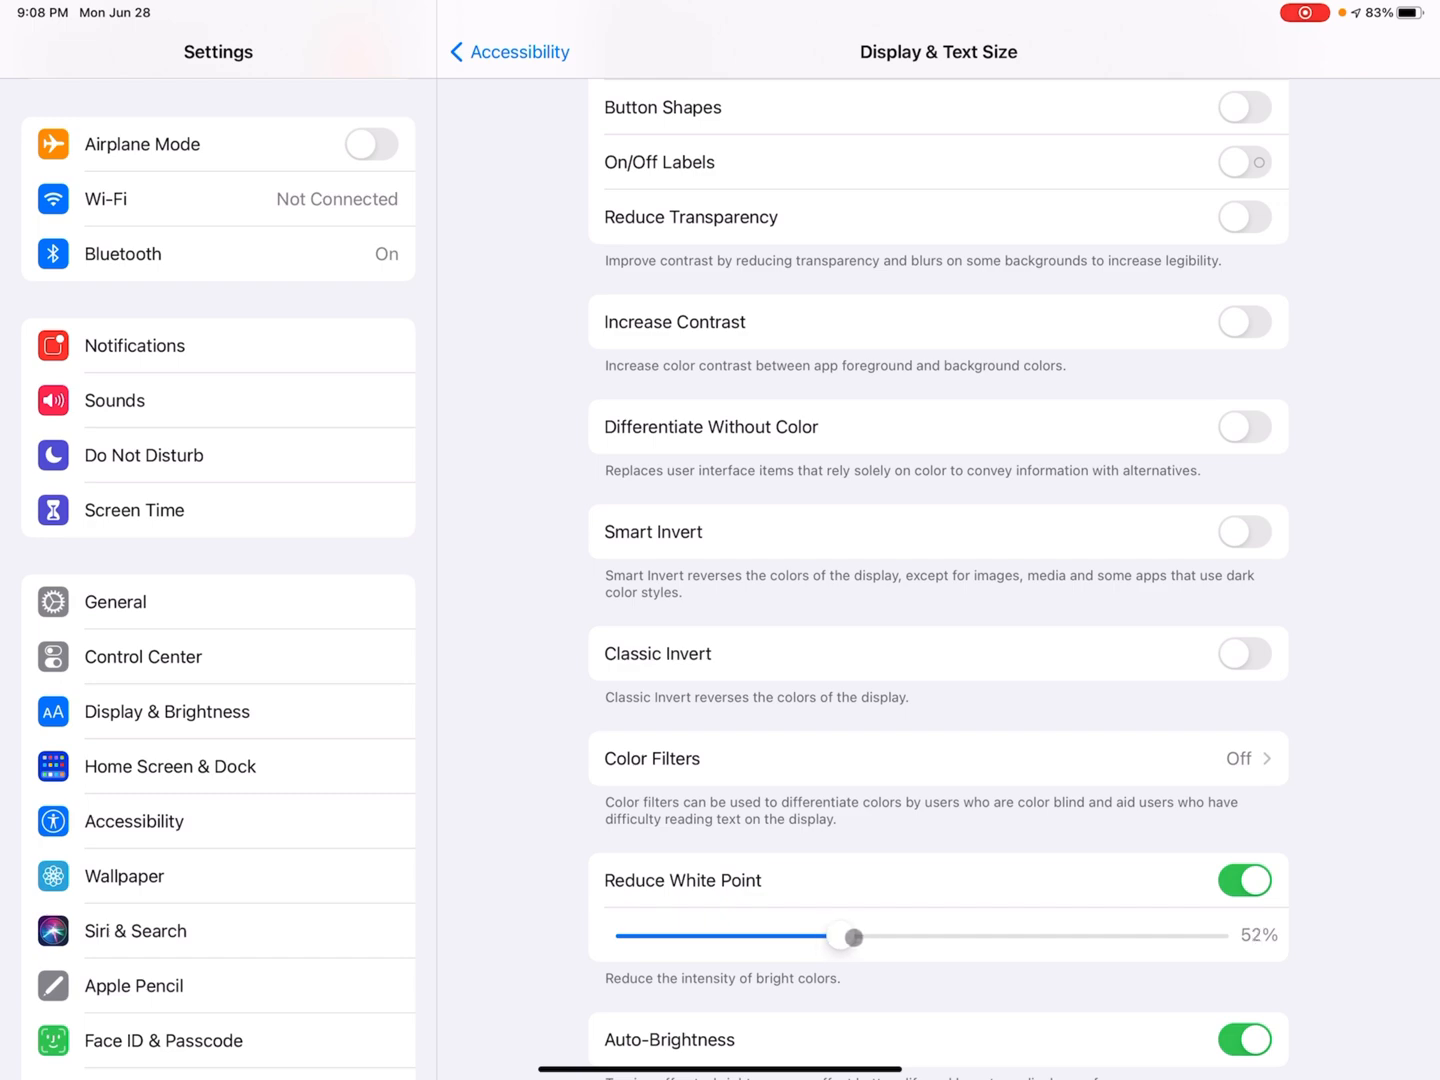
drag(851, 936, 1114, 936)
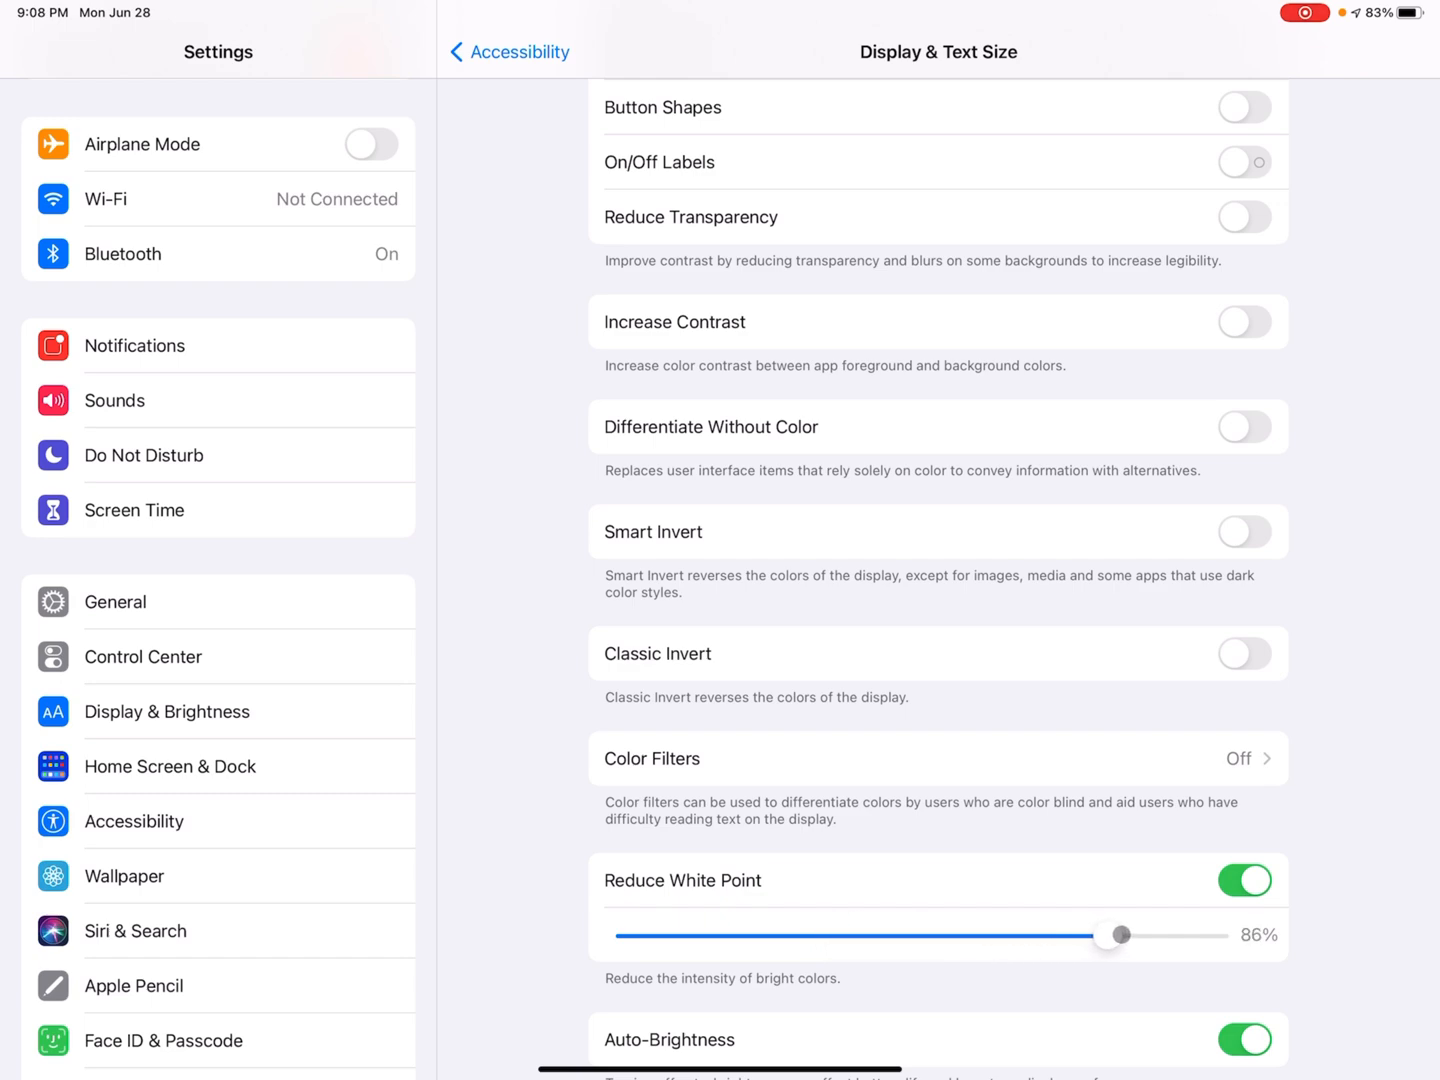
drag(1117, 935, 1147, 935)
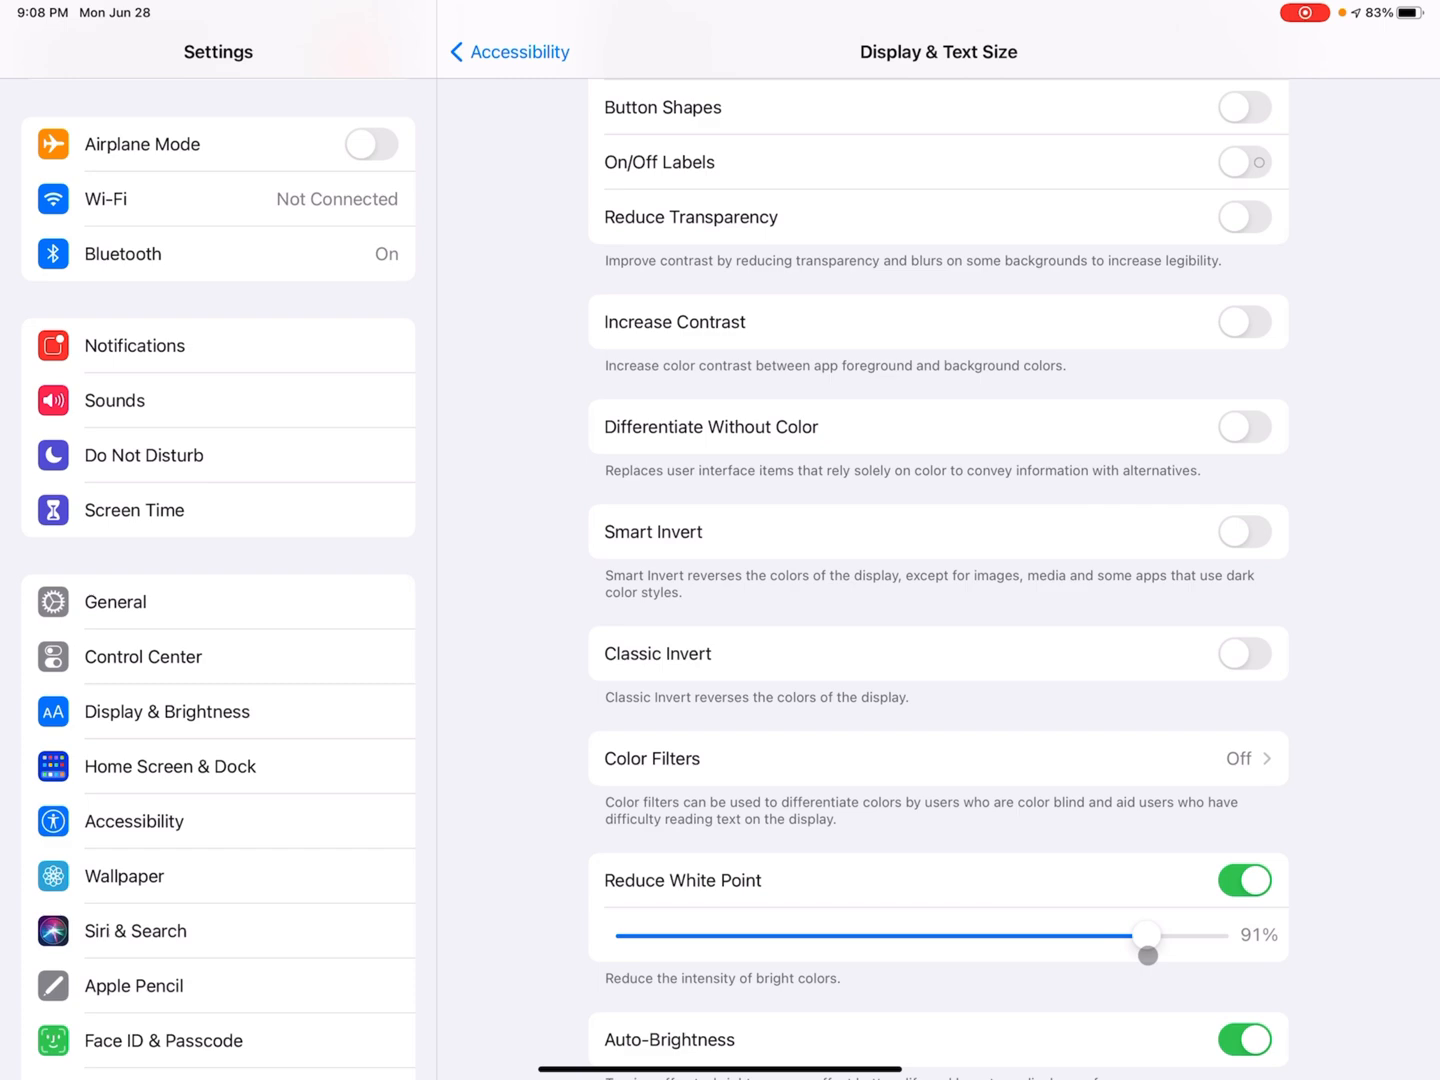
drag(1146, 936, 708, 936)
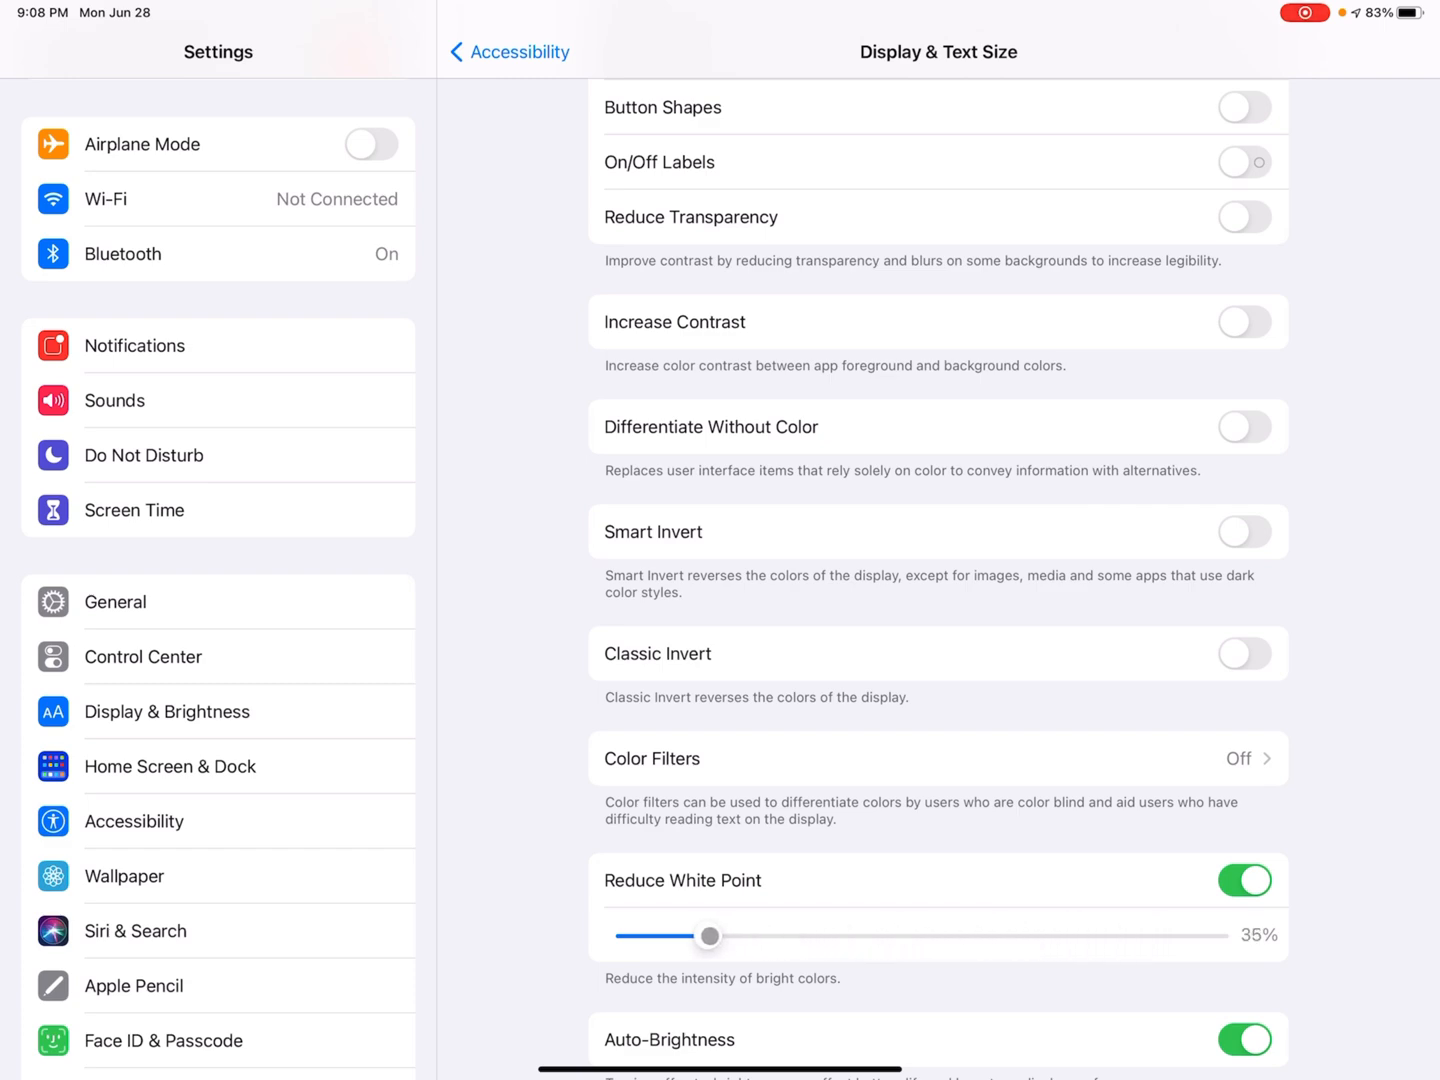
drag(707, 935, 623, 935)
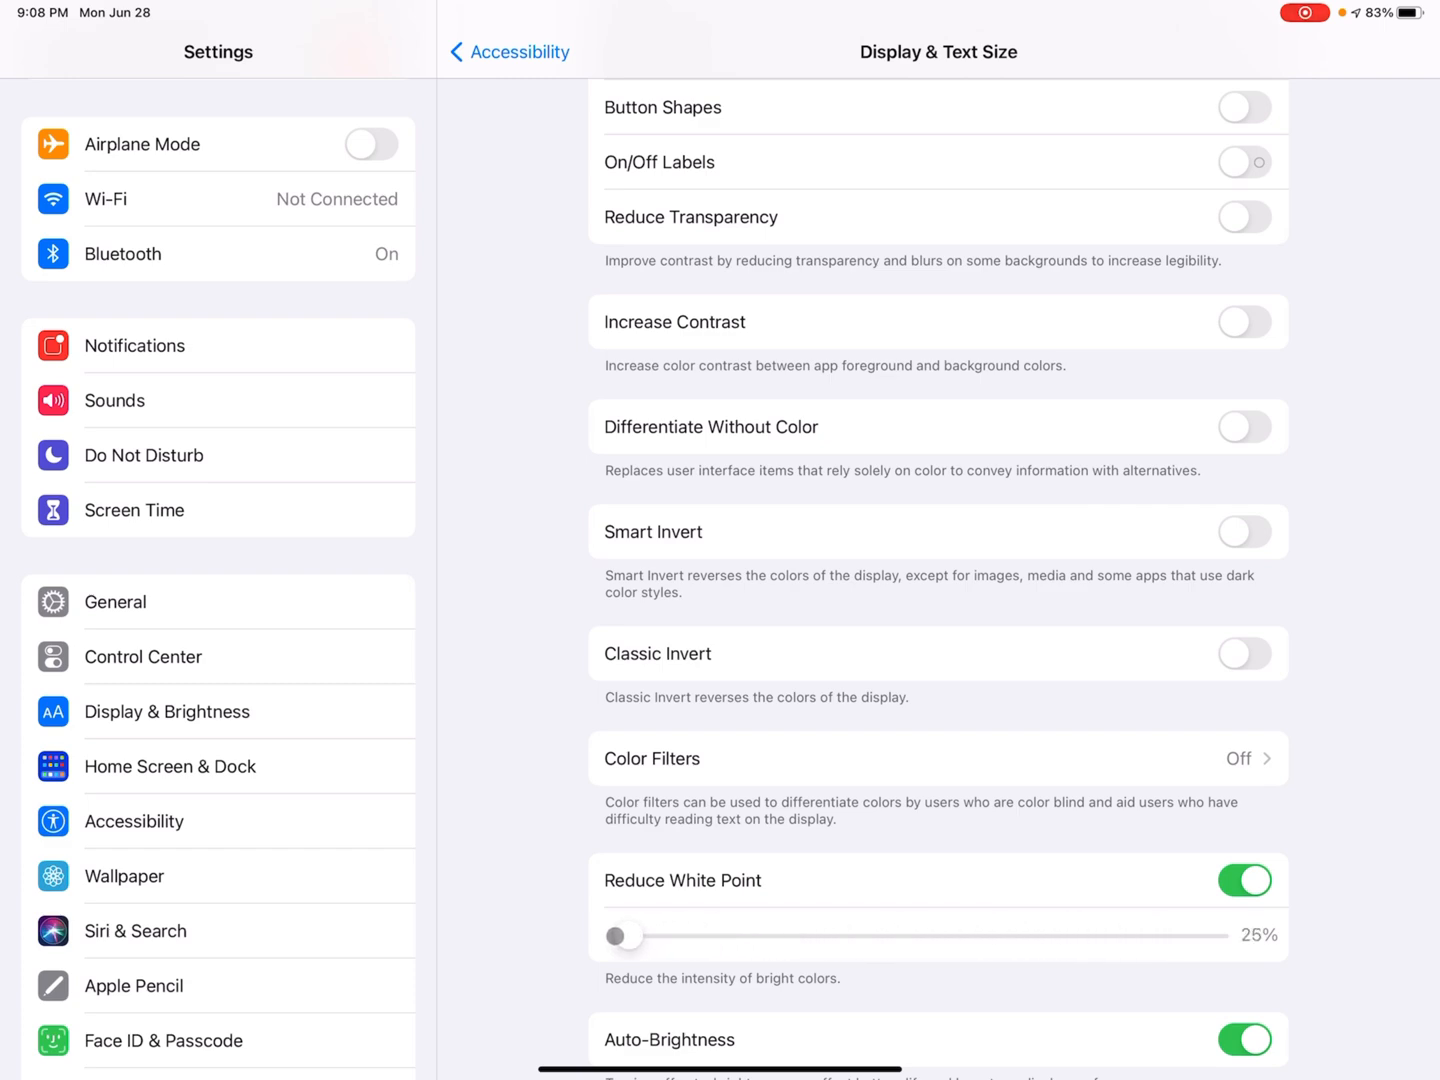
drag(622, 935, 840, 935)
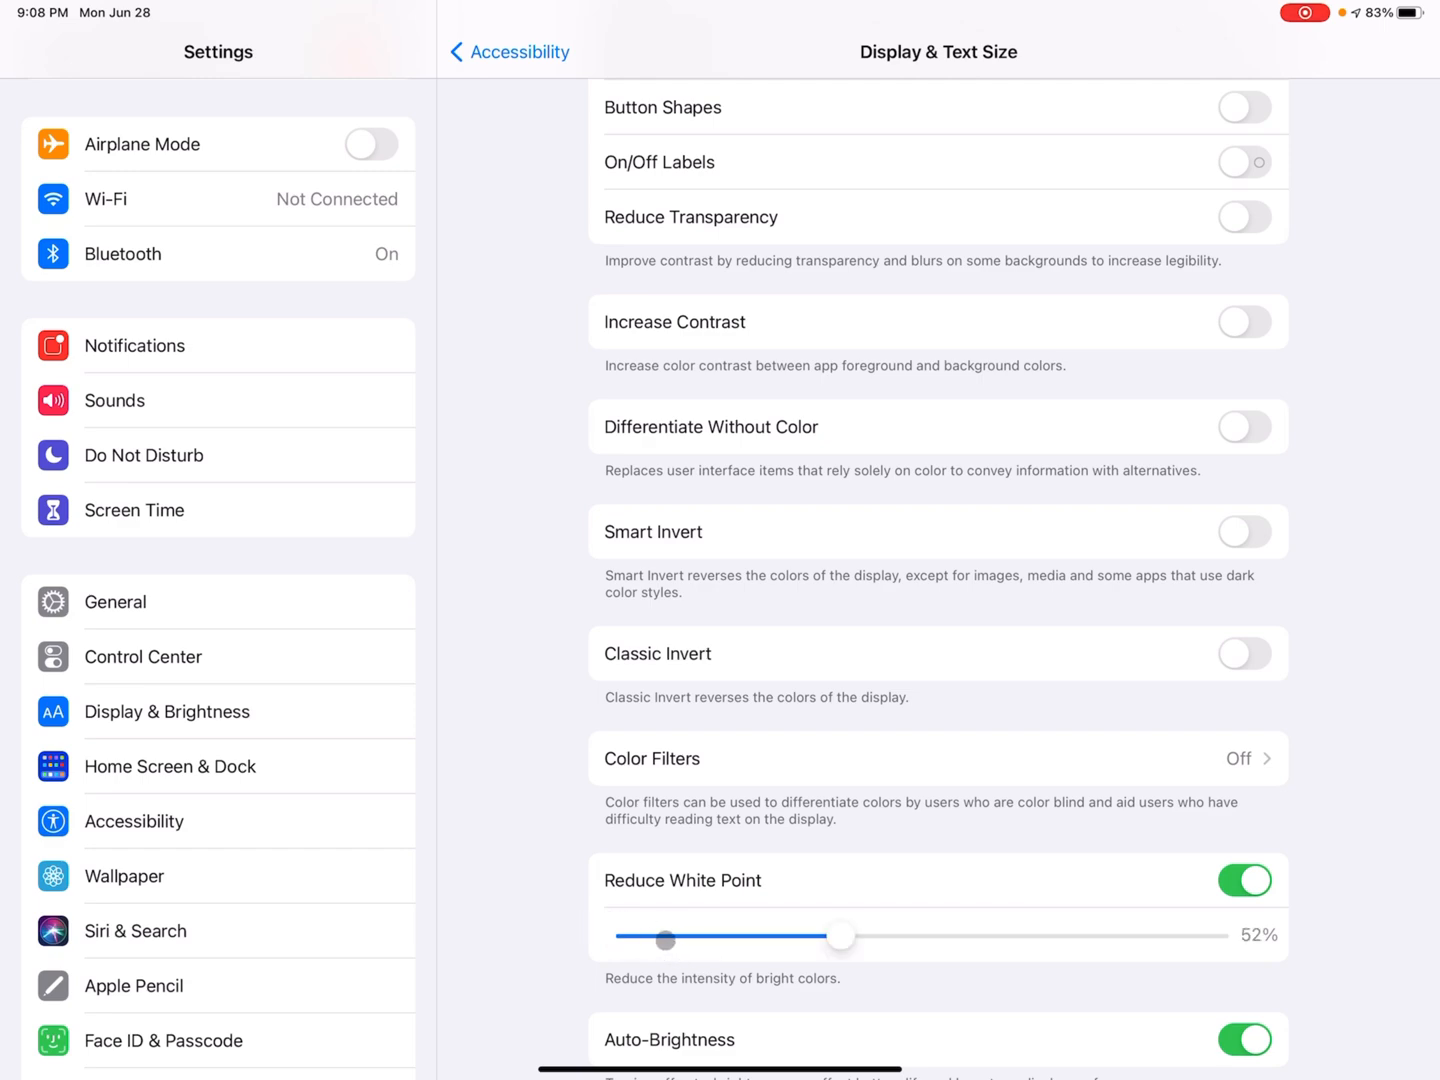
drag(840, 936, 1020, 952)
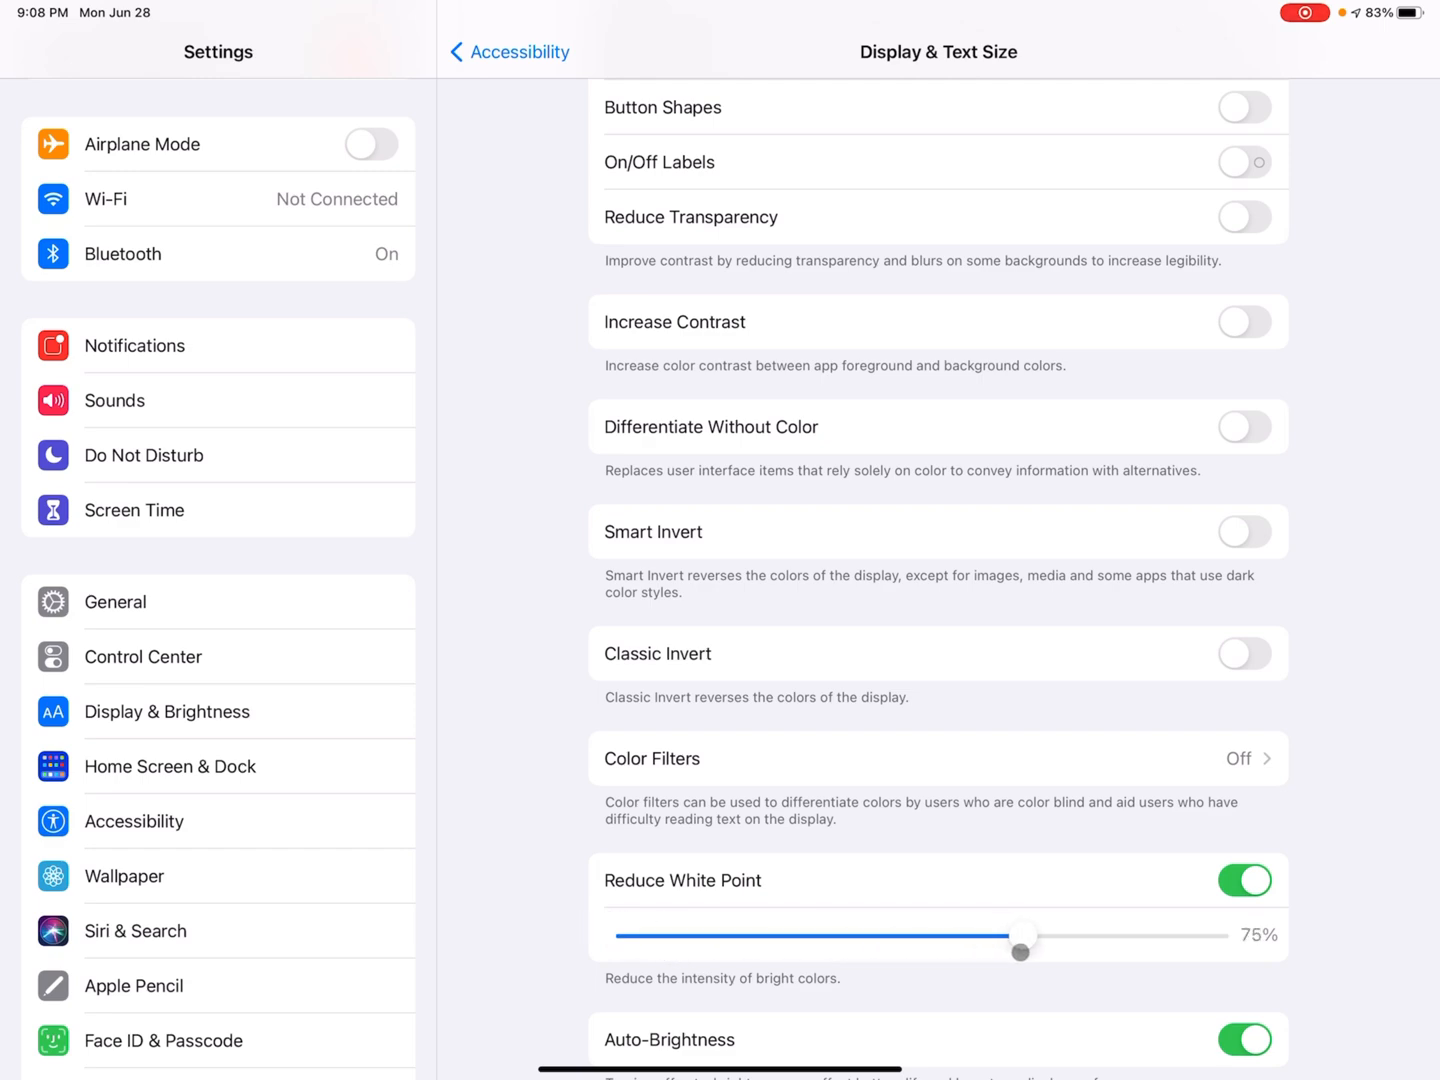
drag(1019, 938, 1200, 938)
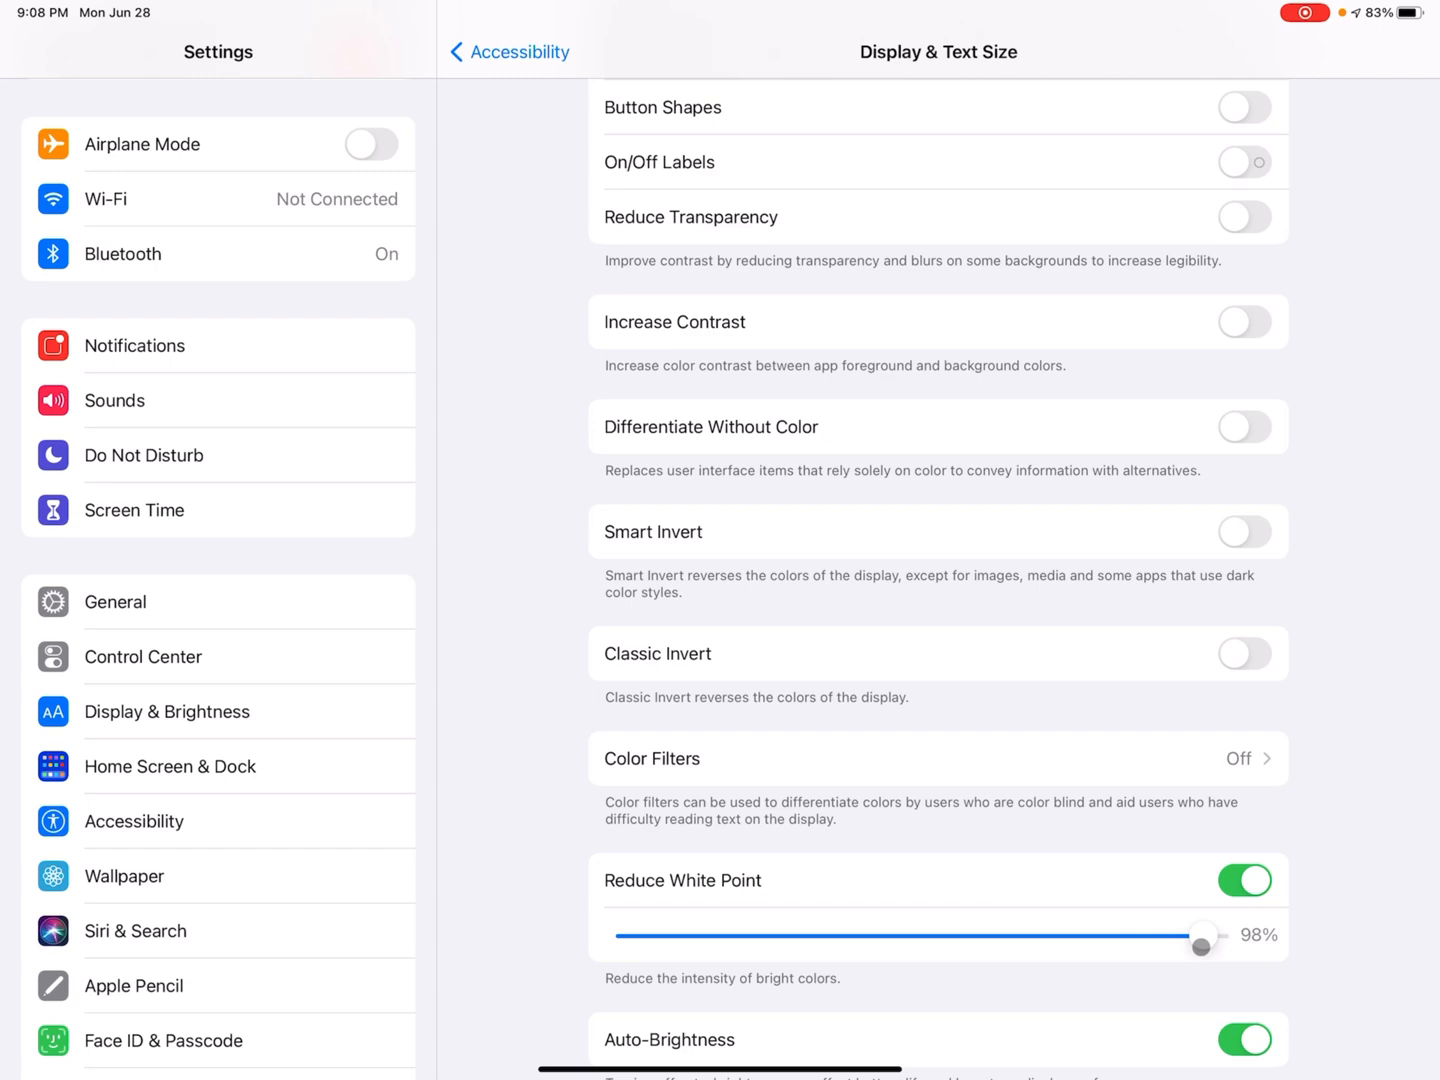
drag(1202, 937, 1208, 937)
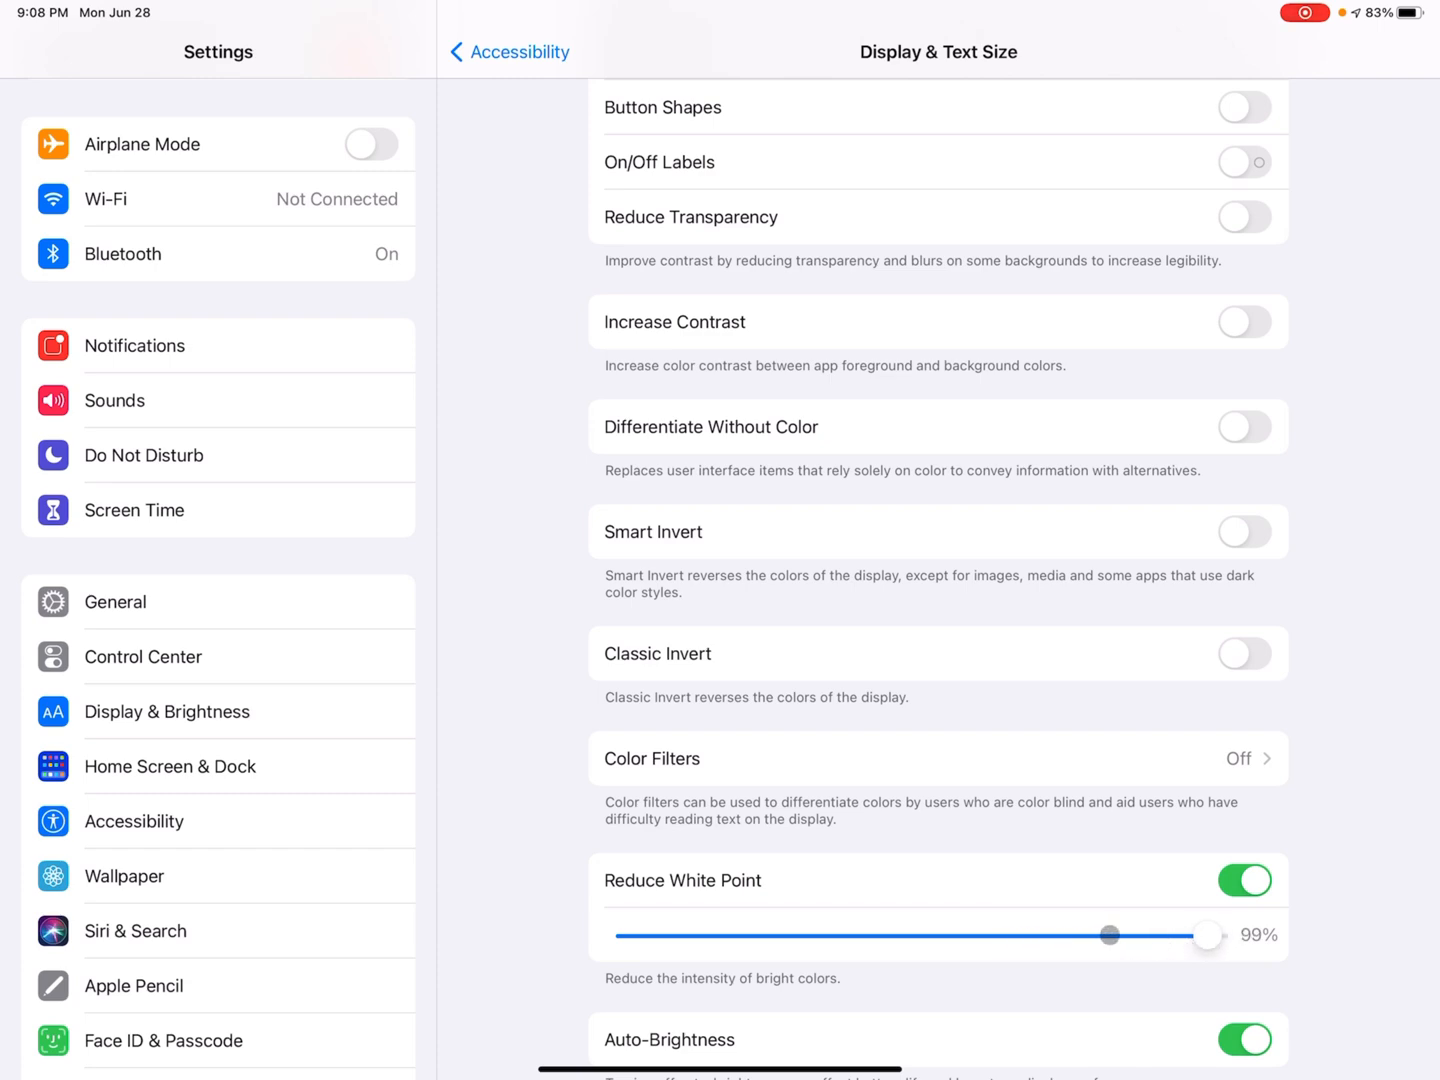
drag(1108, 935, 948, 940)
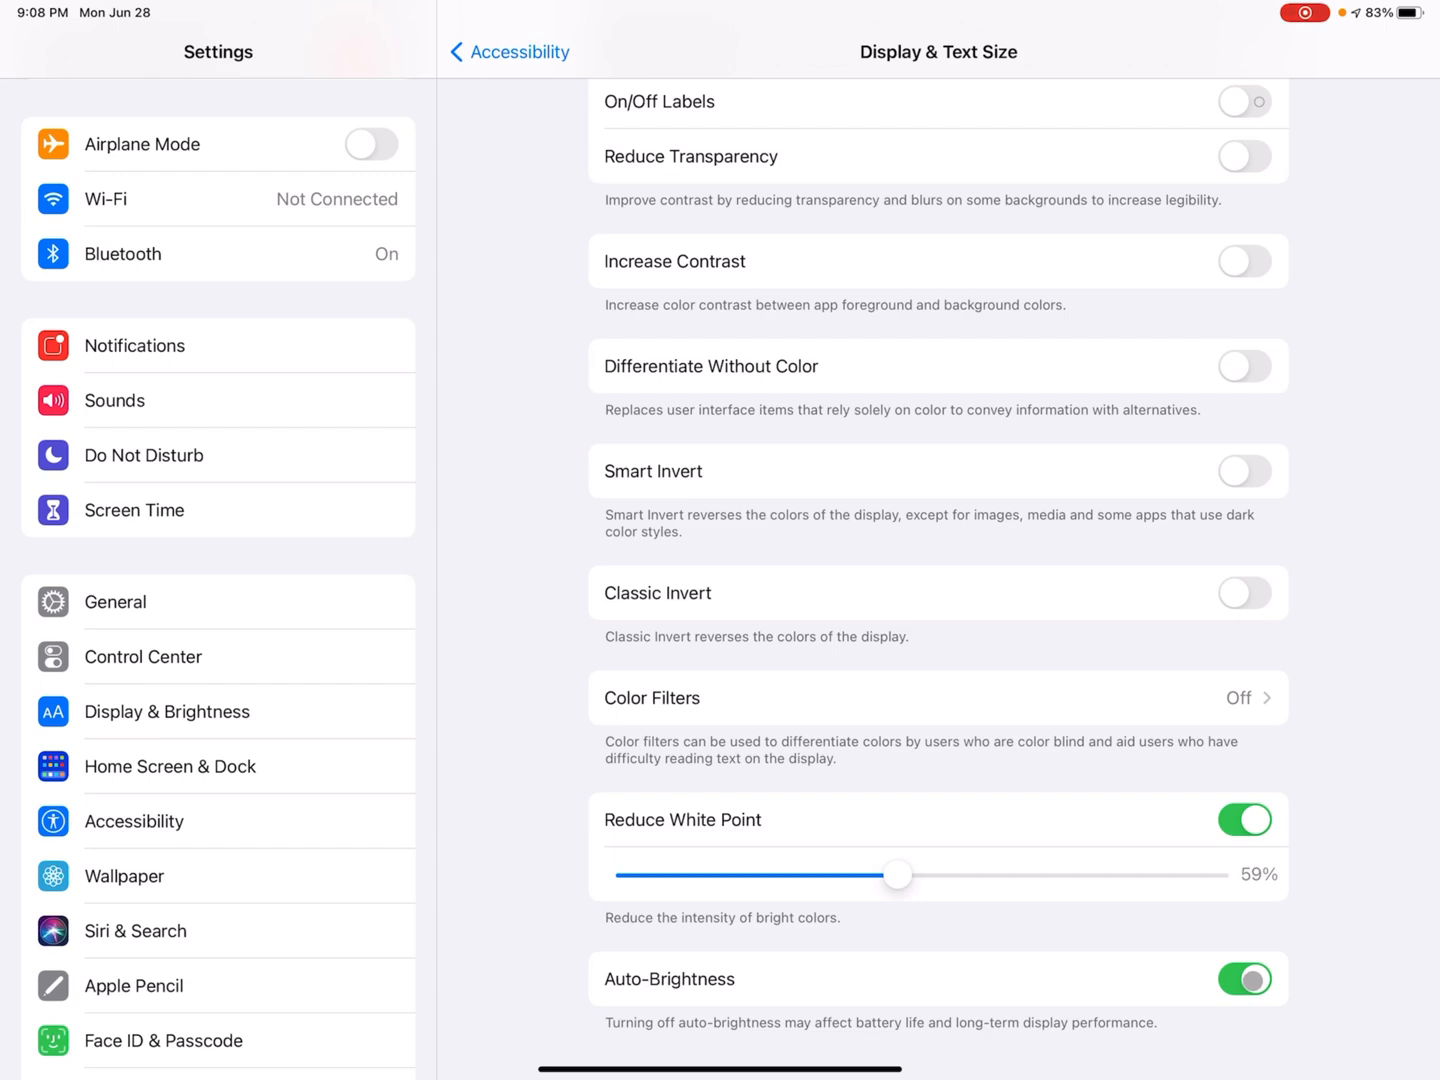
Switch off Auto-Brightness and Reduce White Point, then scroll the list
click(1243, 978)
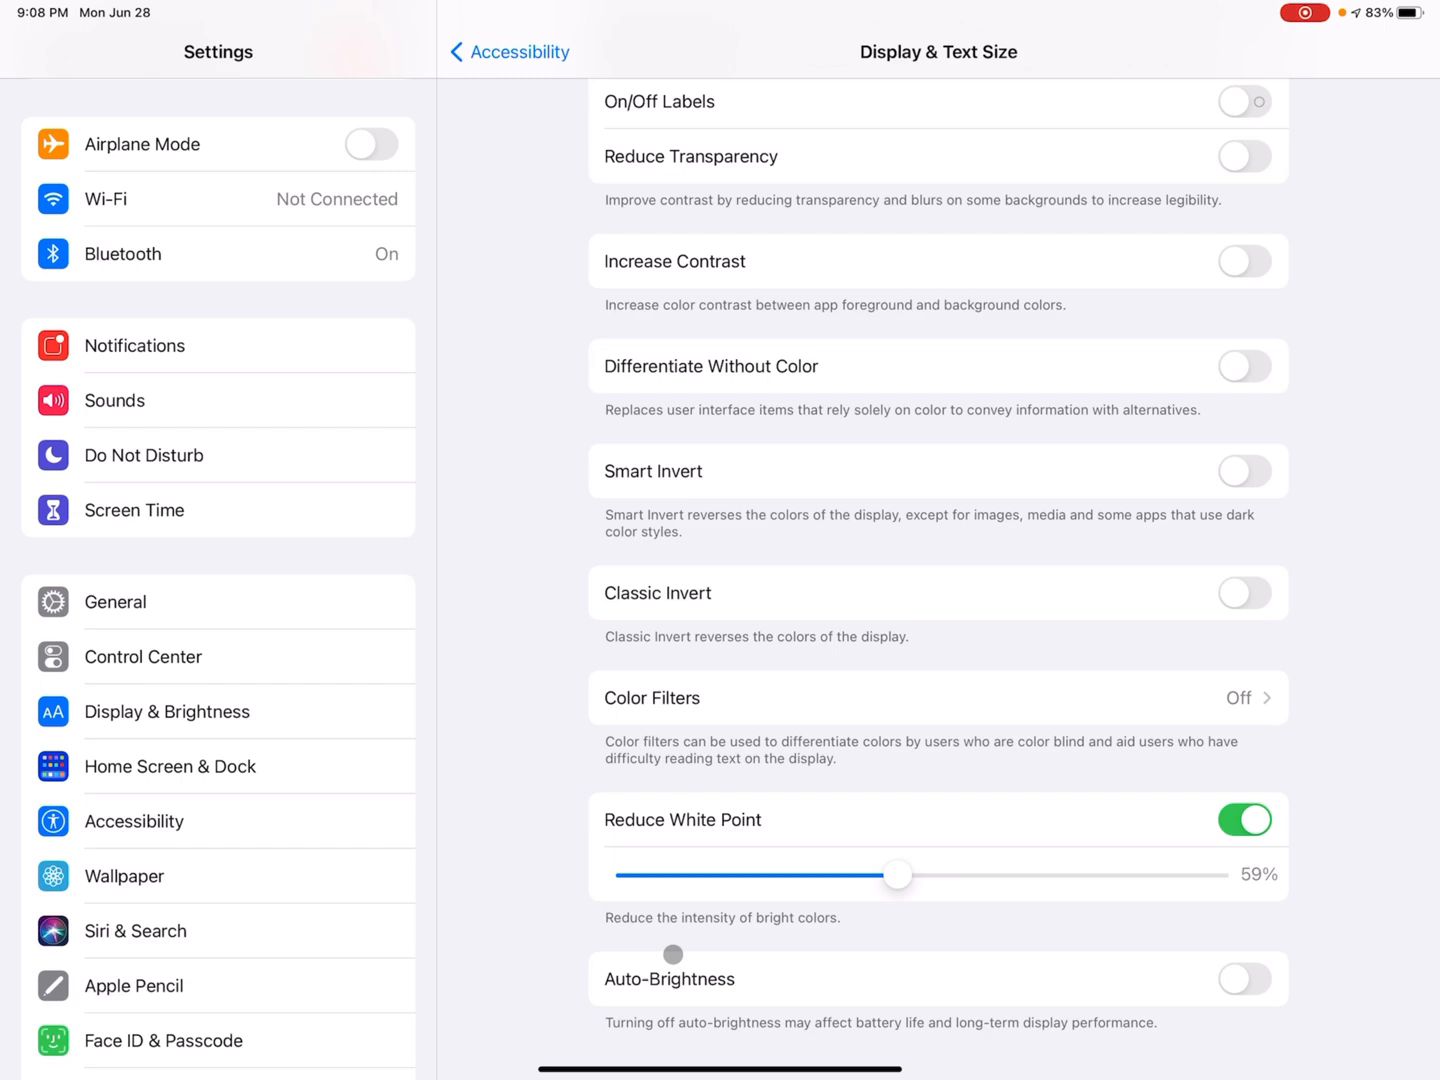
click(1244, 819)
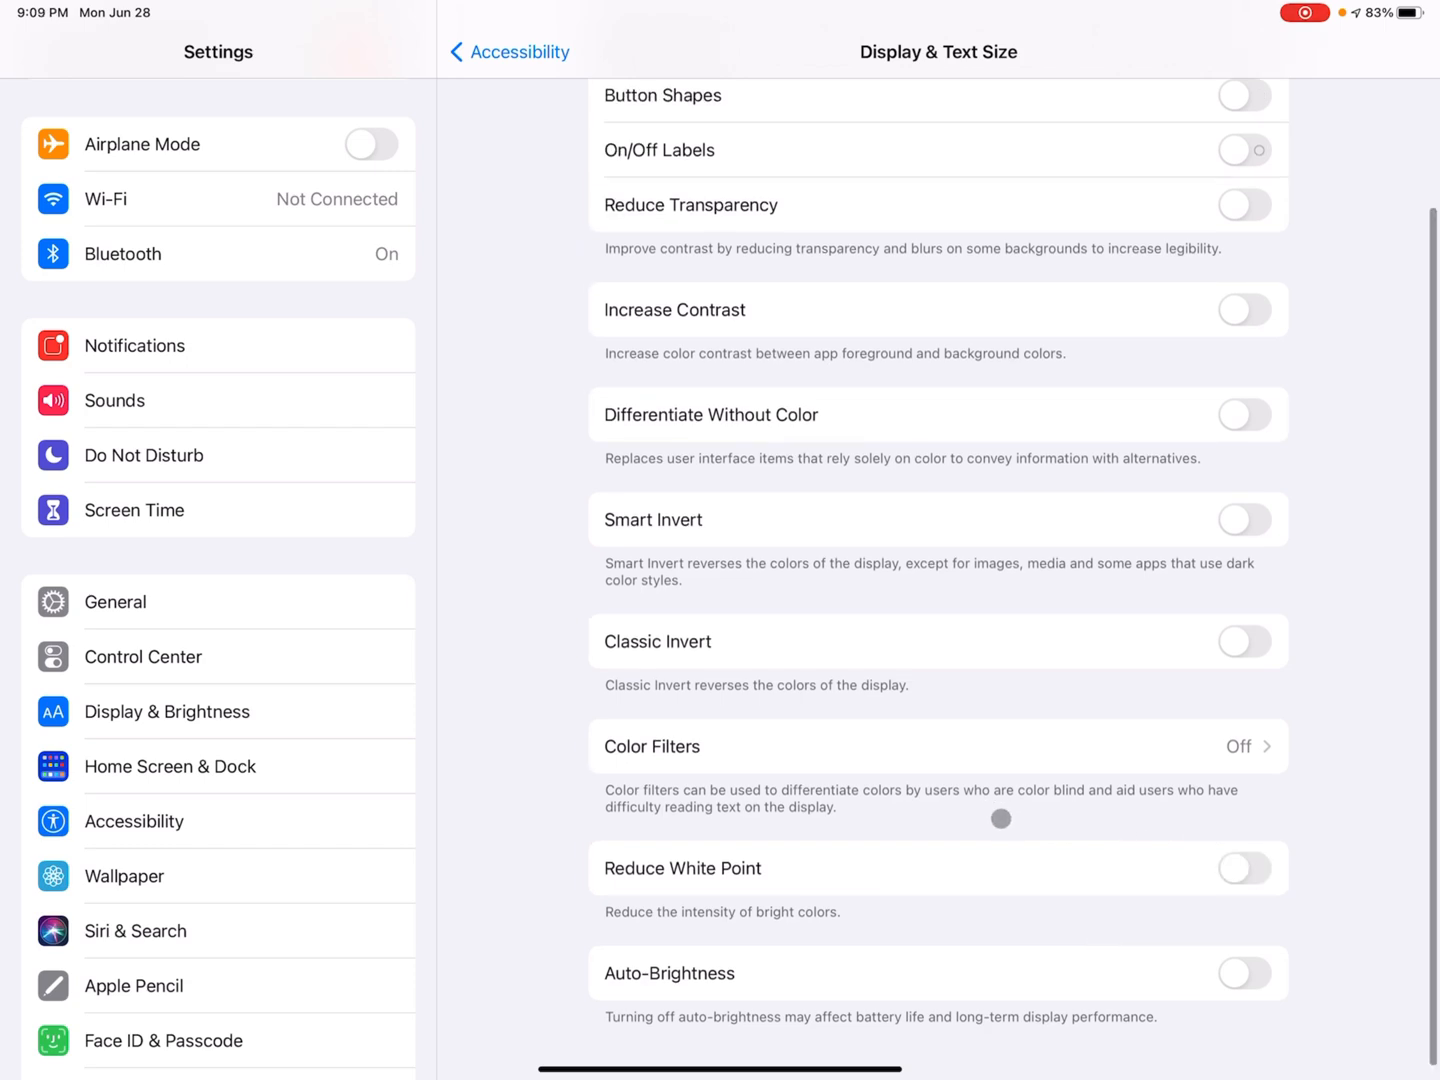
scroll(down, 3)
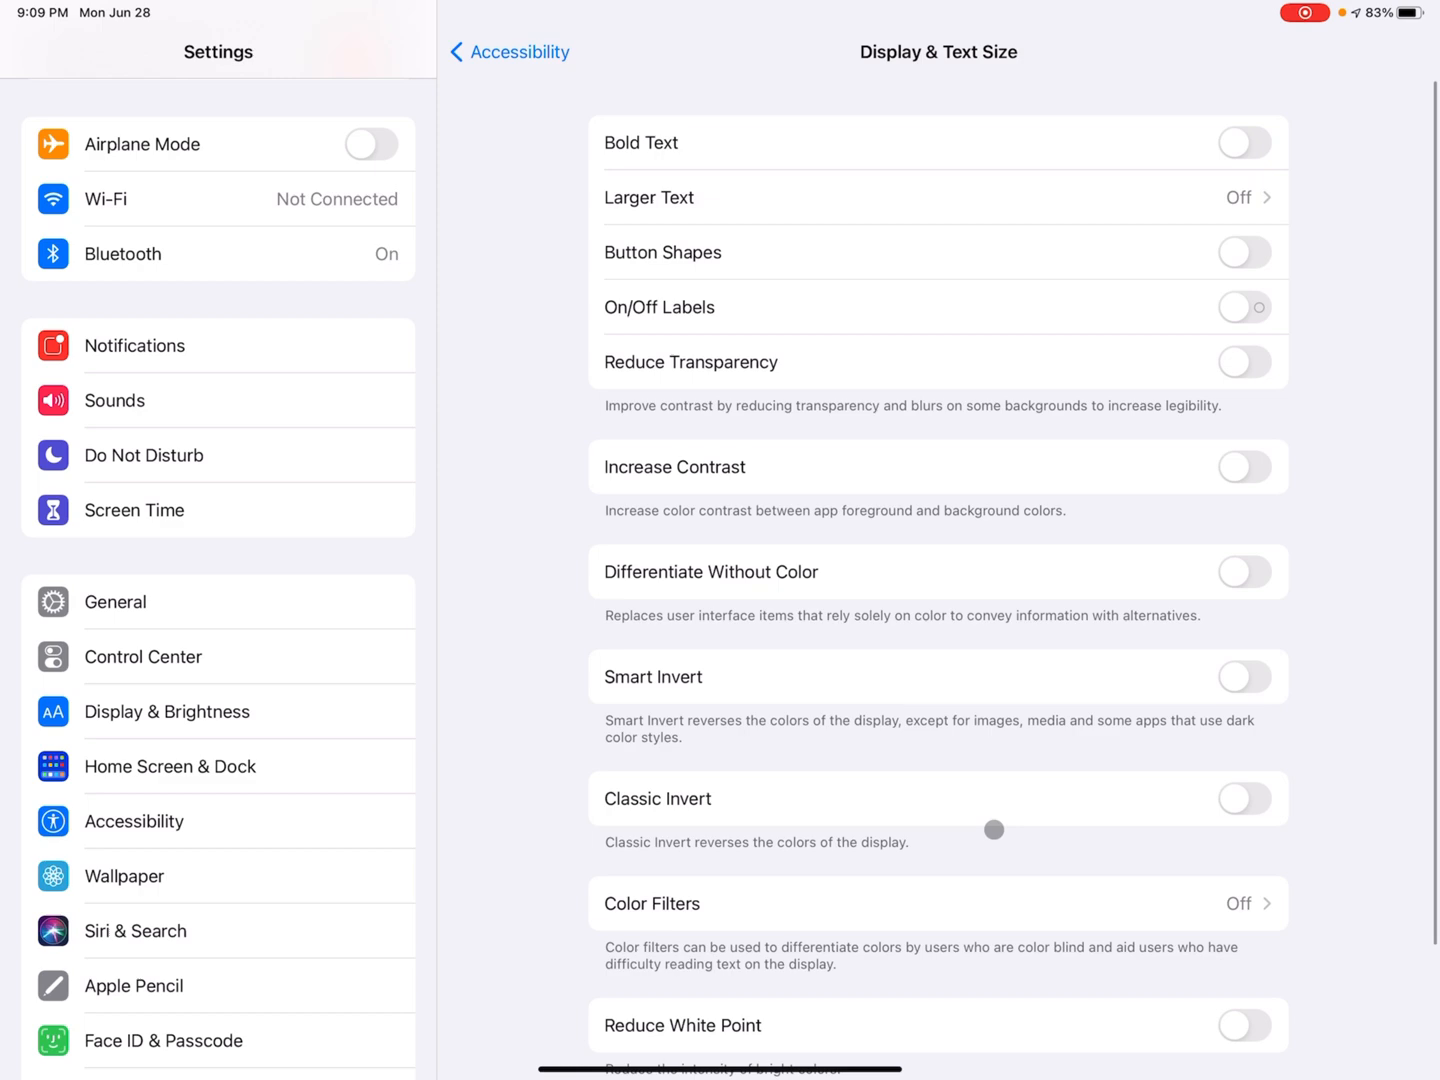